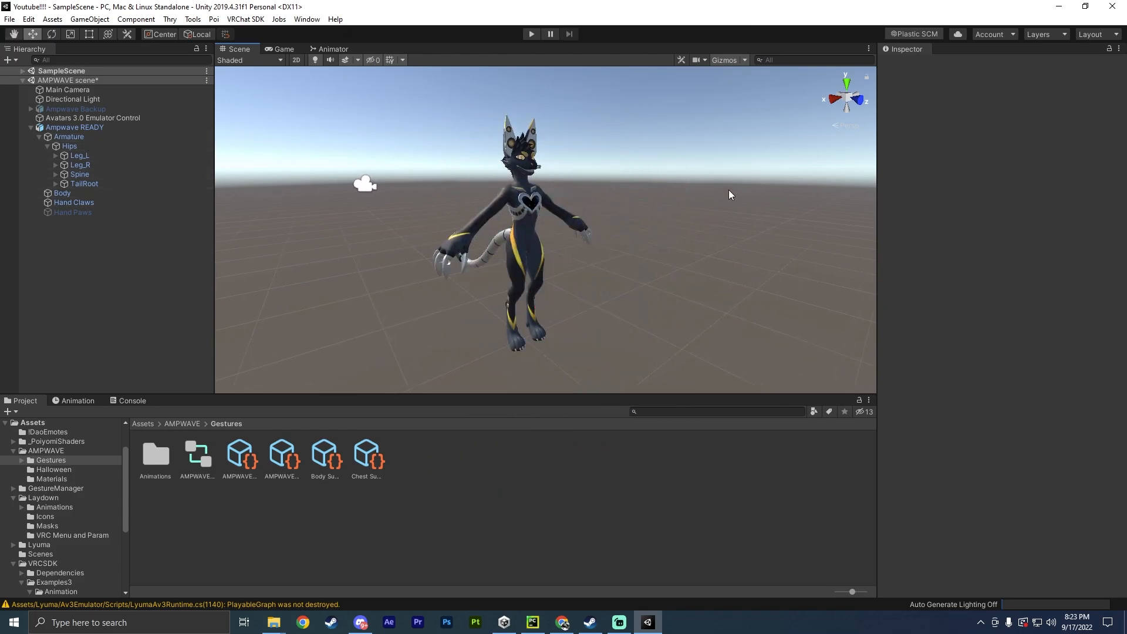
pyautogui.moveTo(387, 206)
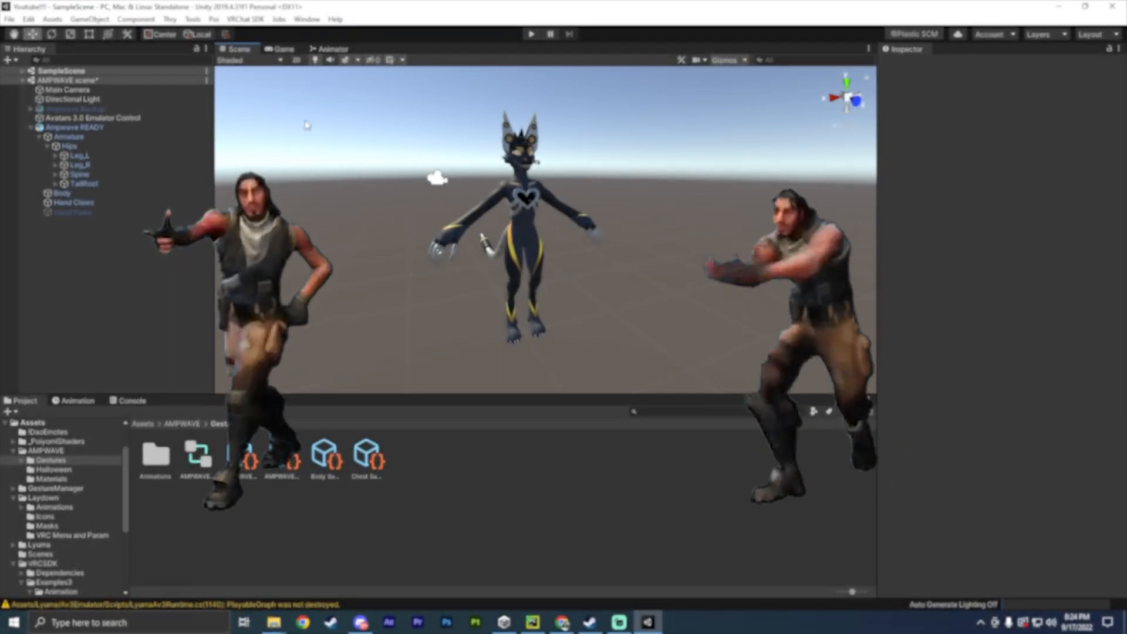
# Select Ampwave READY to show its VRC Avatar Descriptor and playable layers.
pyautogui.click(75, 127)
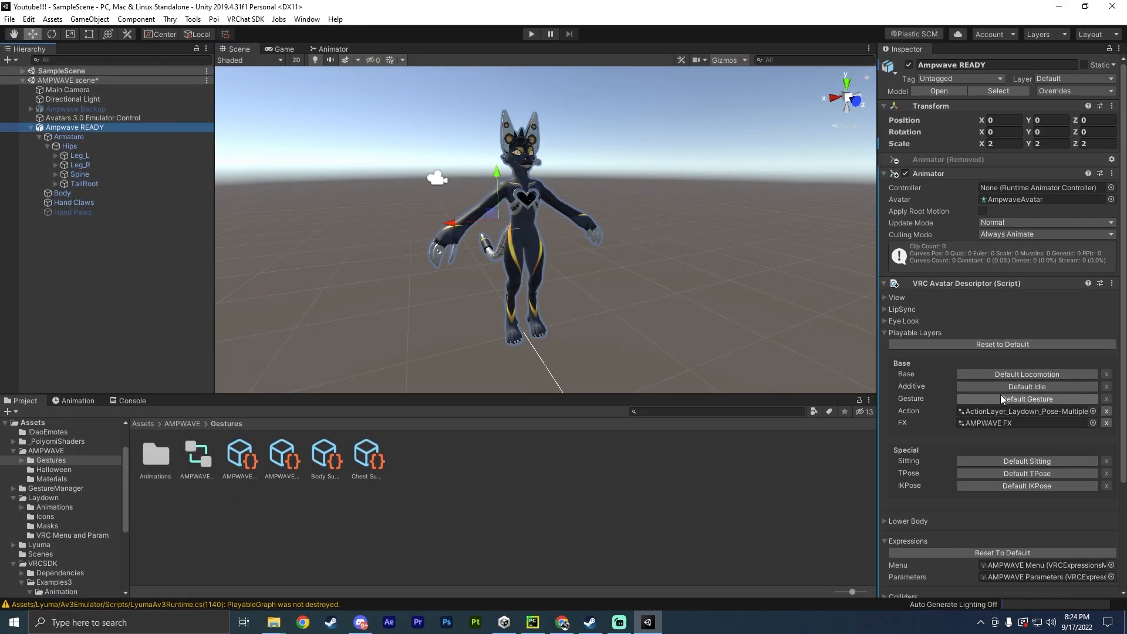
# View the Laydown Action controller graph and inspect the Prepare Standing state's transitions.
pyautogui.click(1090, 410)
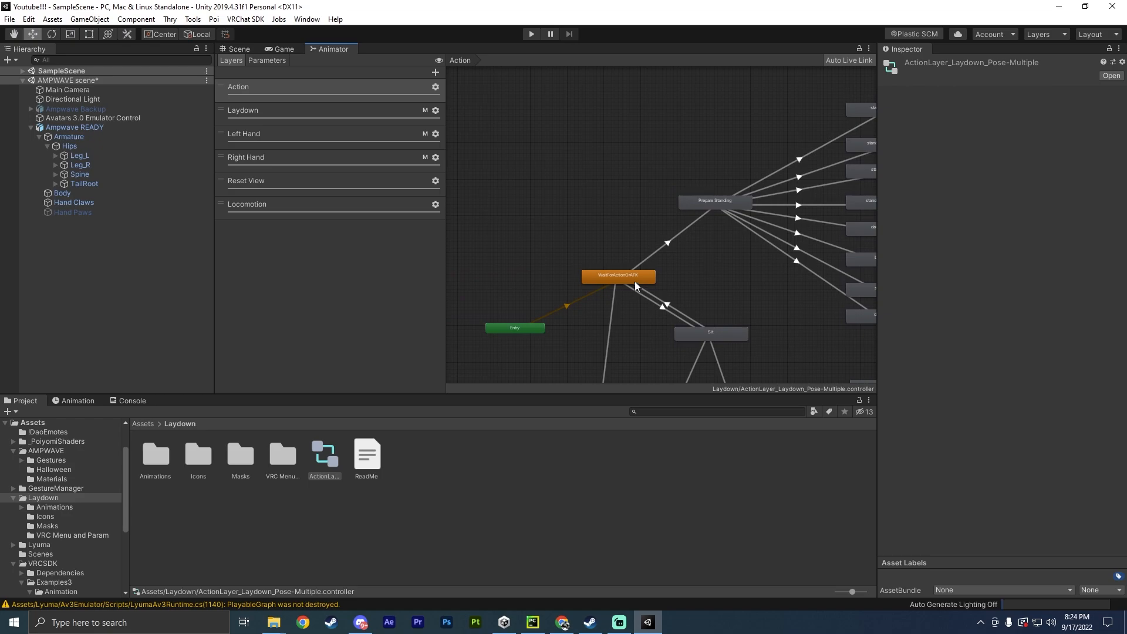
pyautogui.click(616, 276)
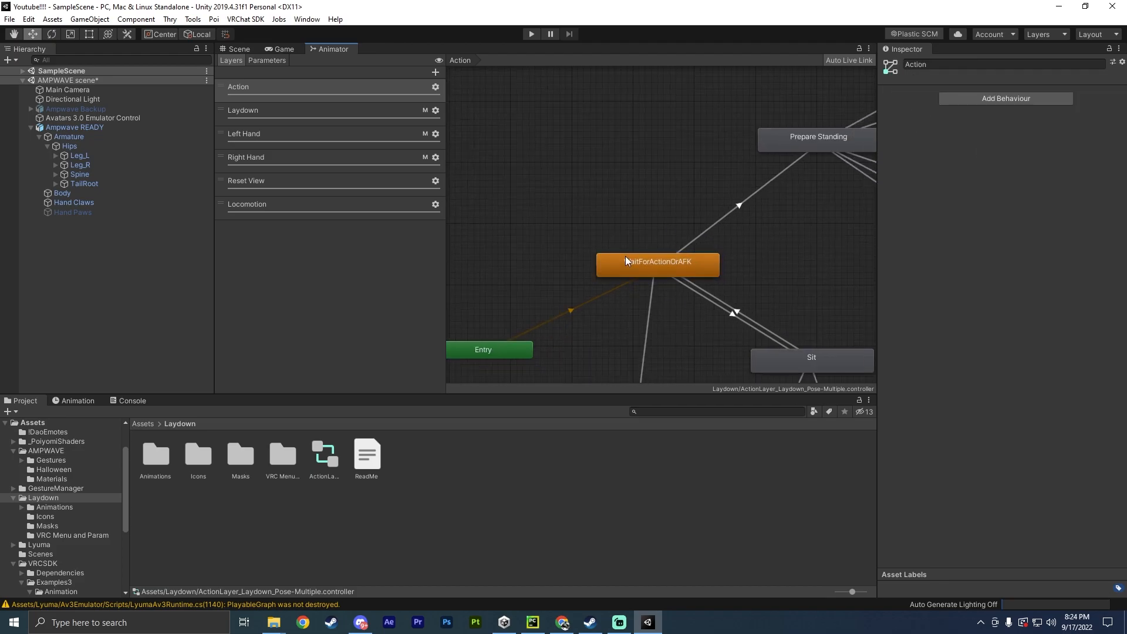
pyautogui.click(817, 136)
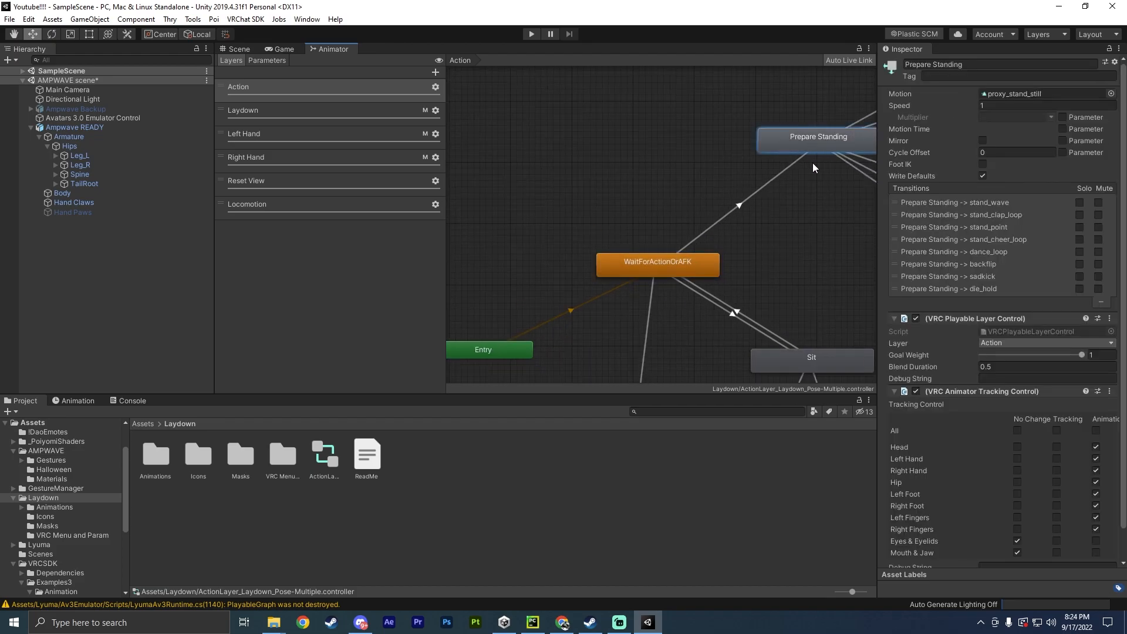
pyautogui.scroll(-3)
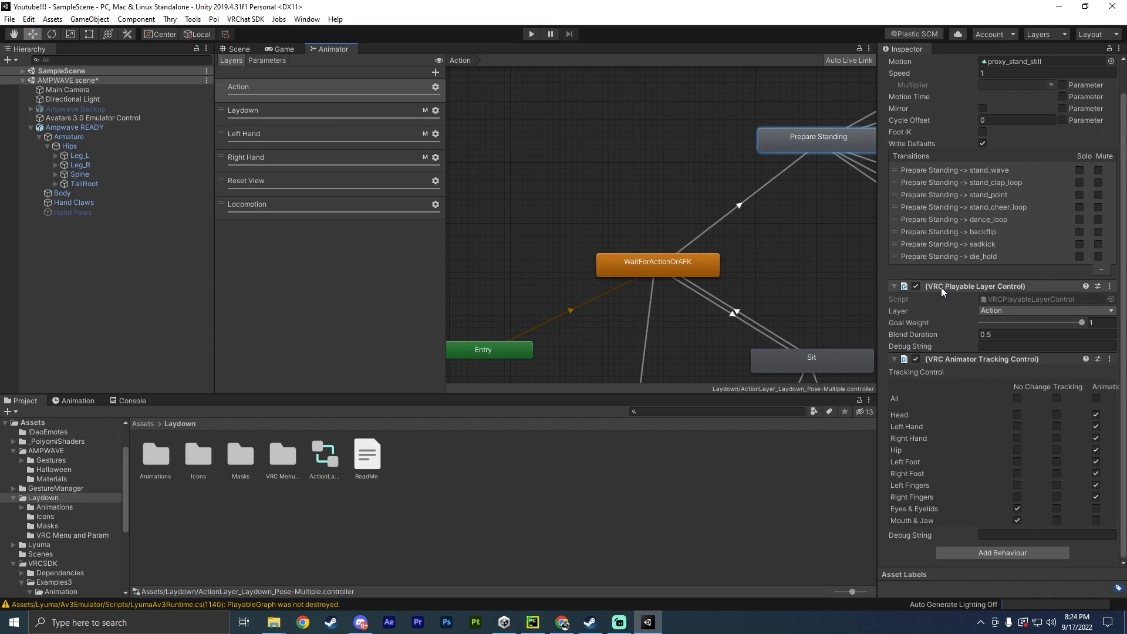
pyautogui.moveTo(938, 325)
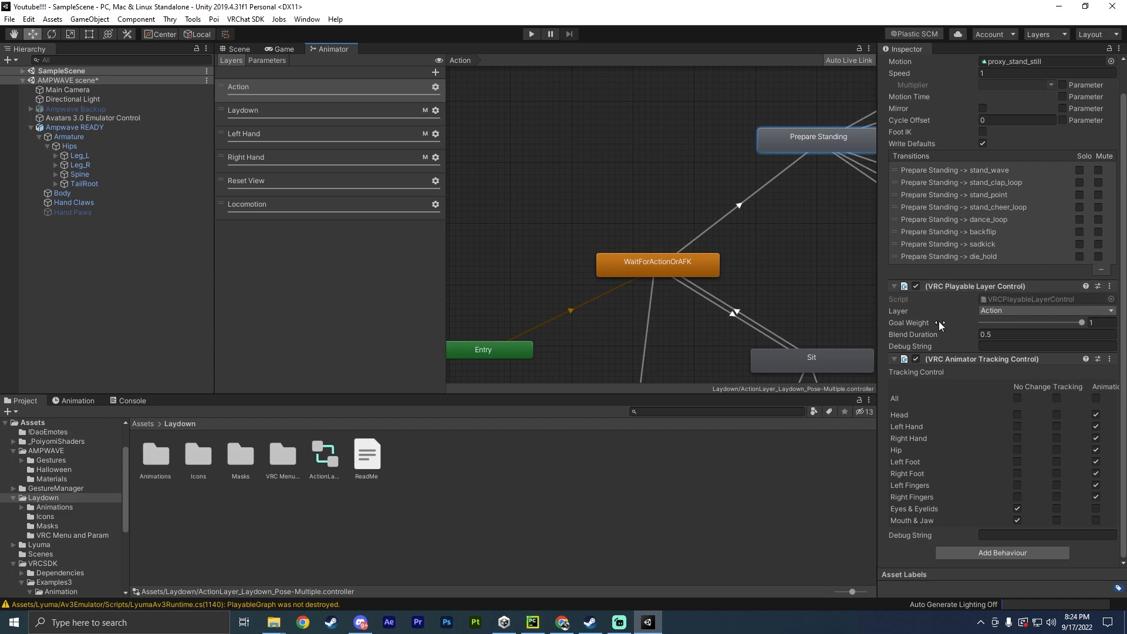
pyautogui.moveTo(848, 353)
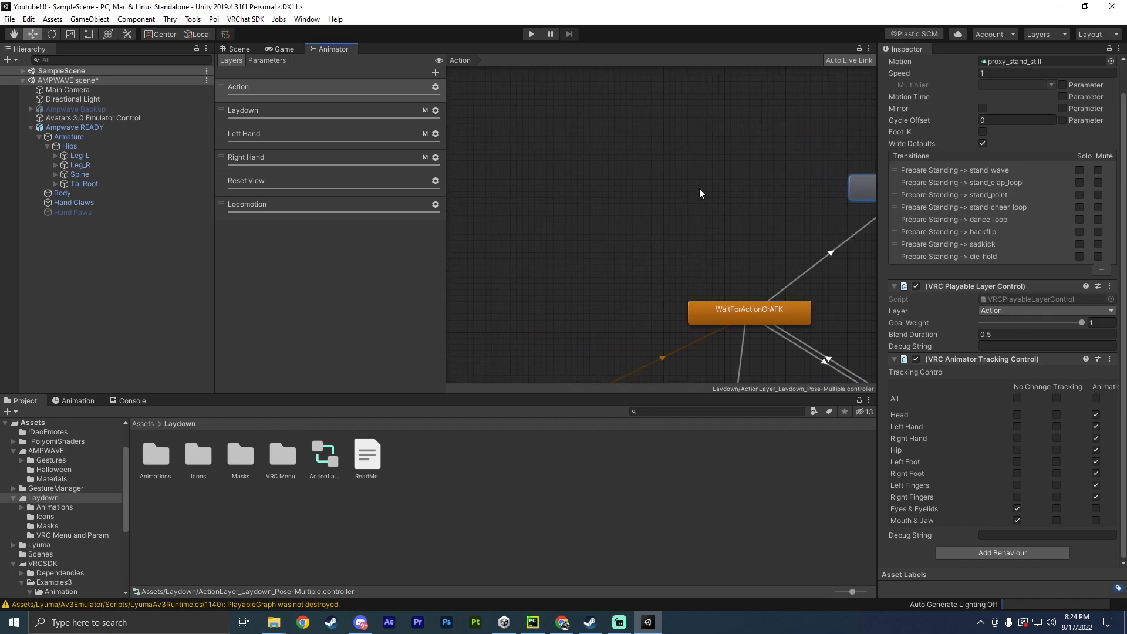
# Create a Prepare Dancing state from WaitForActionOrAFK and add a Dao AnkhaDance state with its clip.
pyautogui.rightClick(859, 188)
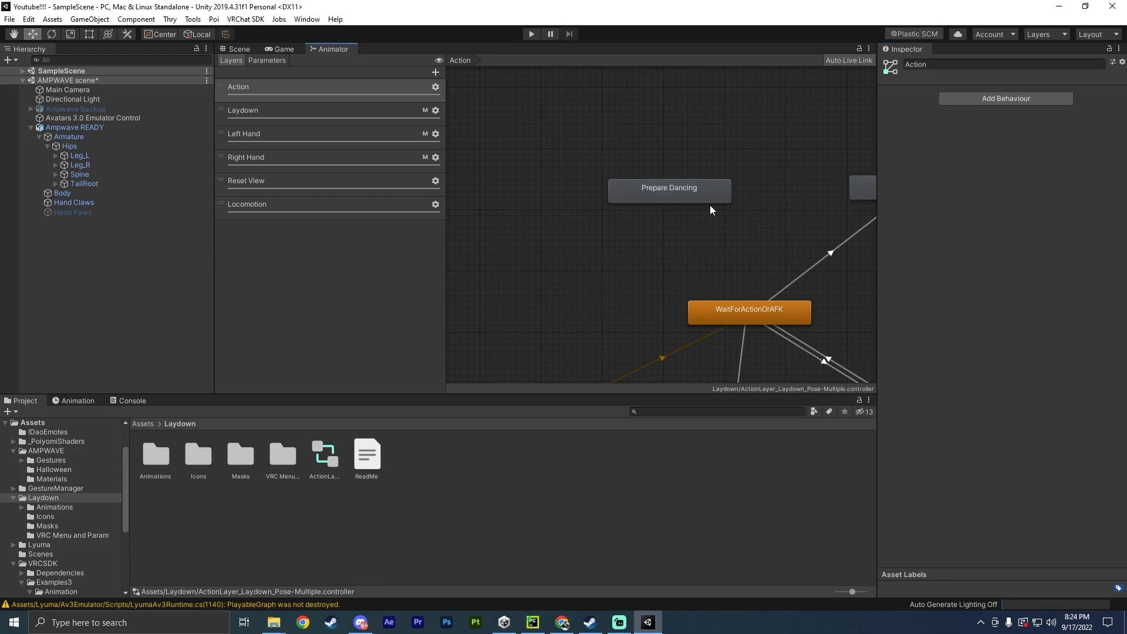
pyautogui.click(747, 312)
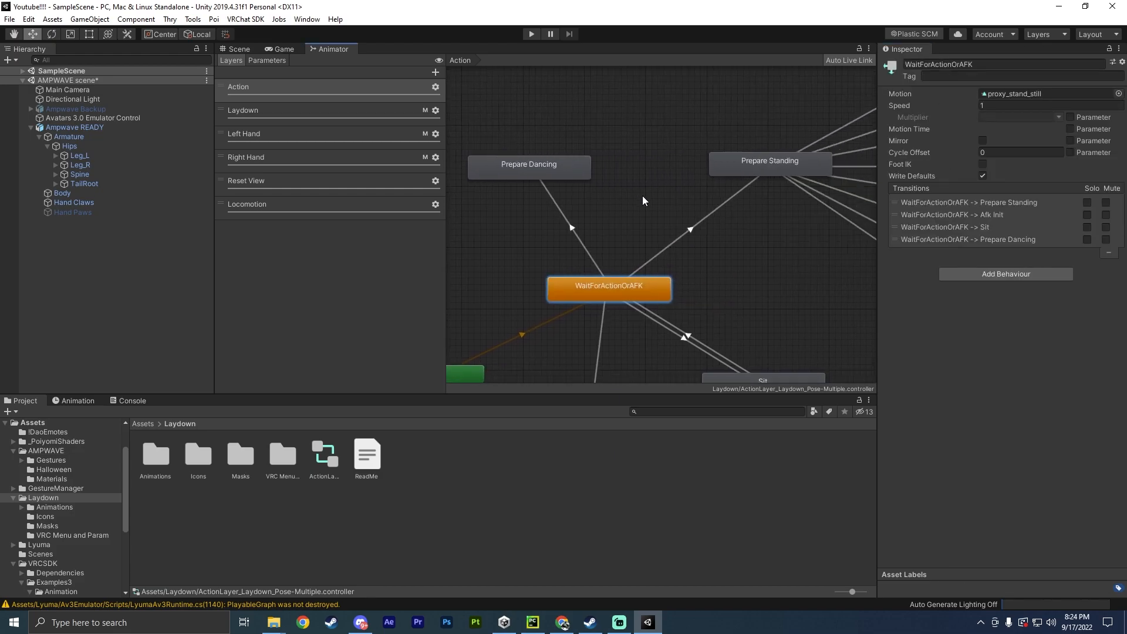
pyautogui.click(966, 239)
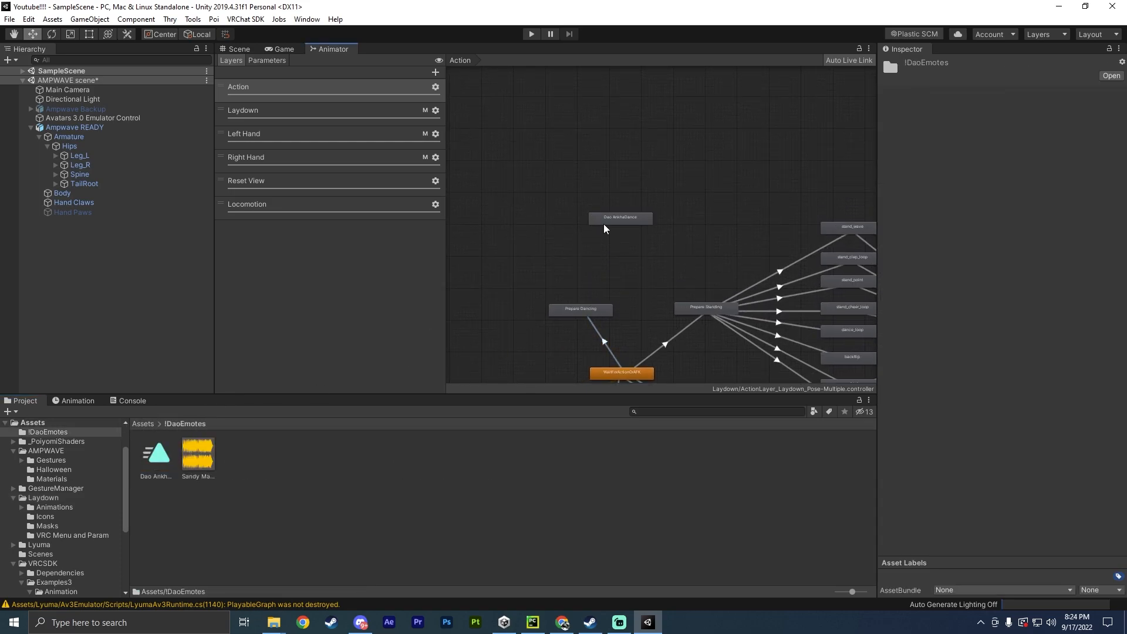
pyautogui.click(620, 217)
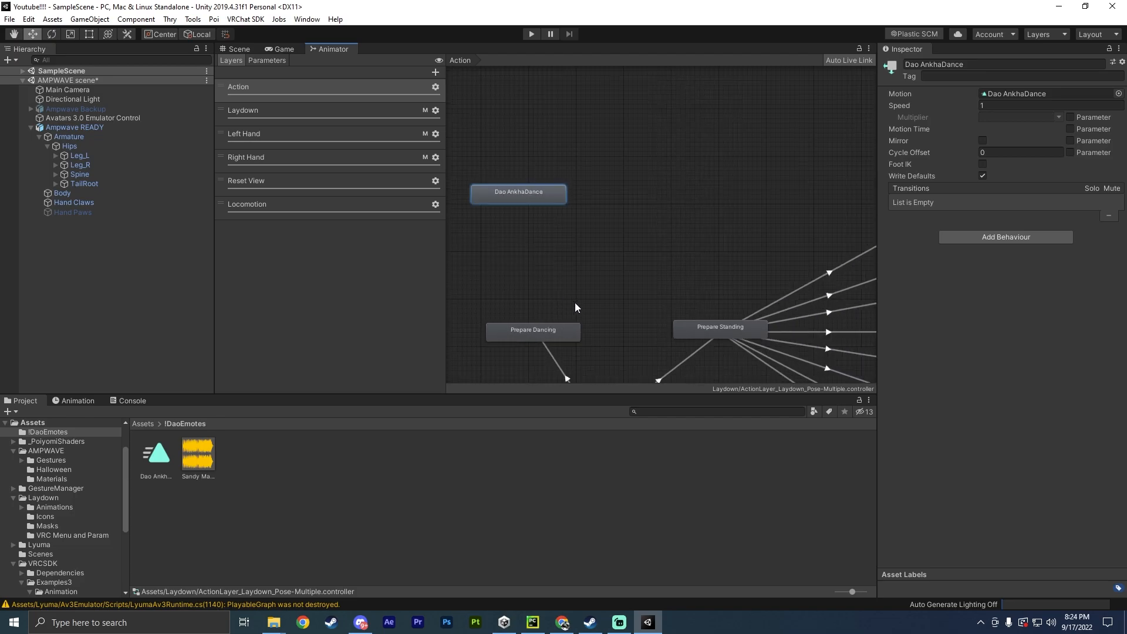
pyautogui.click(533, 329)
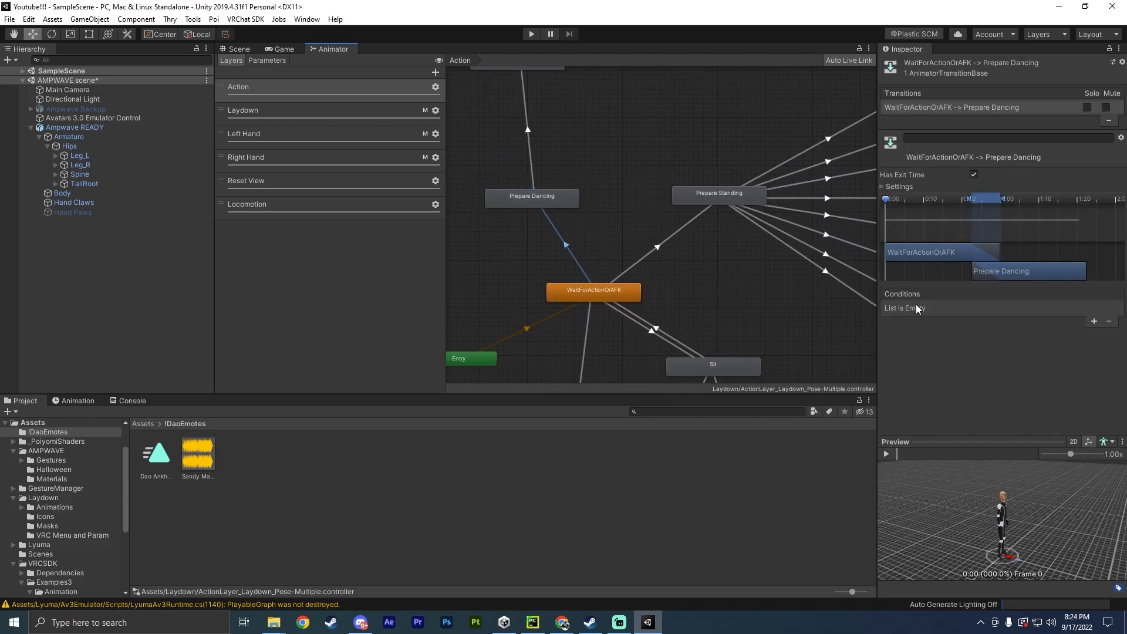
# Condition the WaitForActionOrAFK-to-Prepare Dancing transition on VRCEmote Equals 100.
pyautogui.click(1092, 322)
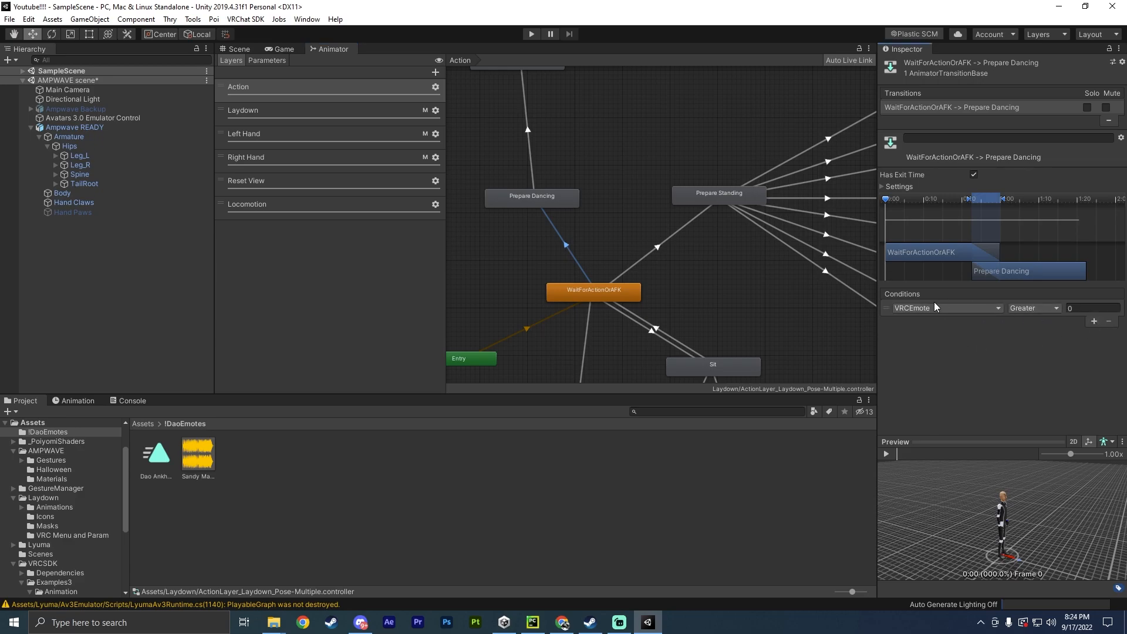
pyautogui.click(944, 307)
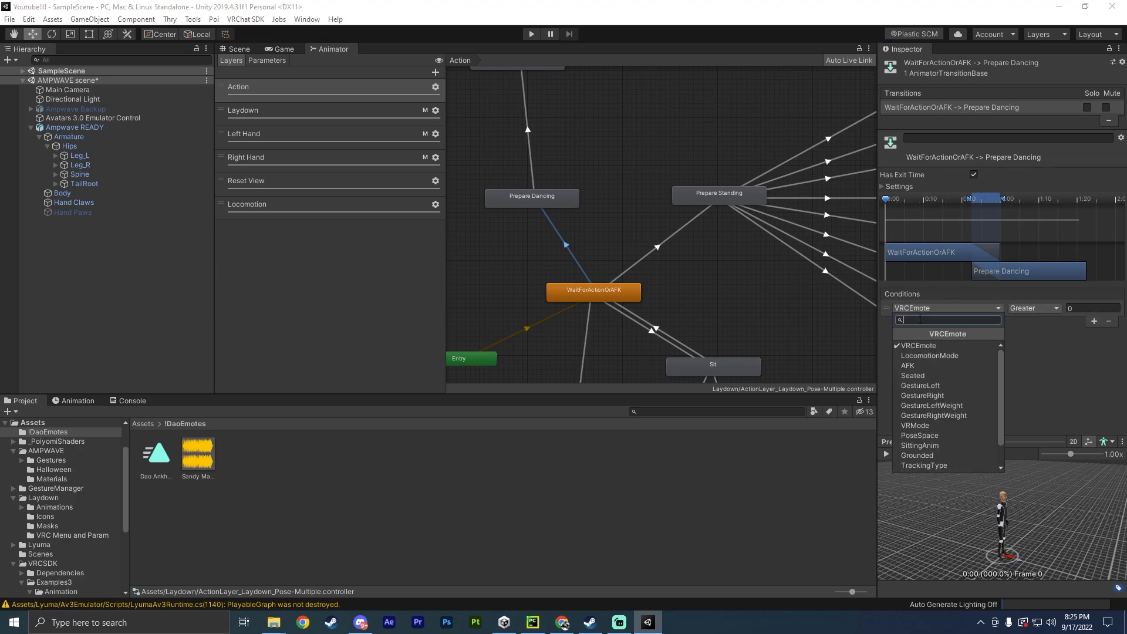
pyautogui.click(918, 345)
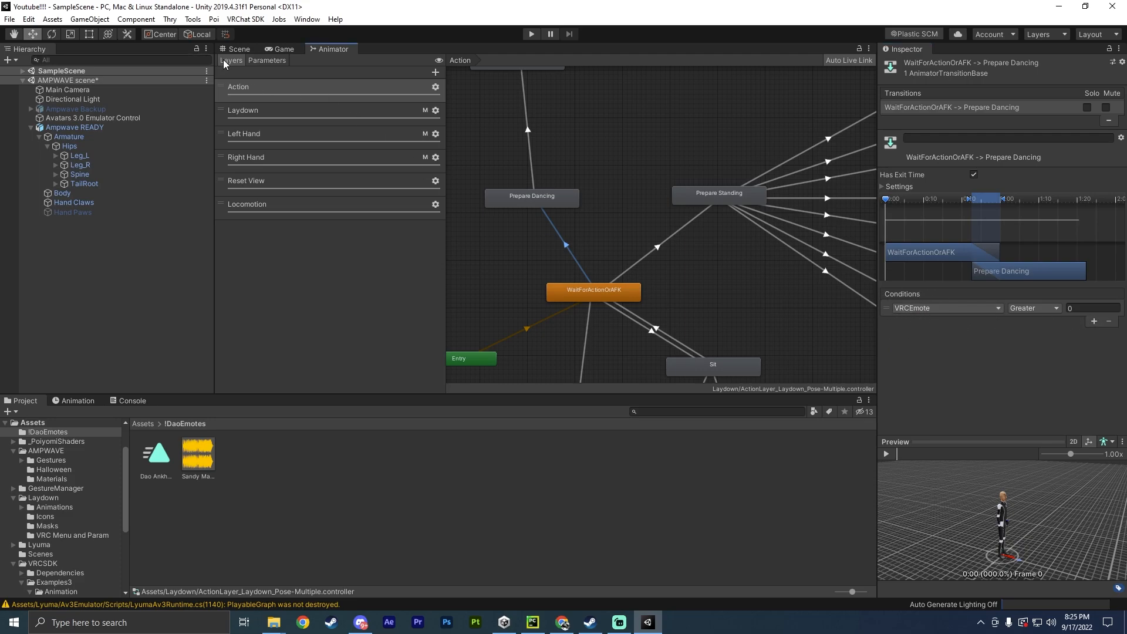
pyautogui.click(266, 60)
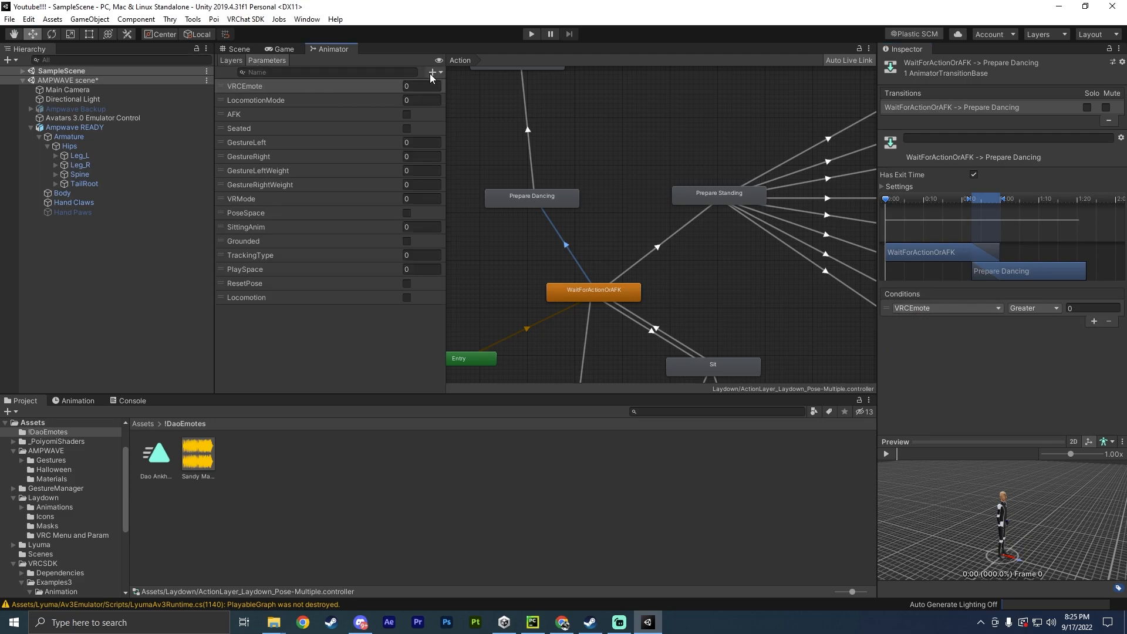
pyautogui.click(431, 72)
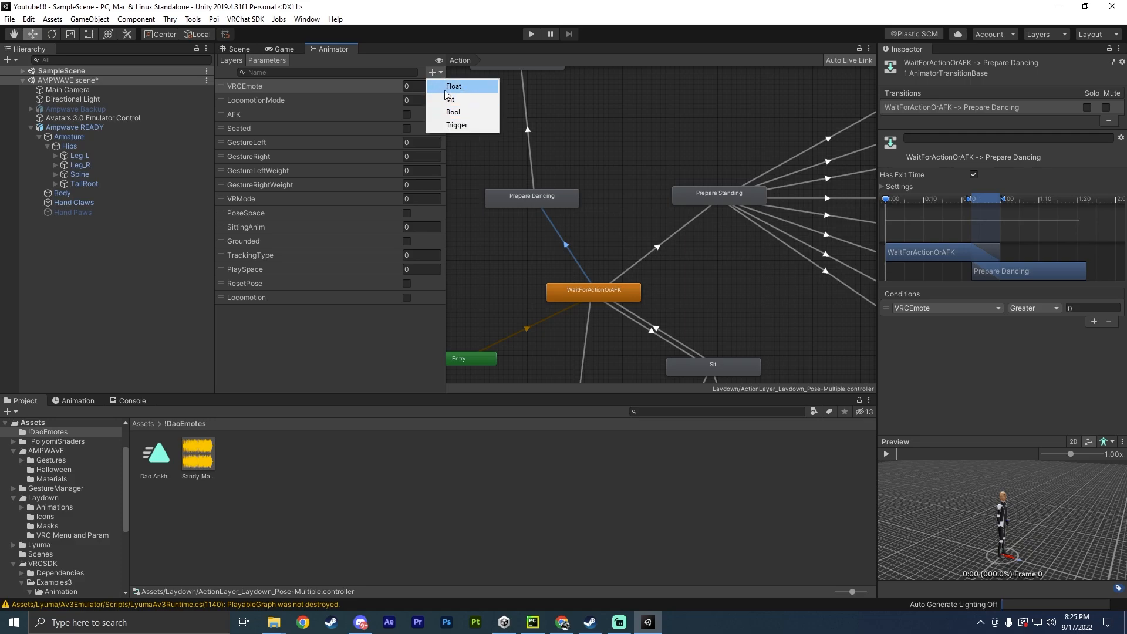
pyautogui.moveTo(266, 96)
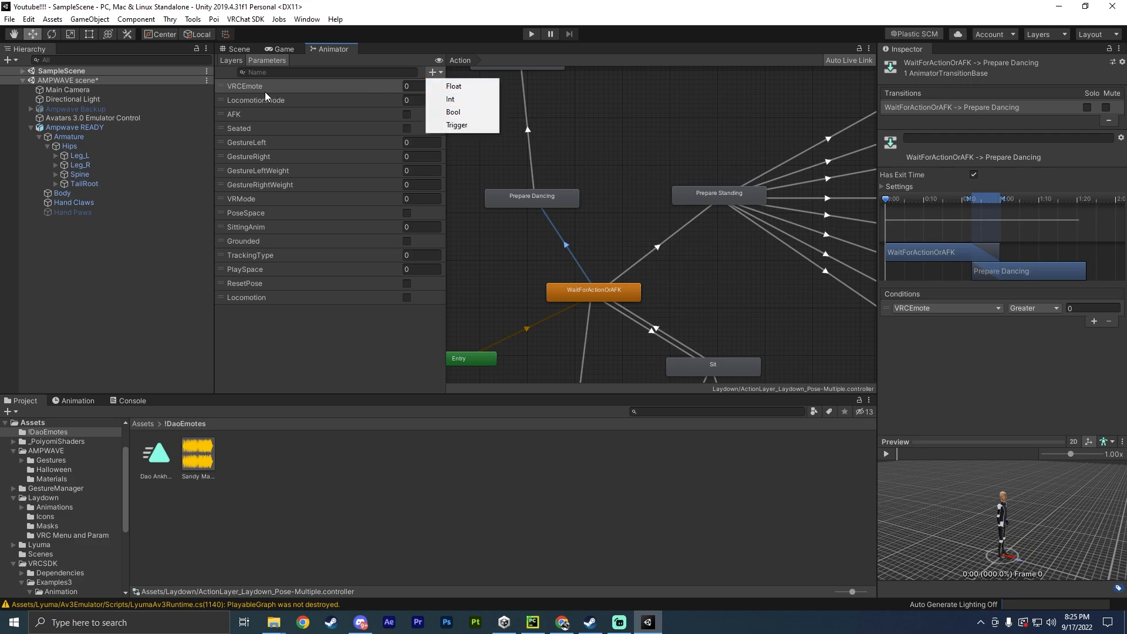
pyautogui.moveTo(240, 92)
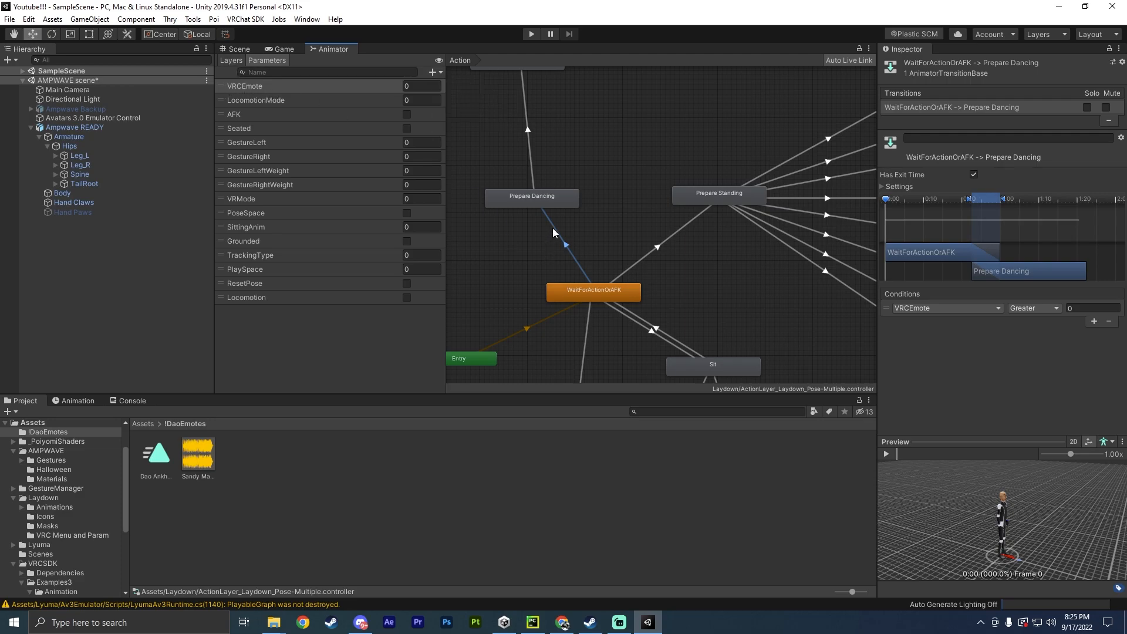
pyautogui.moveTo(1045, 335)
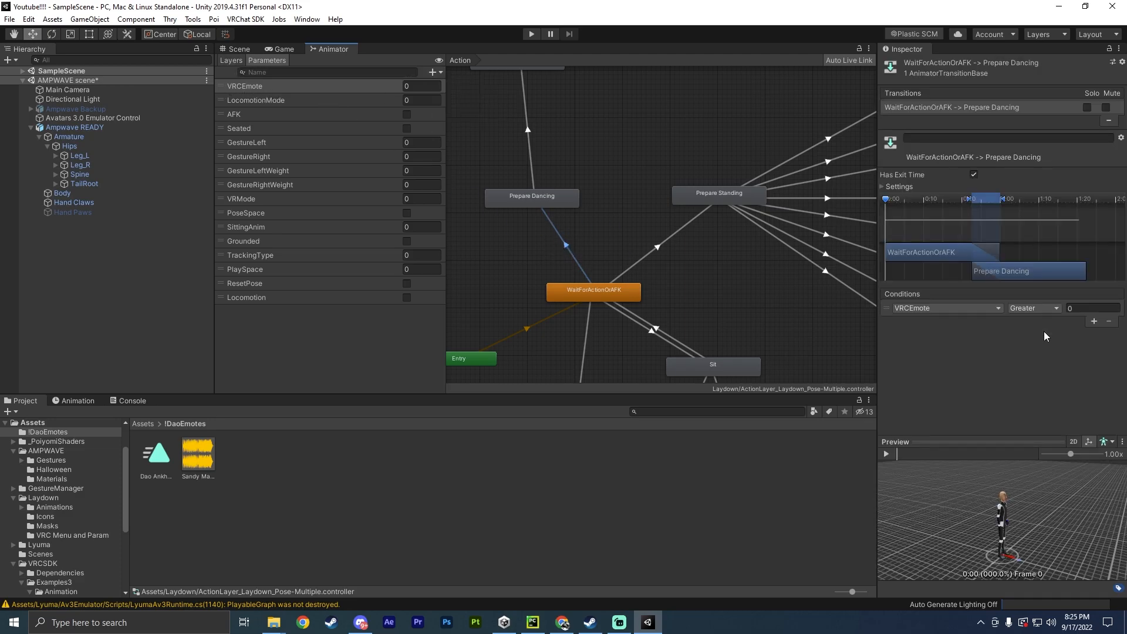
pyautogui.click(1032, 308)
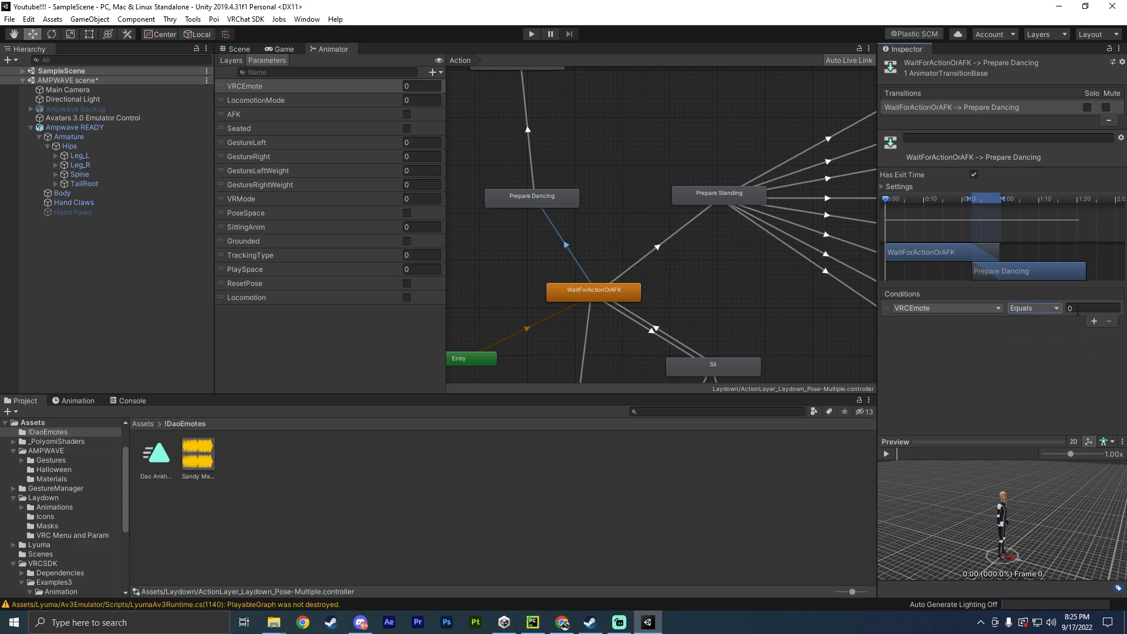
pyautogui.moveTo(568, 245)
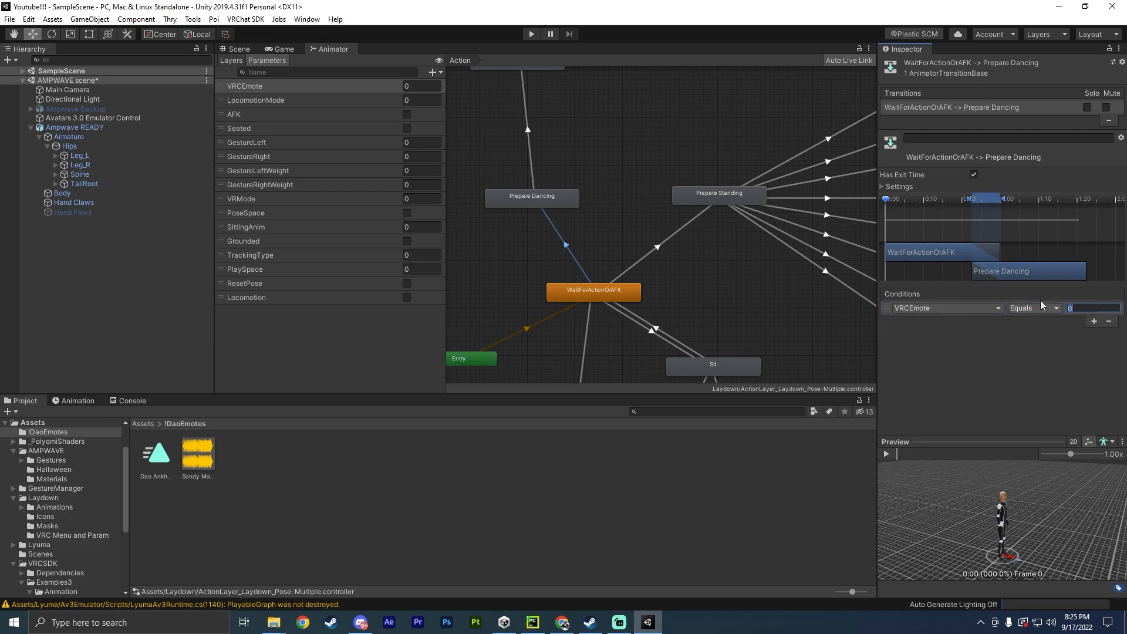
pyautogui.moveTo(1057, 316)
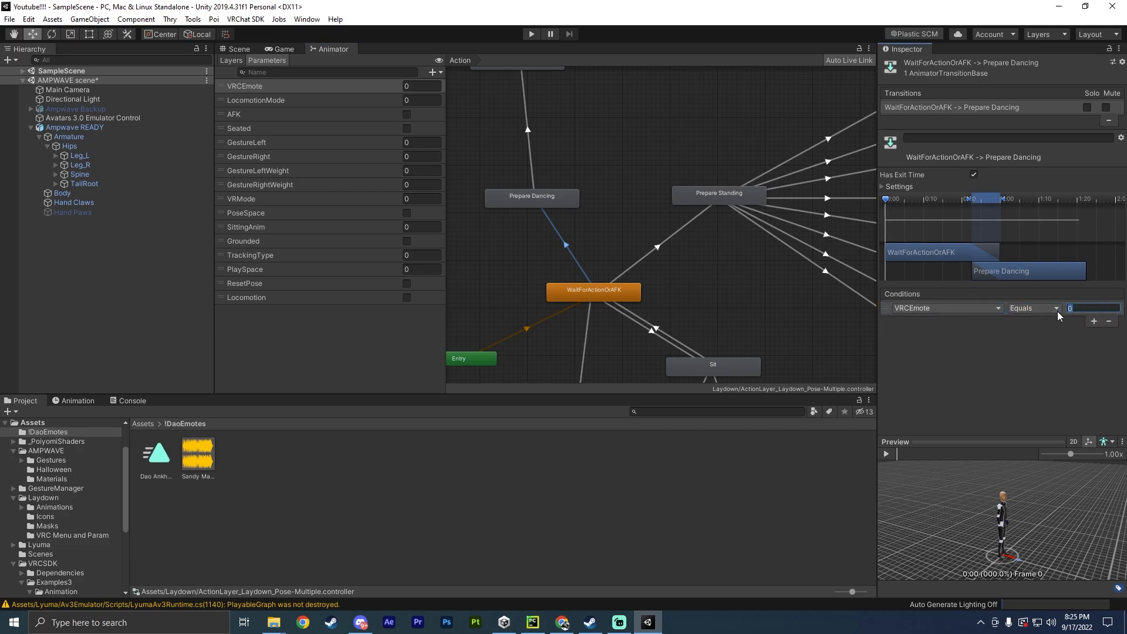
pyautogui.write('100')
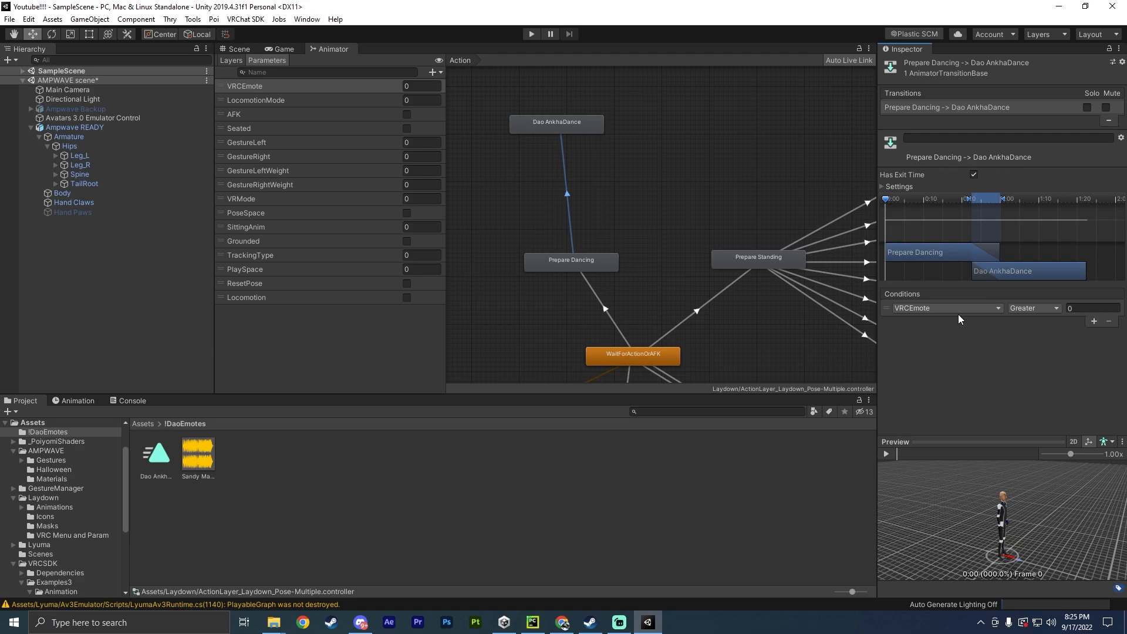
# Select the Dao AnkhaDance state's clip and enable Loop Time on it.
pyautogui.click(1033, 307)
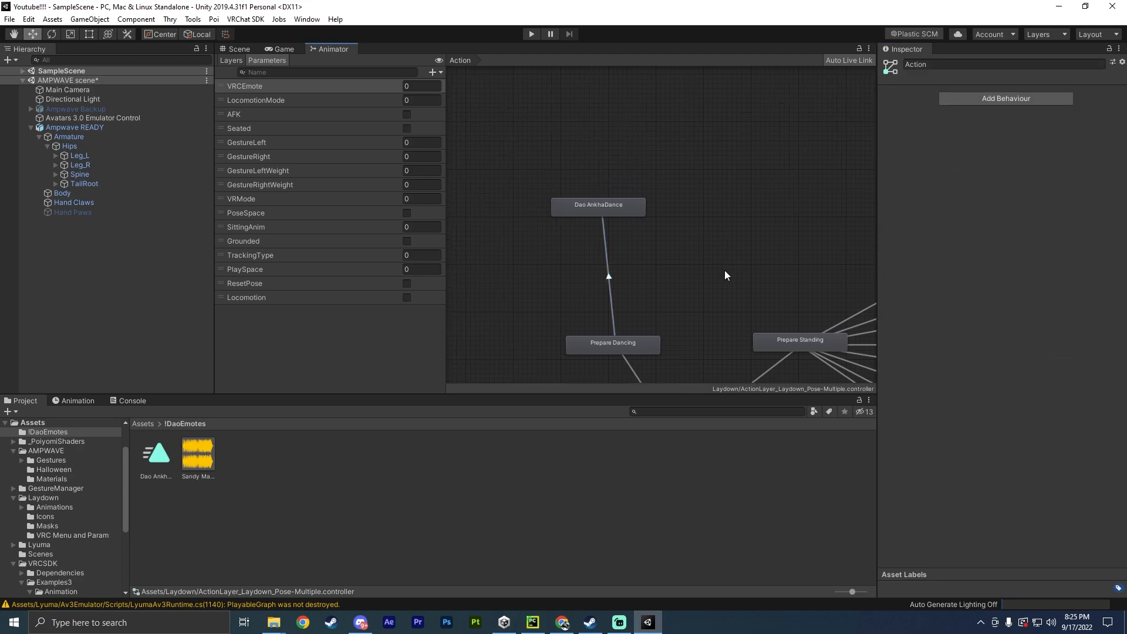
pyautogui.click(598, 204)
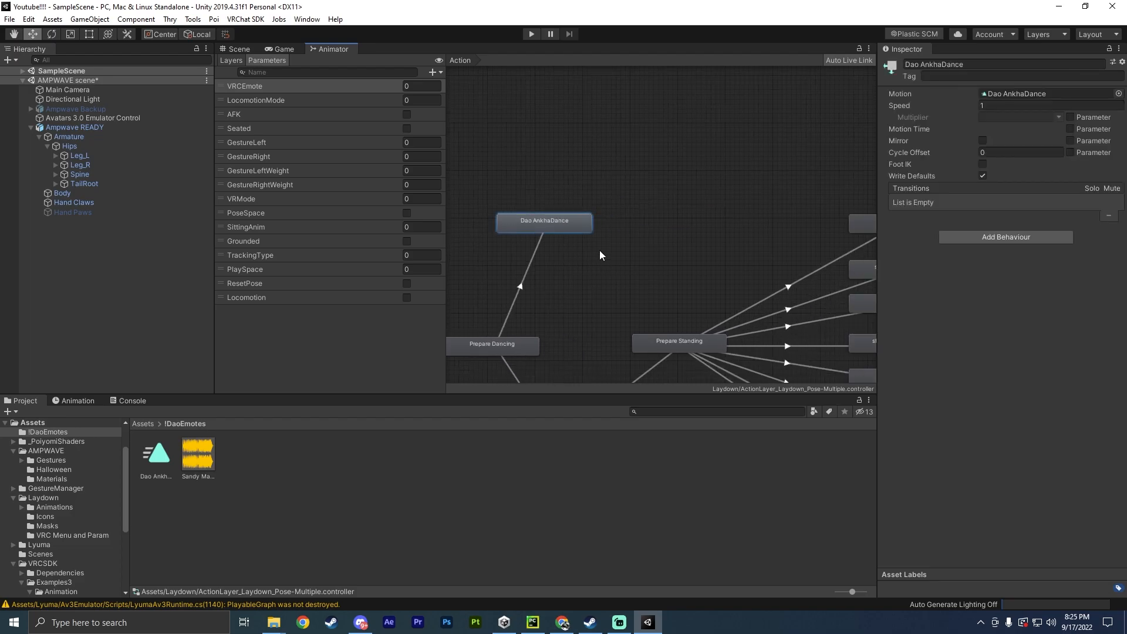
pyautogui.moveTo(544, 232)
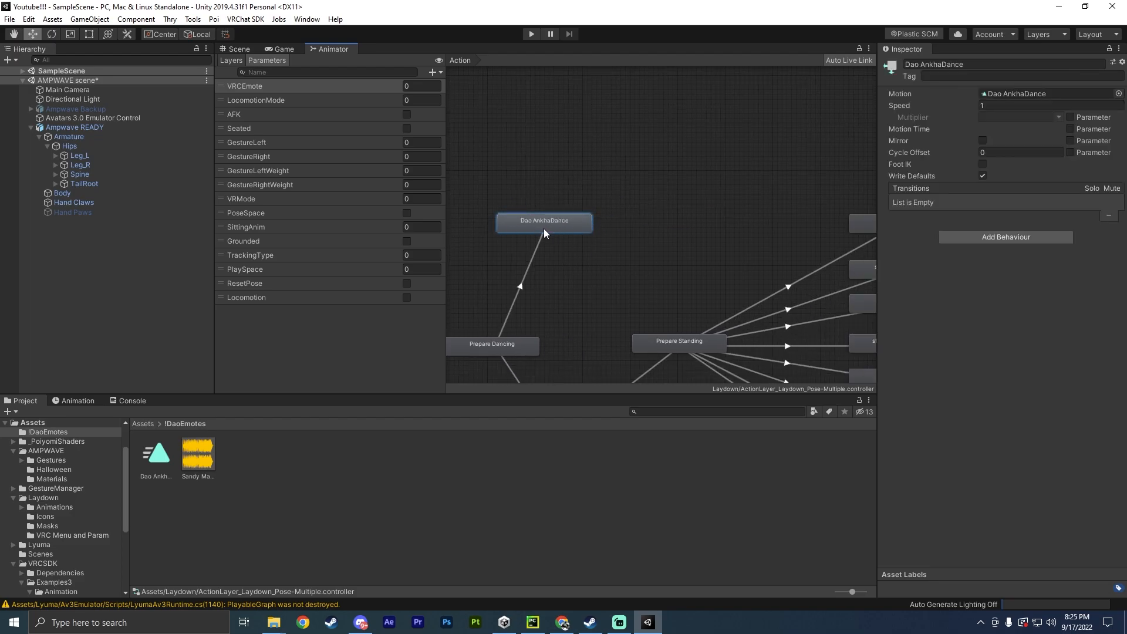
pyautogui.click(155, 453)
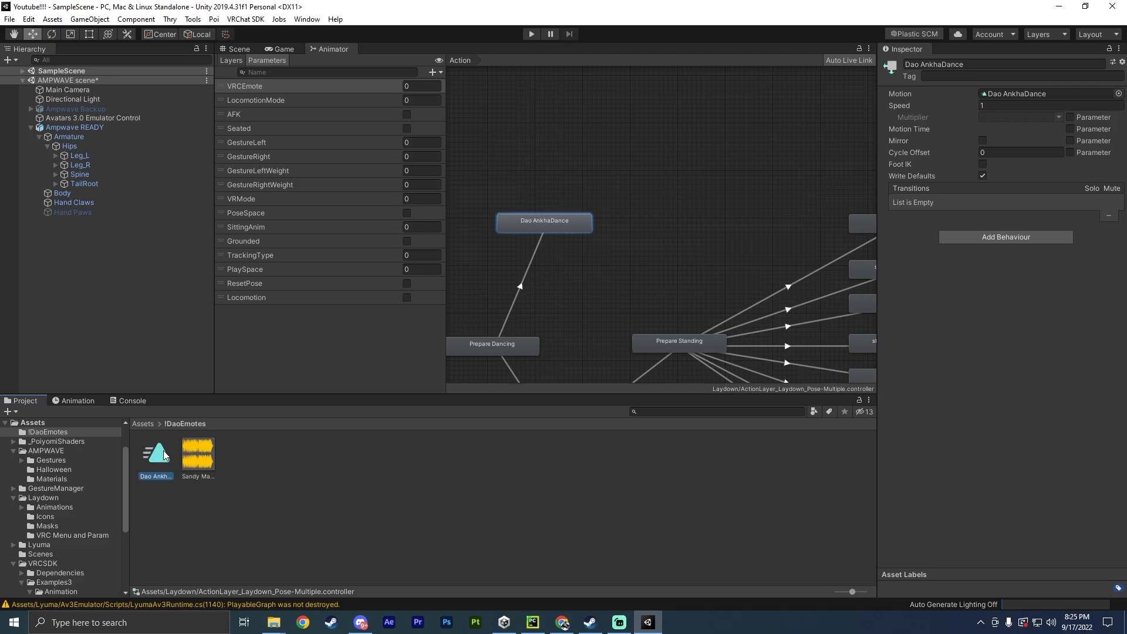
pyautogui.click(155, 453)
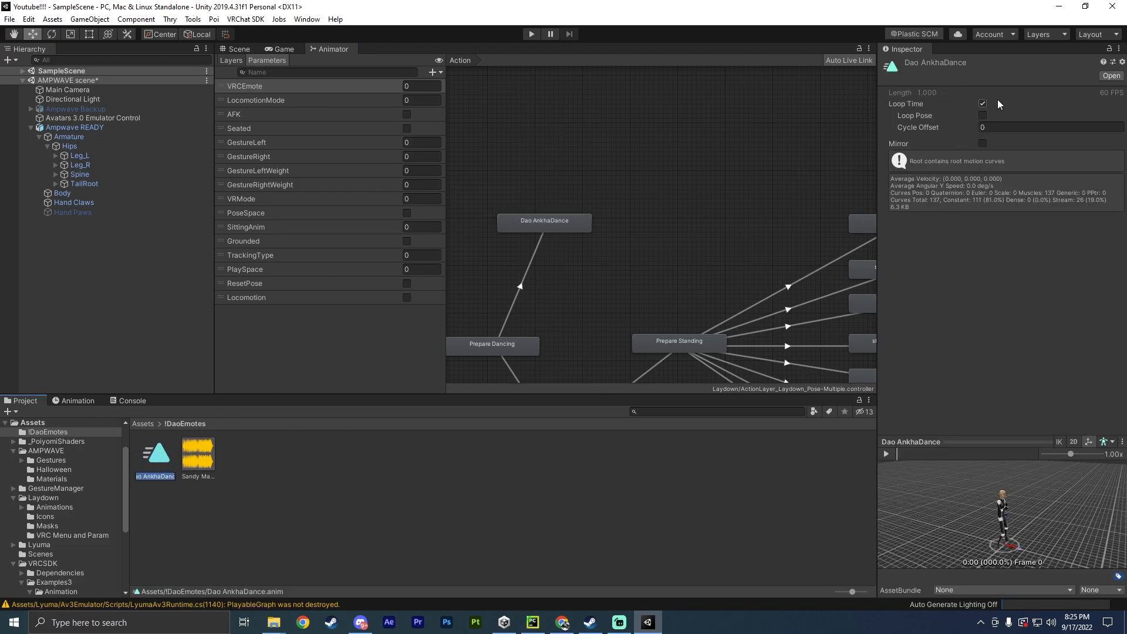
pyautogui.click(982, 103)
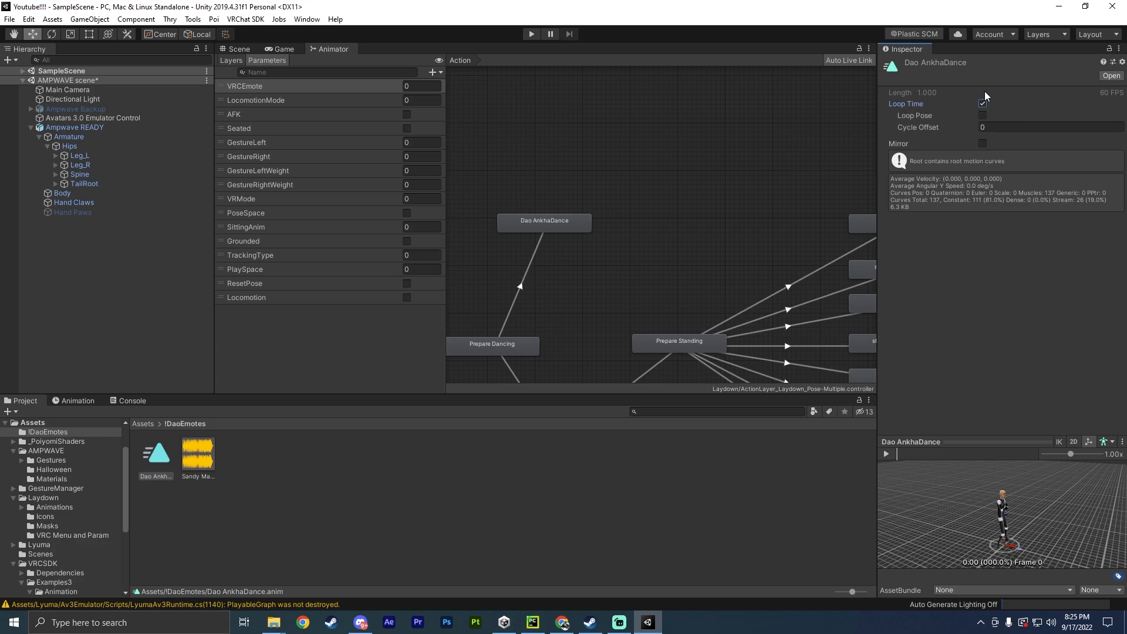
pyautogui.click(982, 103)
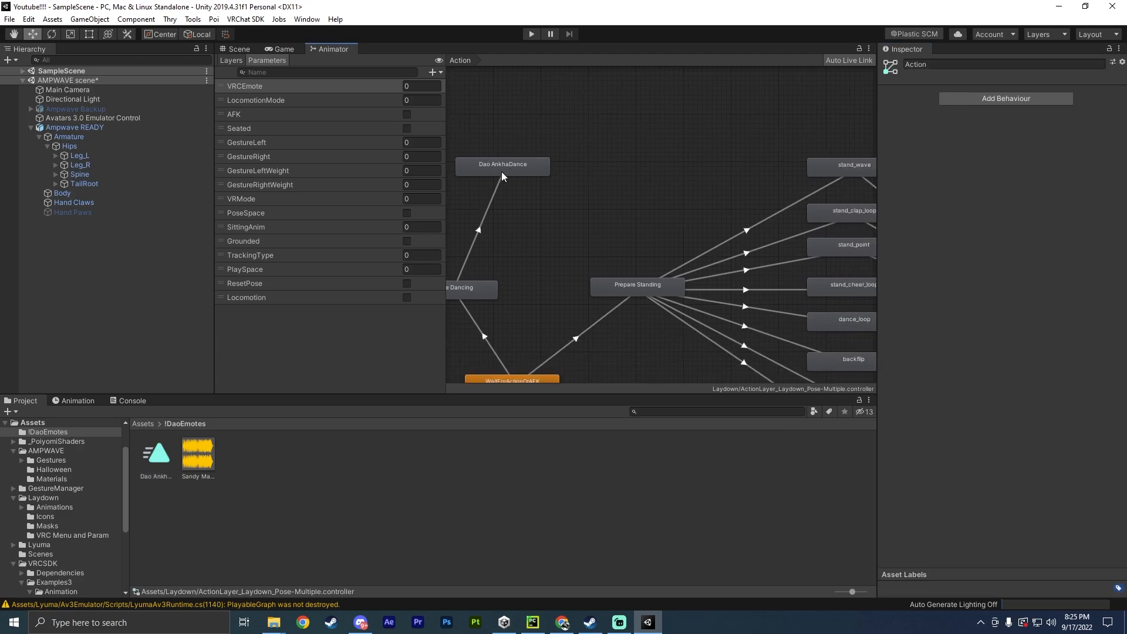
# Condition the Dao AnkhaDance-to-BlendOut Stand exit on VRCEmote NotEqual 100.
pyautogui.click(503, 164)
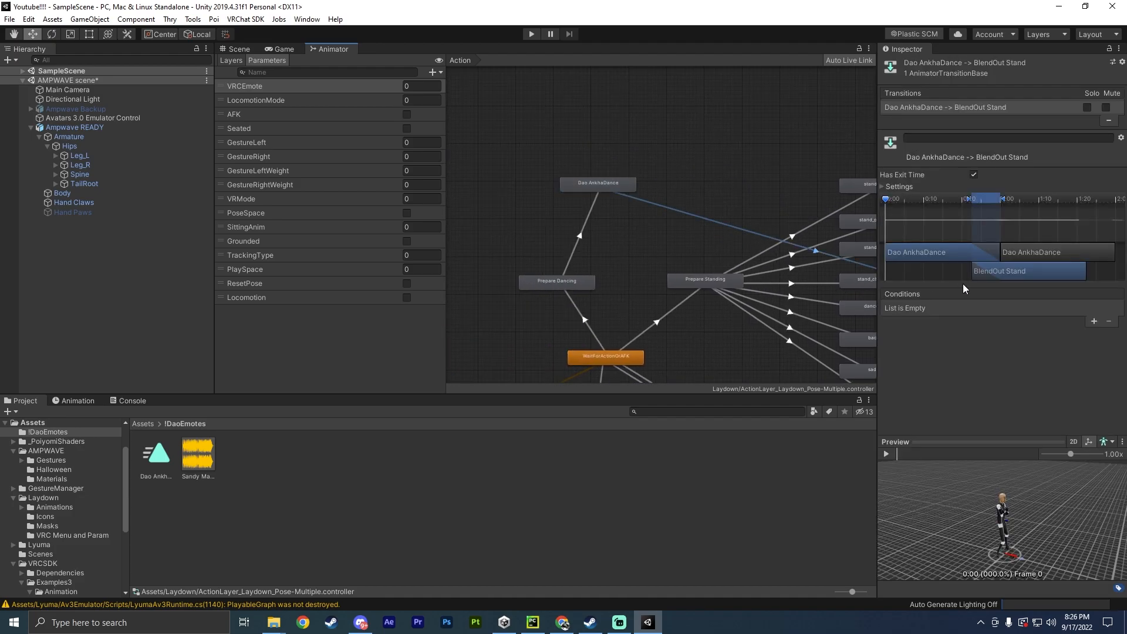
pyautogui.click(1092, 322)
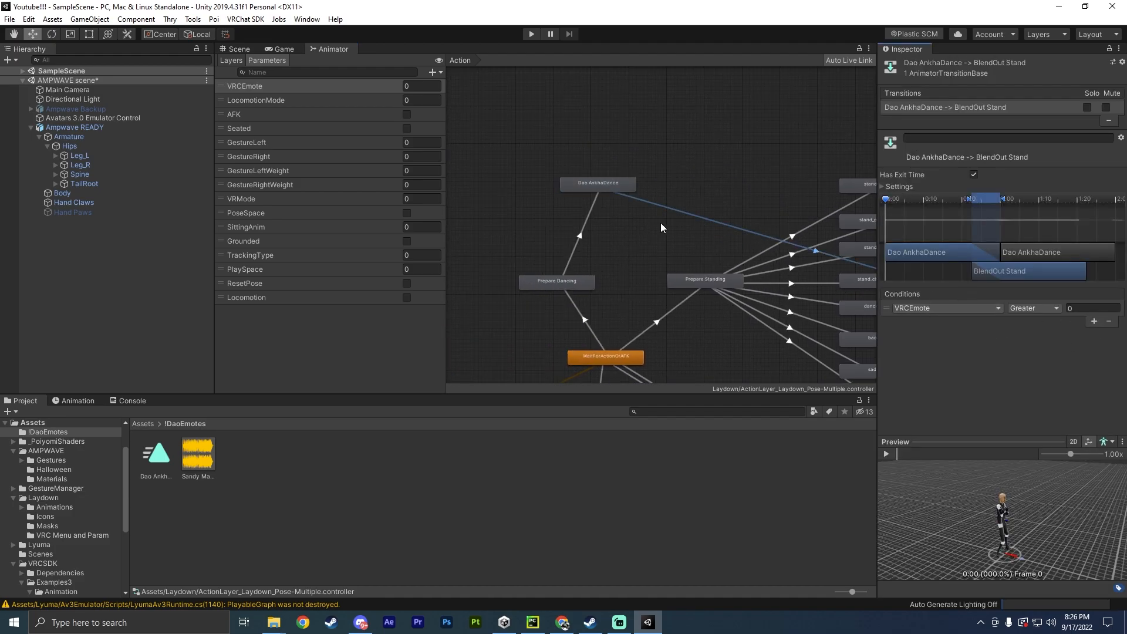
pyautogui.click(945, 307)
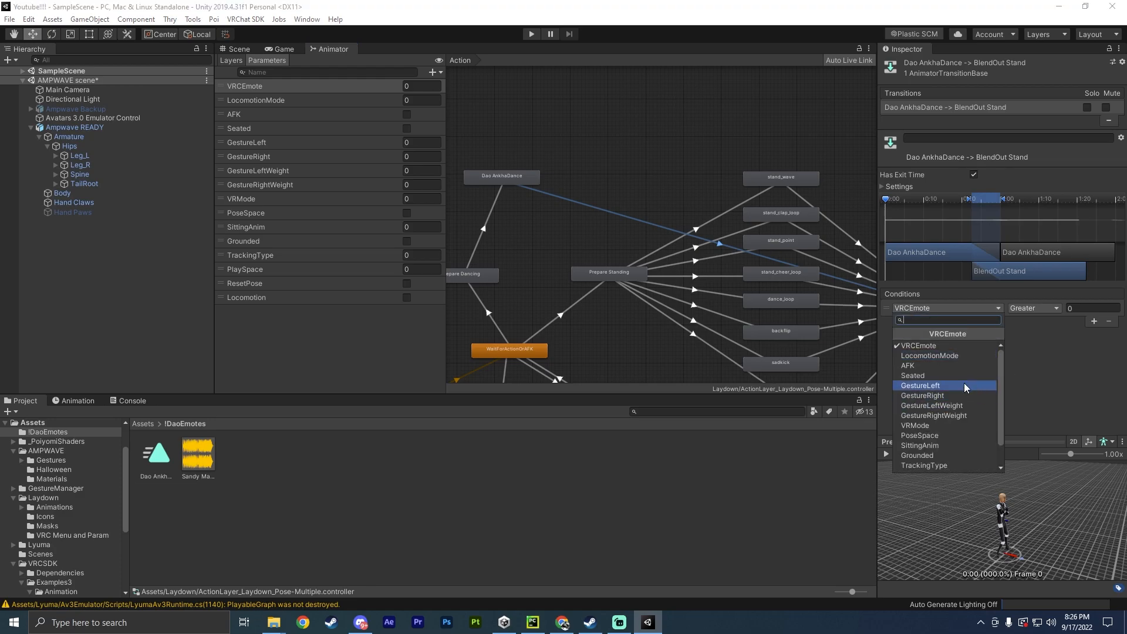
pyautogui.click(1033, 307)
pyautogui.write('100')
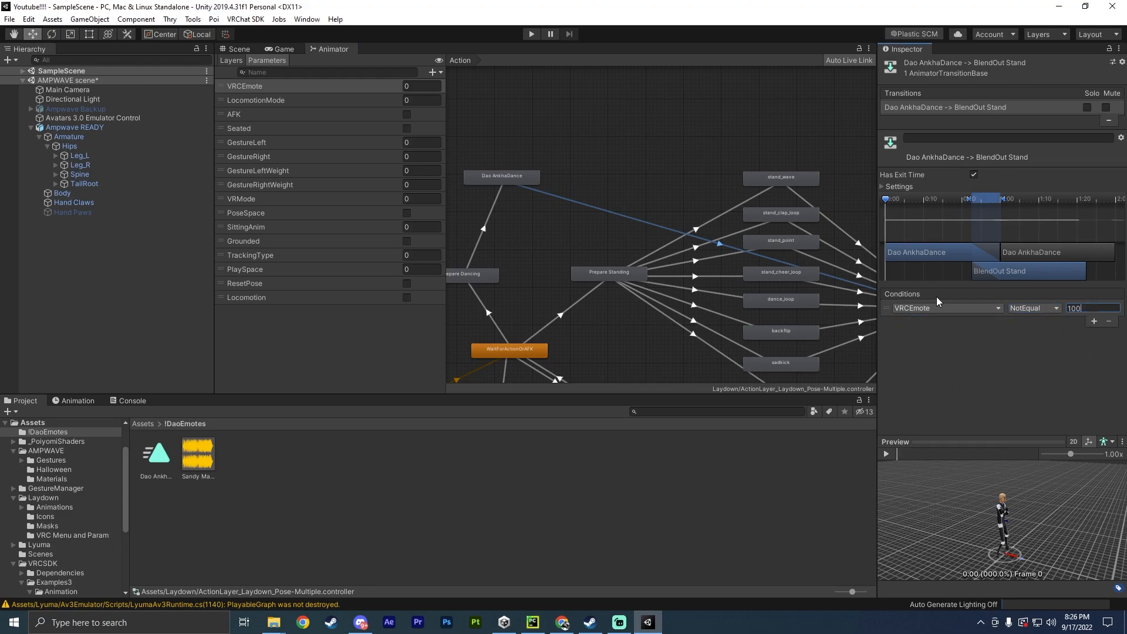
pyautogui.click(507, 257)
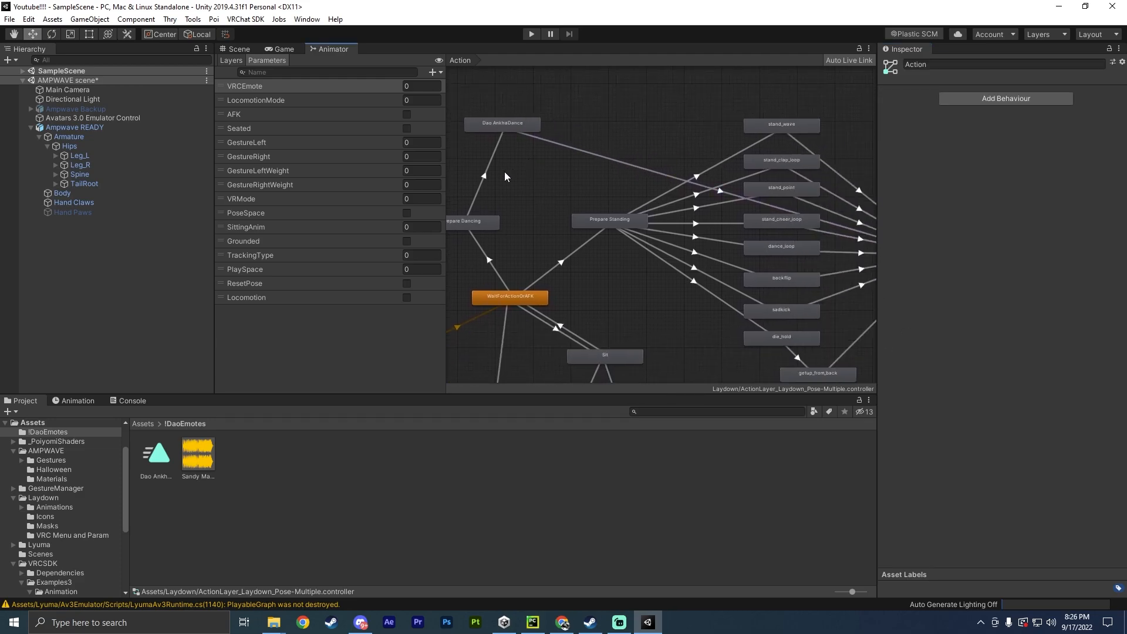
# Recheck the dance entry and exit transition conditions and return to the Scene view.
pyautogui.click(485, 176)
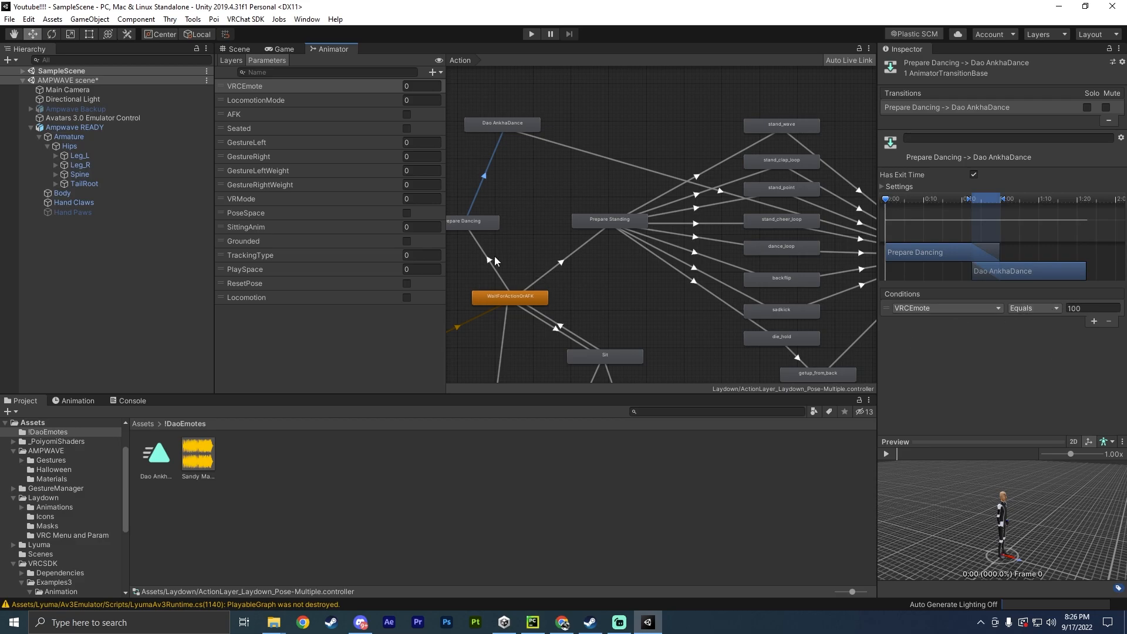
pyautogui.click(488, 258)
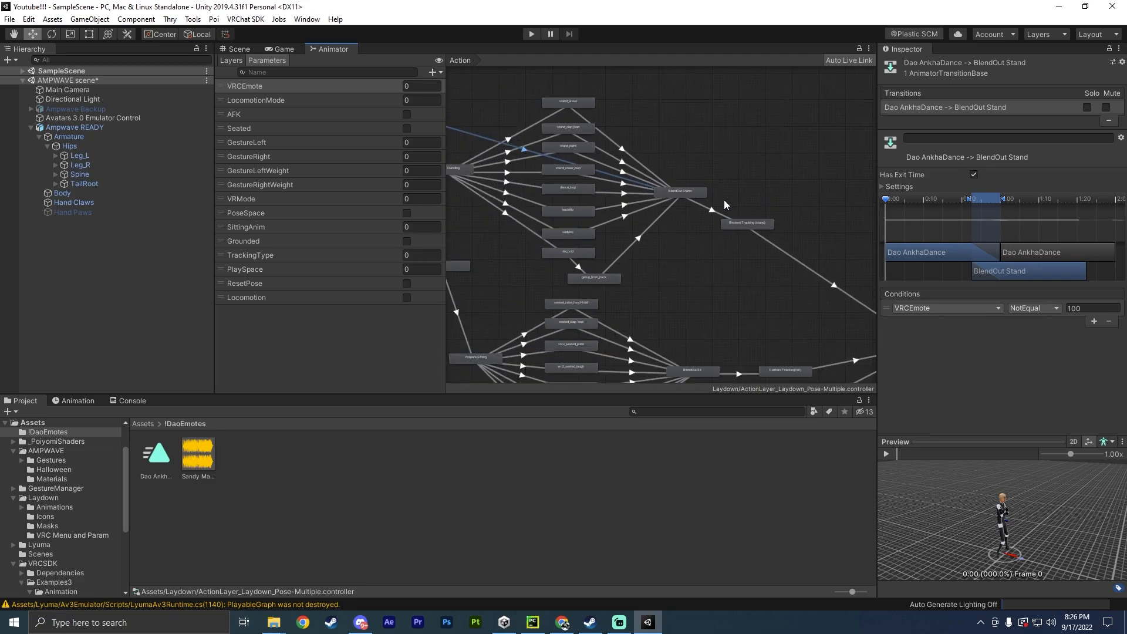
pyautogui.click(238, 48)
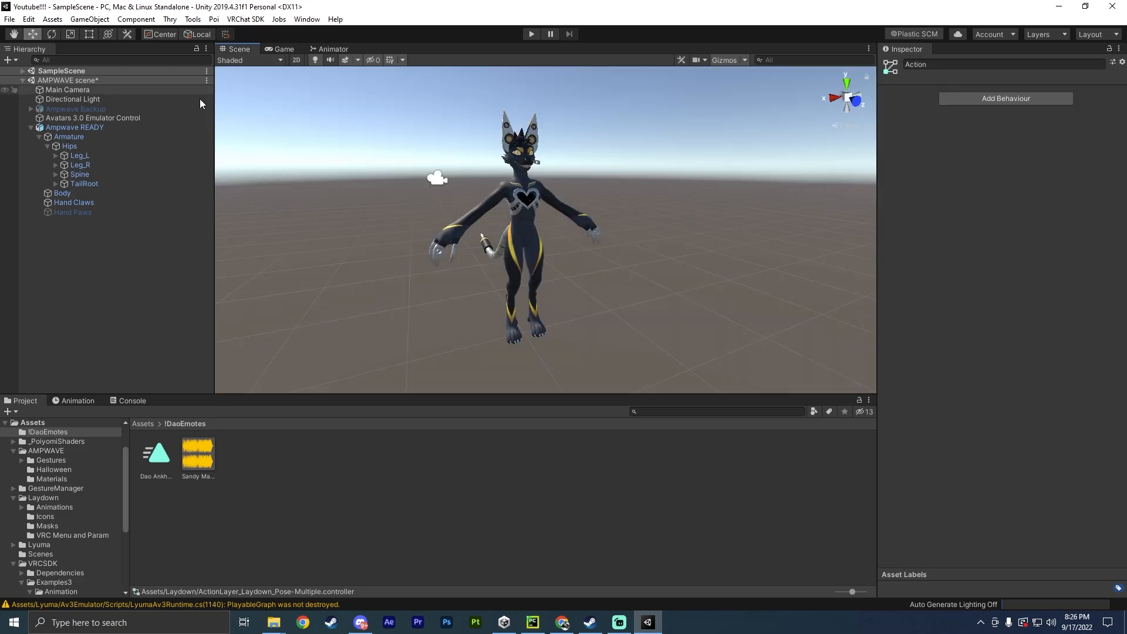
# Add a new control to the avatar's AMPWAVE Menu and start entering its name.
pyautogui.click(74, 127)
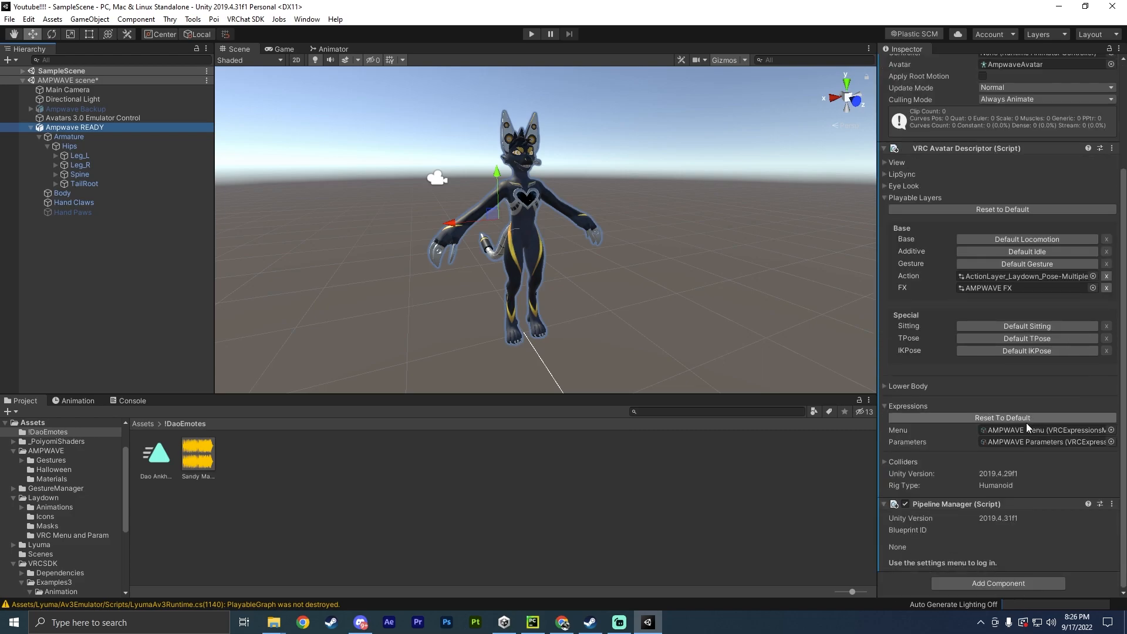
pyautogui.click(240, 453)
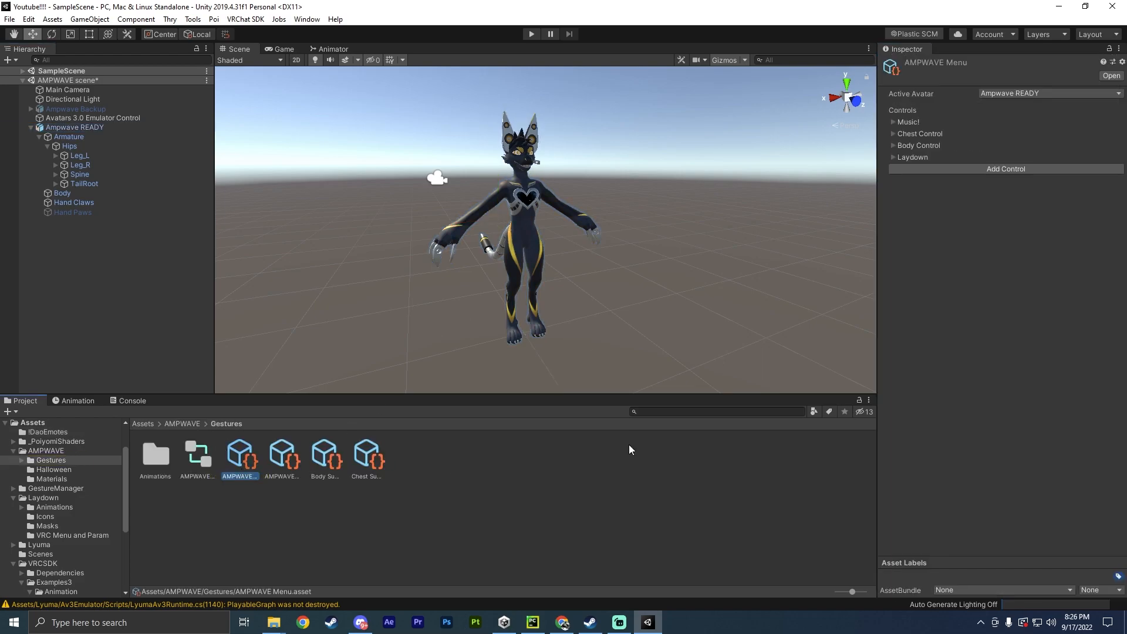
pyautogui.click(1005, 168)
pyautogui.write('Da')
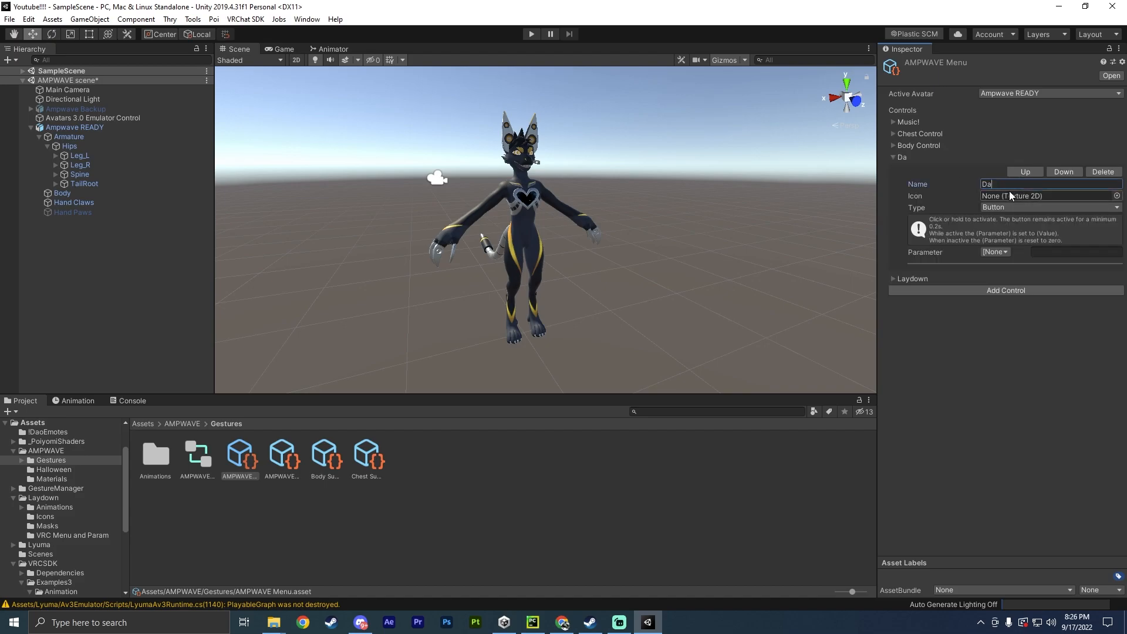
pyautogui.click(1048, 207)
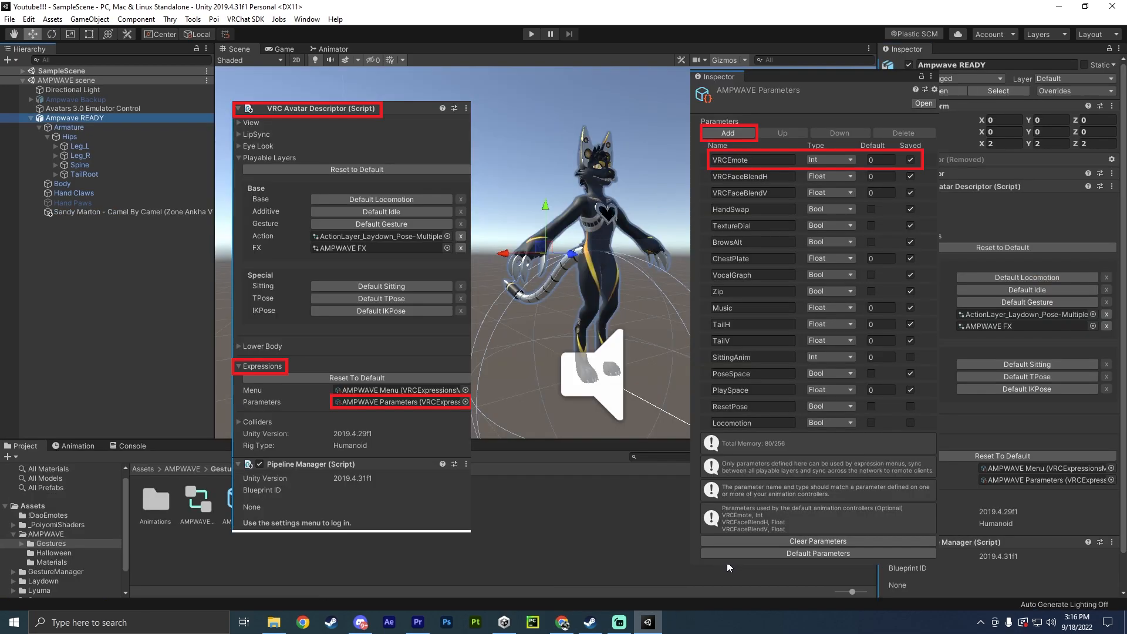
# Confirm AMPWAVE Parameters lists VRCEmote as an Int parameter.
pyautogui.click(396, 402)
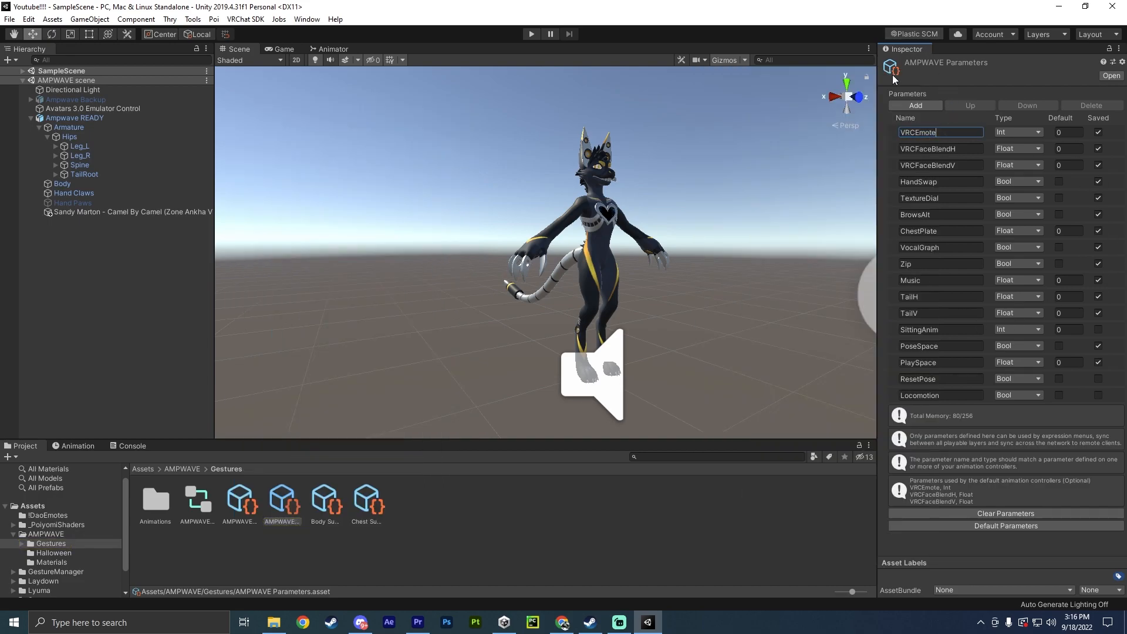
pyautogui.moveTo(974, 121)
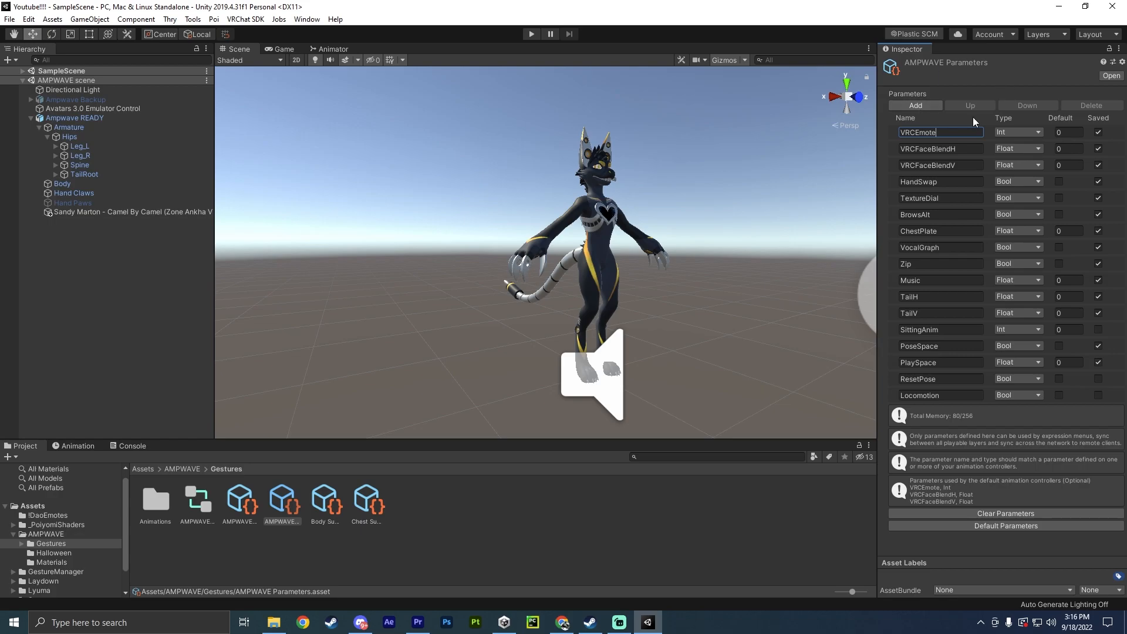
pyautogui.click(76, 118)
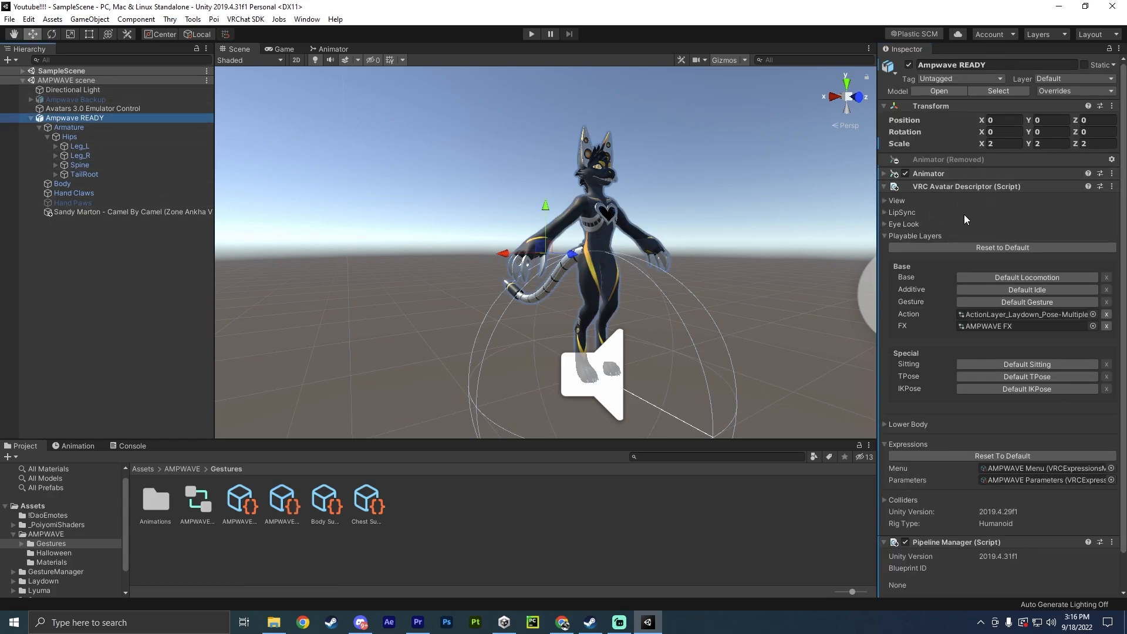
pyautogui.click(280, 500)
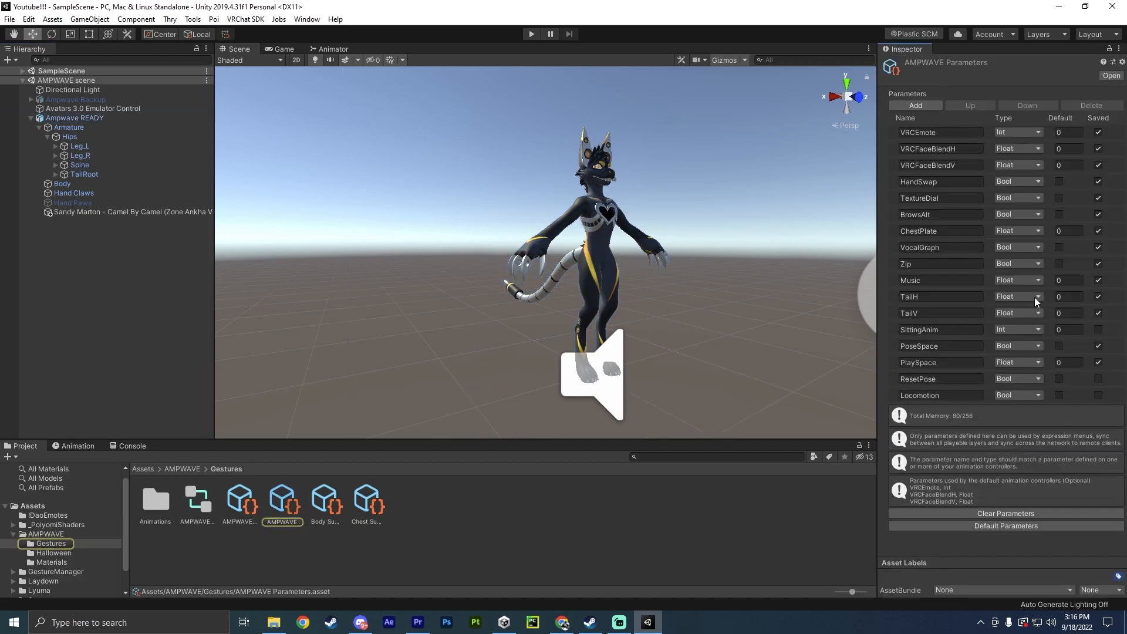
pyautogui.click(939, 133)
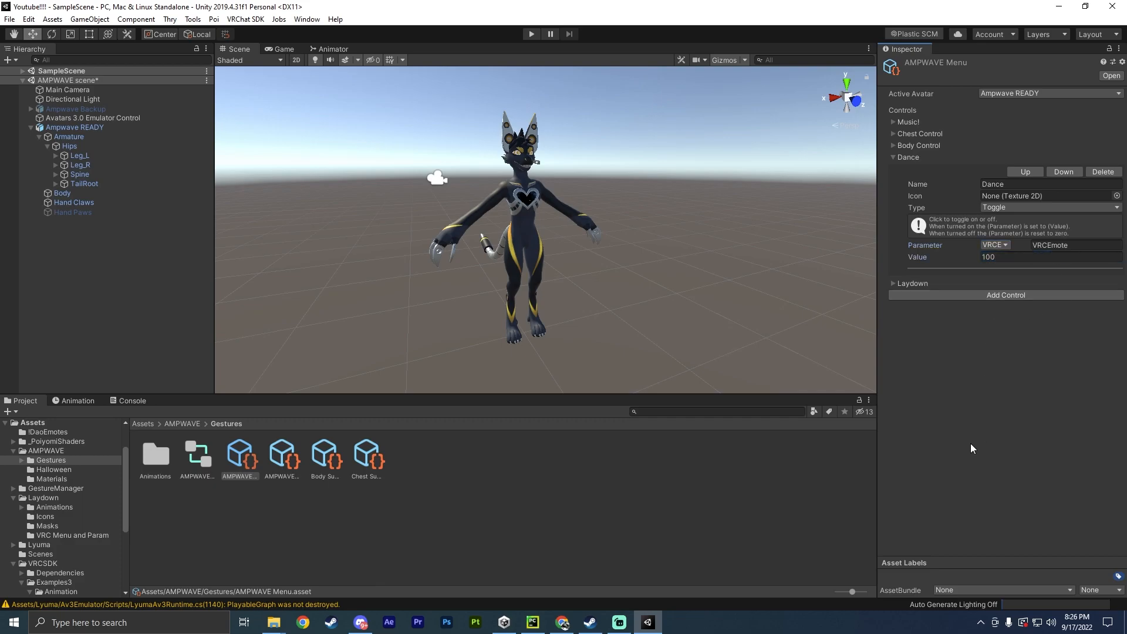
# Enter play mode and trigger the Dance toggle from the radial expressions menu.
pyautogui.click(531, 34)
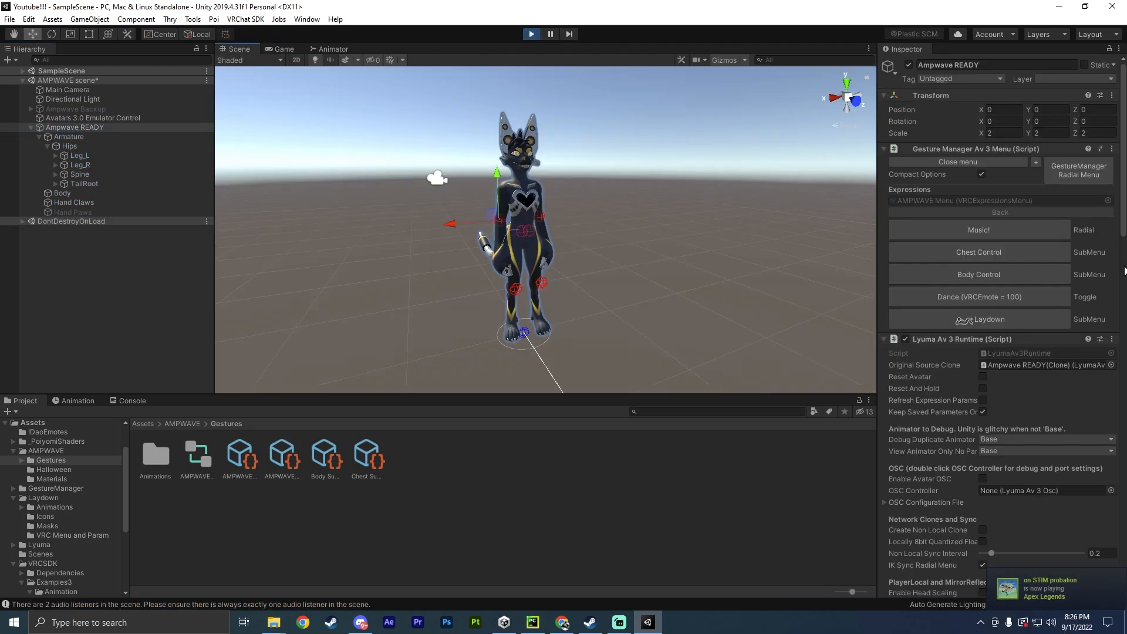
pyautogui.click(1078, 169)
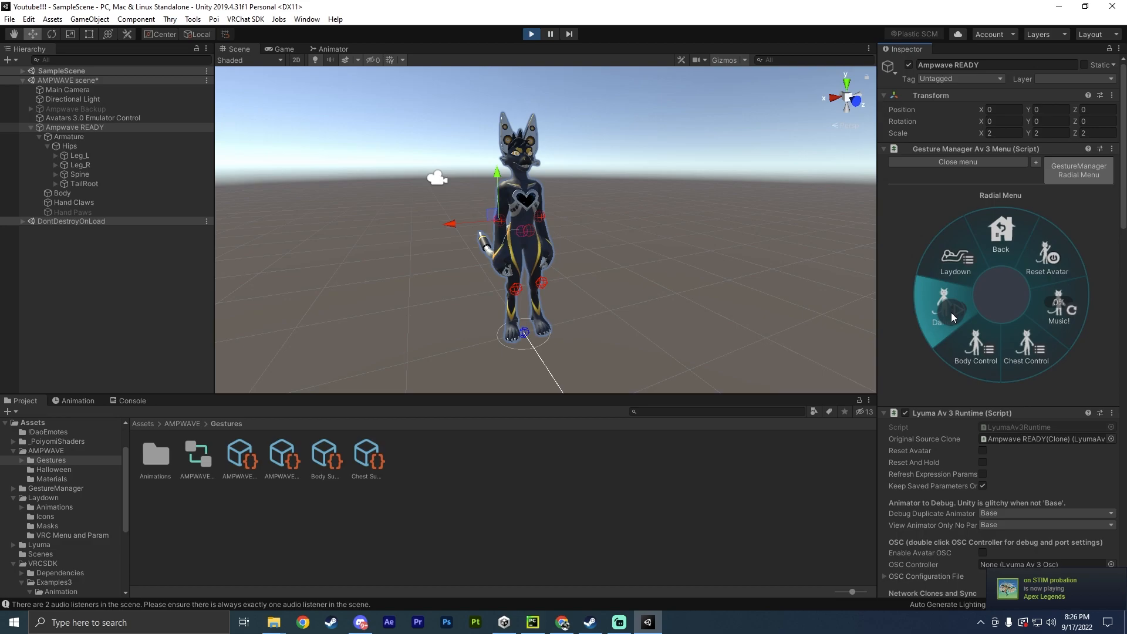
pyautogui.click(942, 305)
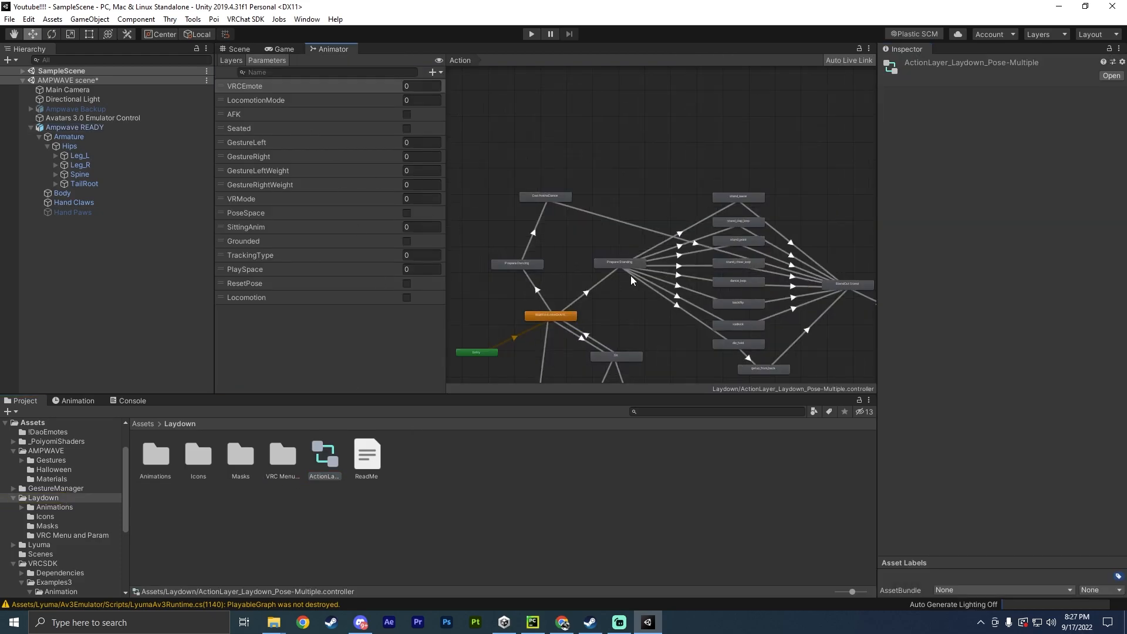
# Check the Prepare Dancing transition's timing settings, then start play mode again.
pyautogui.click(636, 282)
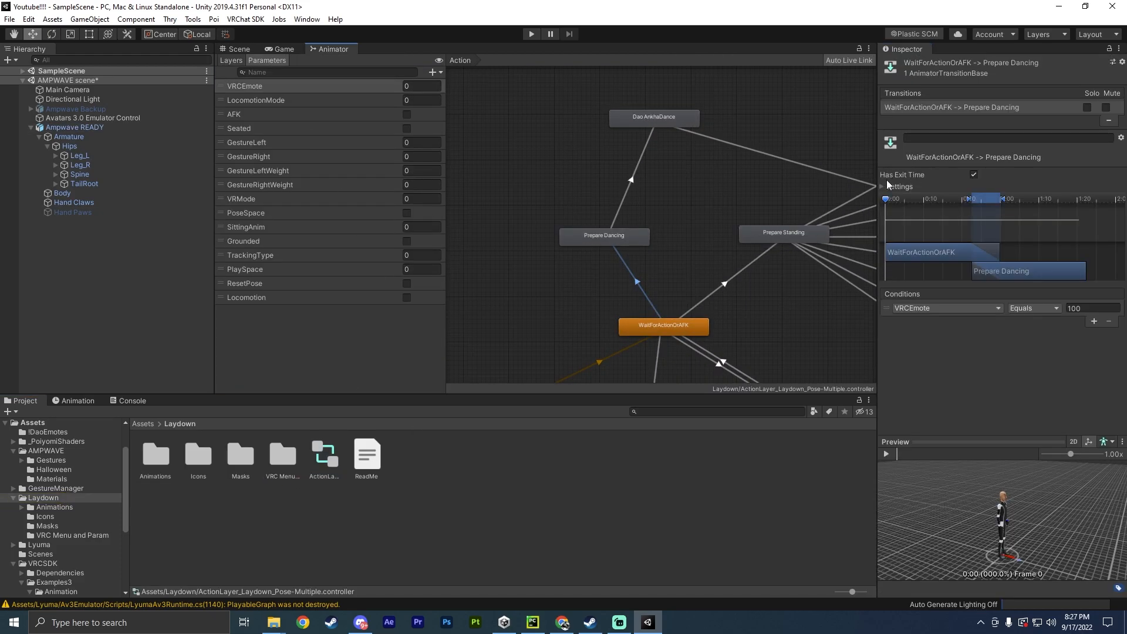
pyautogui.click(882, 187)
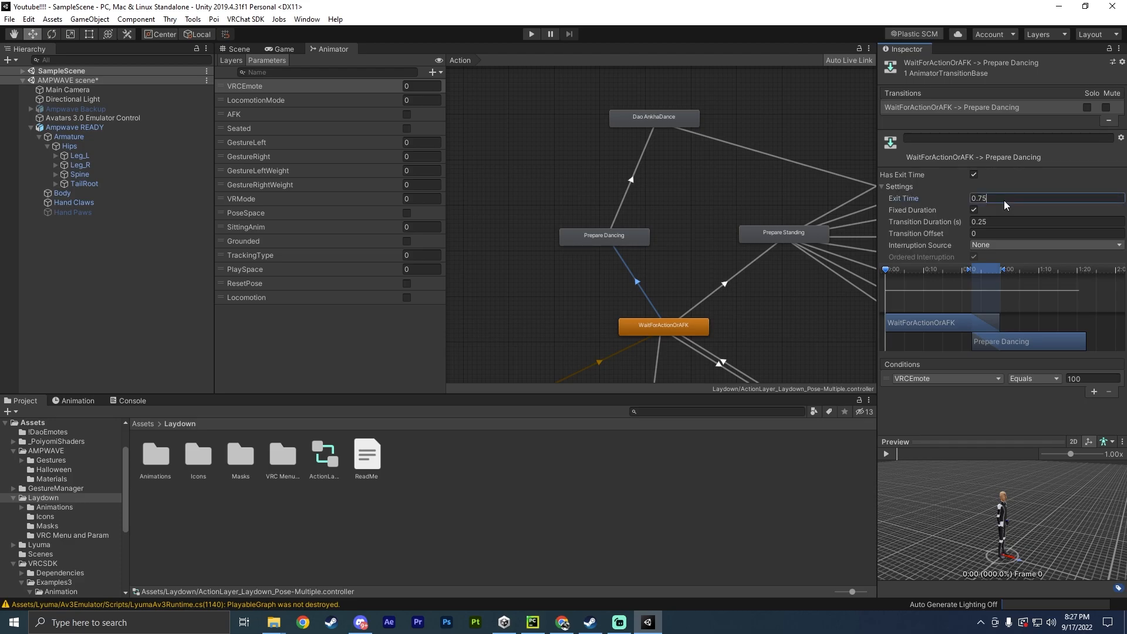
pyautogui.click(975, 174)
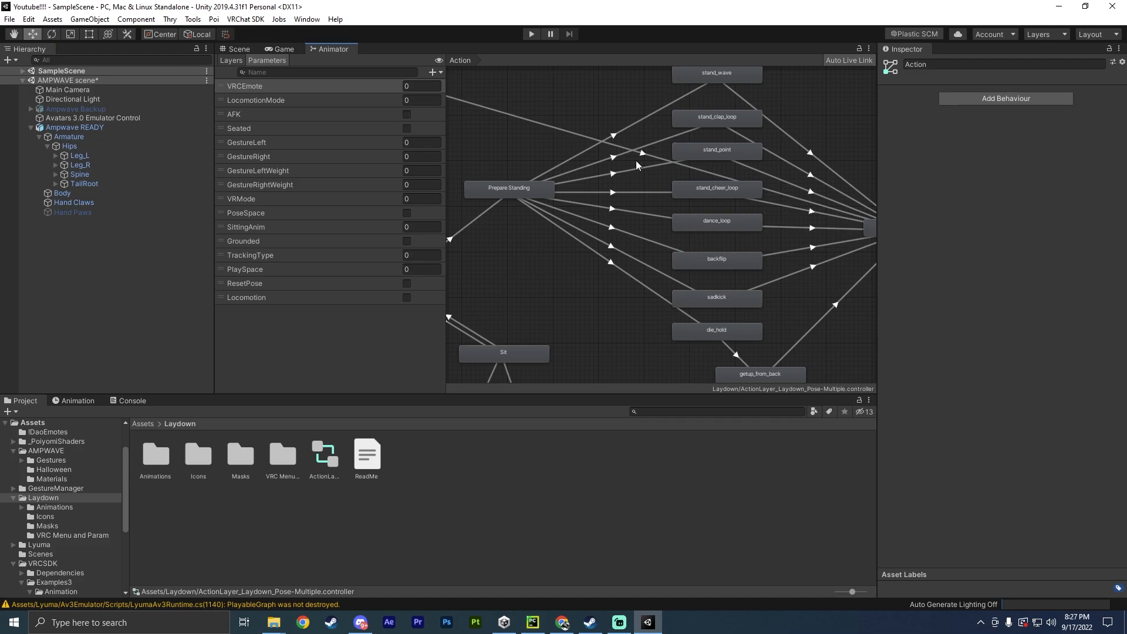
pyautogui.click(238, 48)
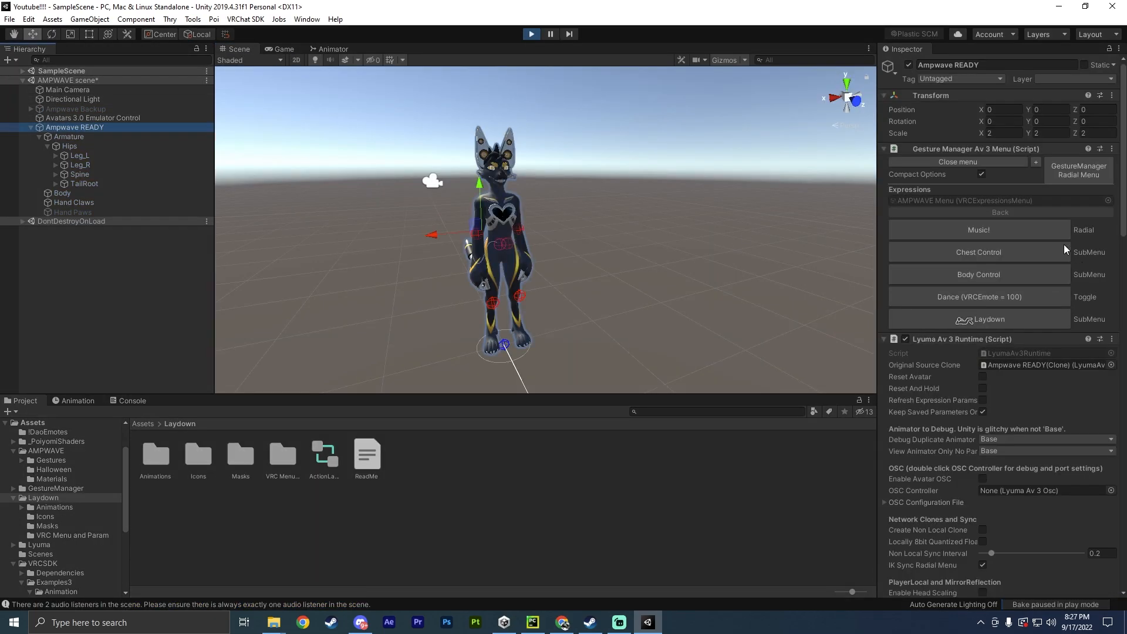
# Trigger the Dance emote from the Gesture Manager radial expressions menu.
pyautogui.click(1078, 169)
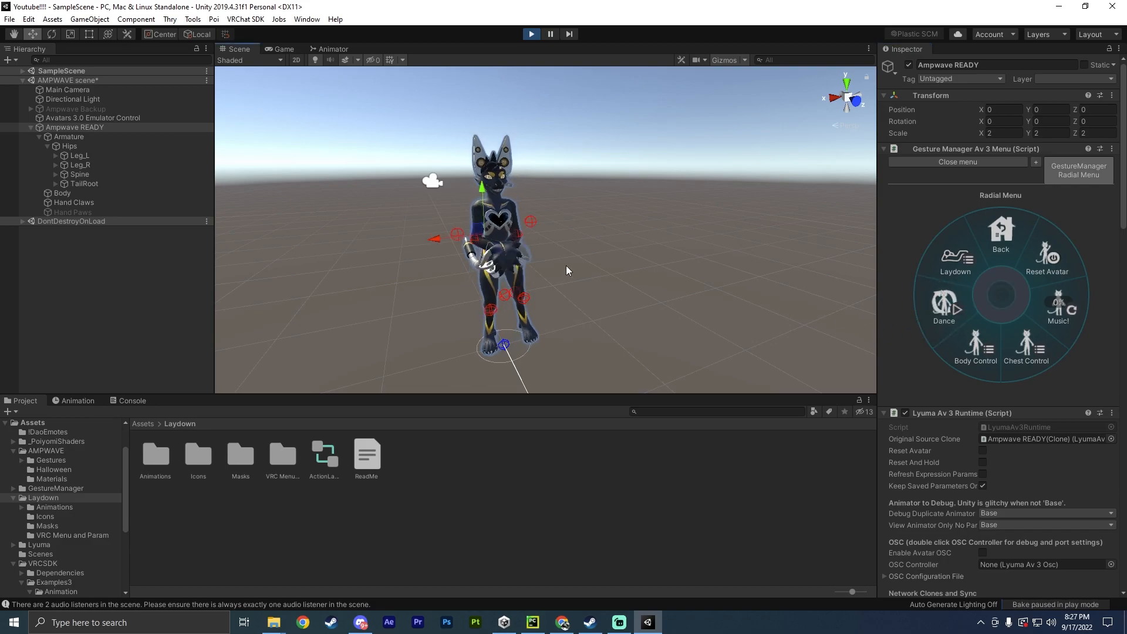
pyautogui.click(530, 34)
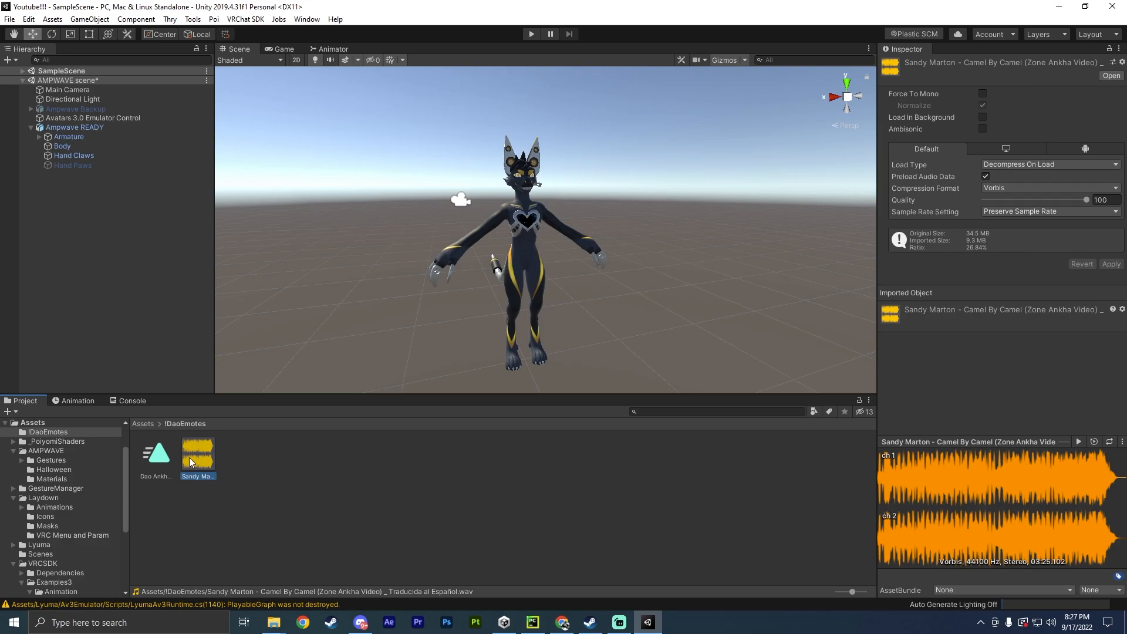
pyautogui.moveTo(212, 459)
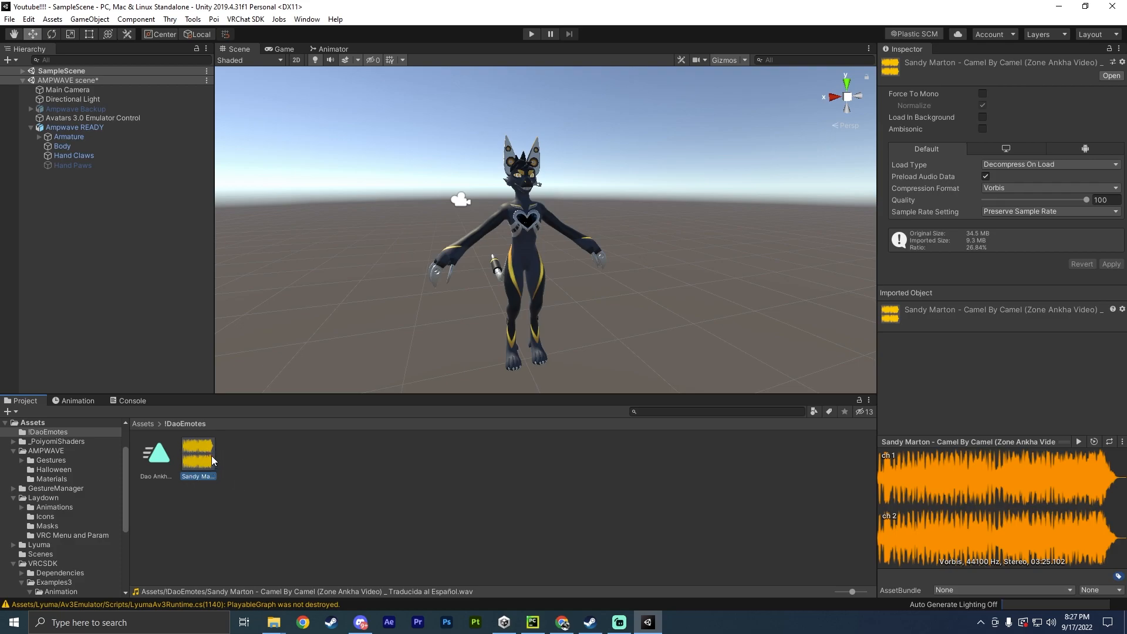
pyautogui.moveTo(509, 529)
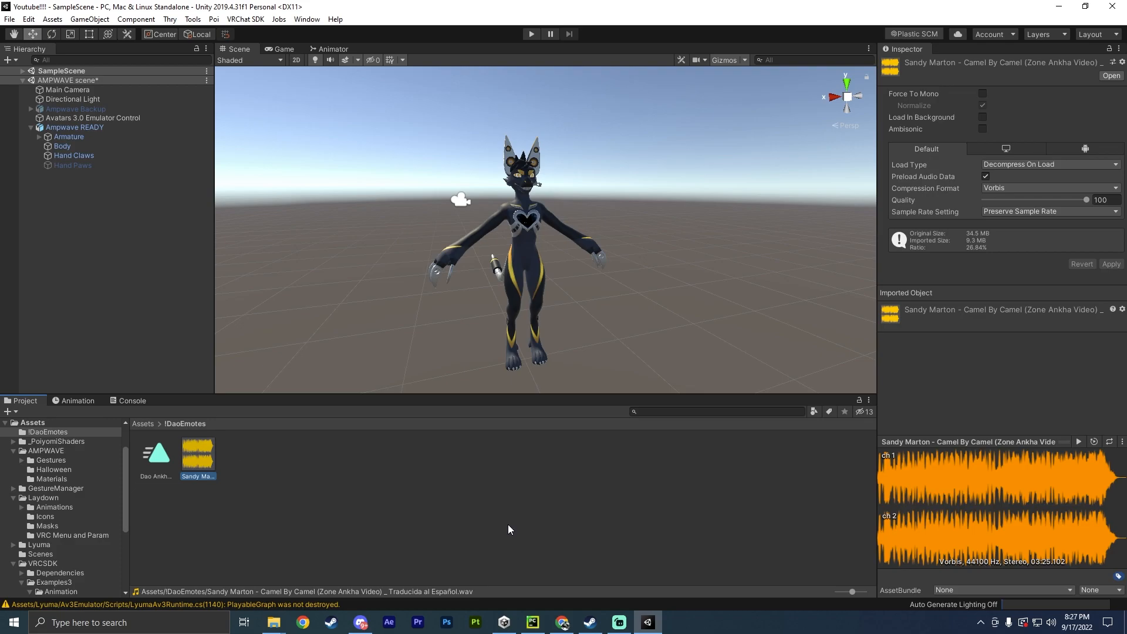
# Deselect the Camel By Camel song asset after parenting it to Ampwave READY.
pyautogui.click(204, 511)
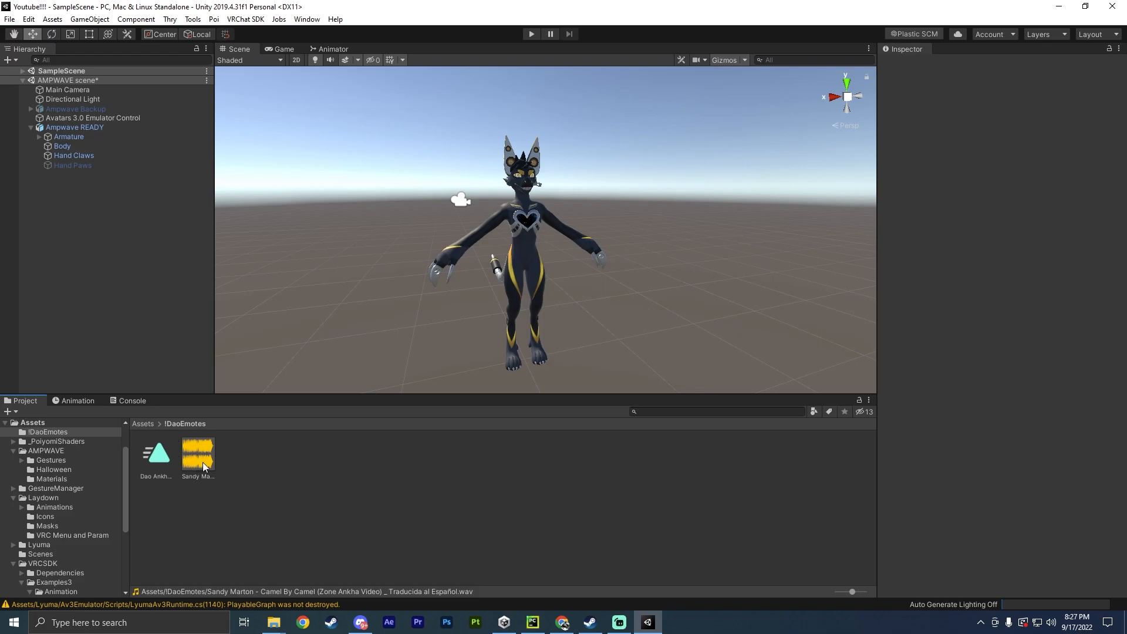
pyautogui.moveTo(185, 442)
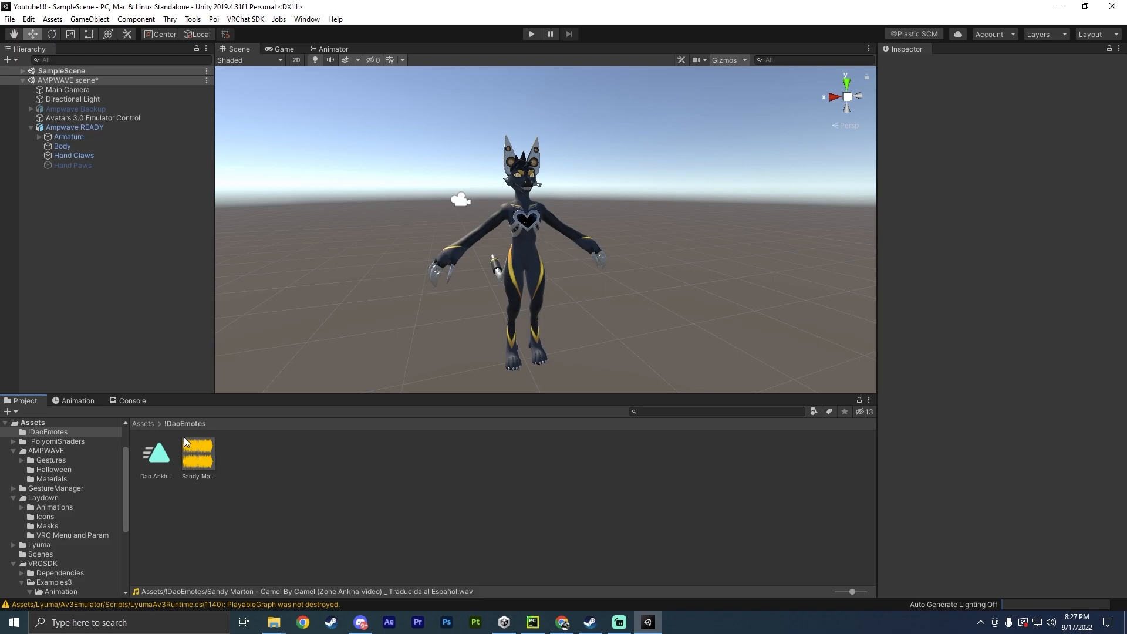
pyautogui.moveTo(207, 453)
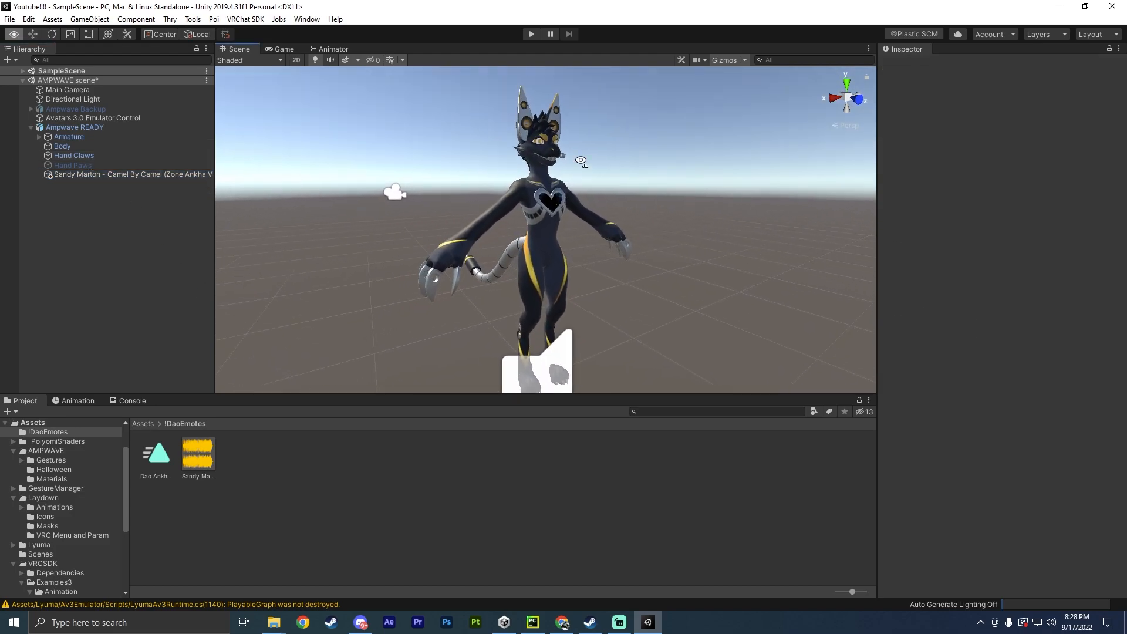
# Assign AMPWAVE FX as Ampwave READY's Animator controller and show the Animation timeline.
pyautogui.click(74, 127)
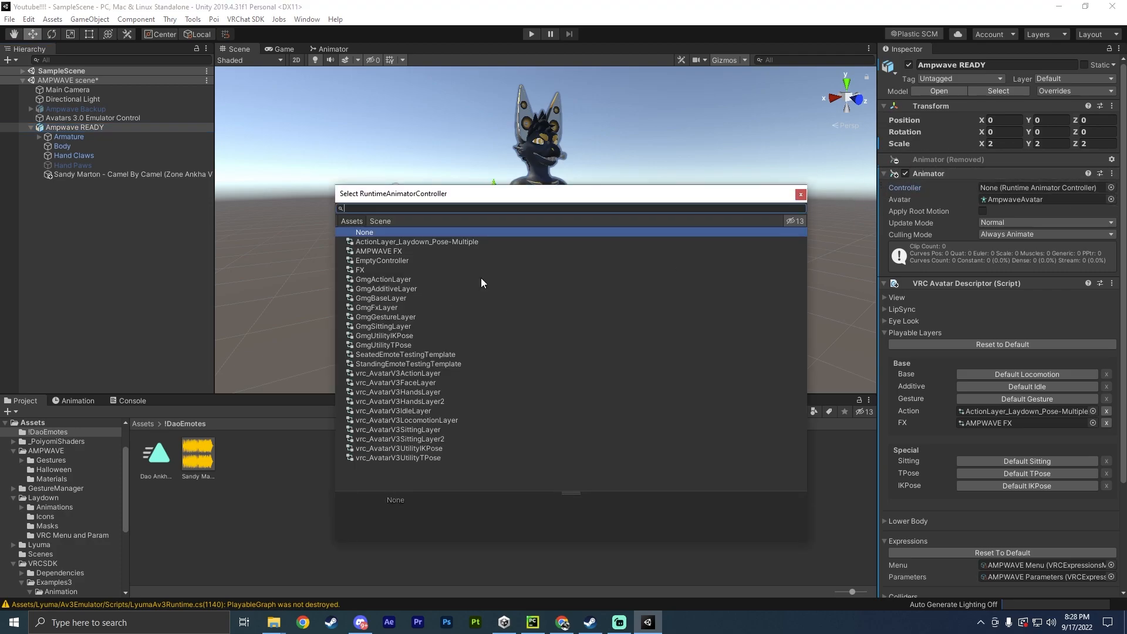
pyautogui.click(379, 250)
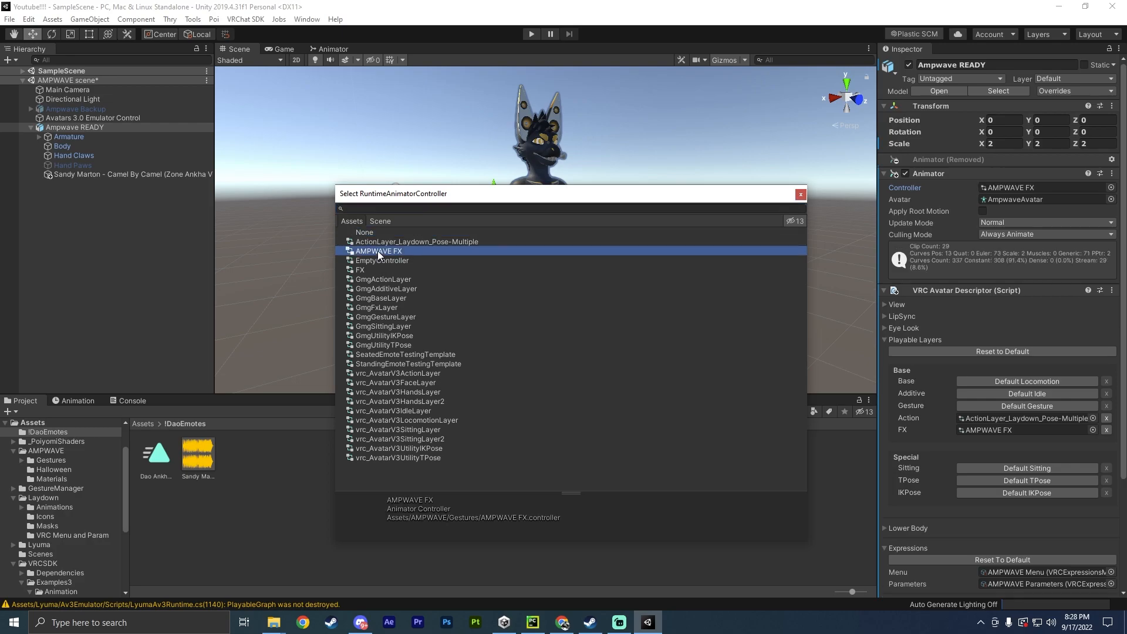
pyautogui.doubleClick(378, 250)
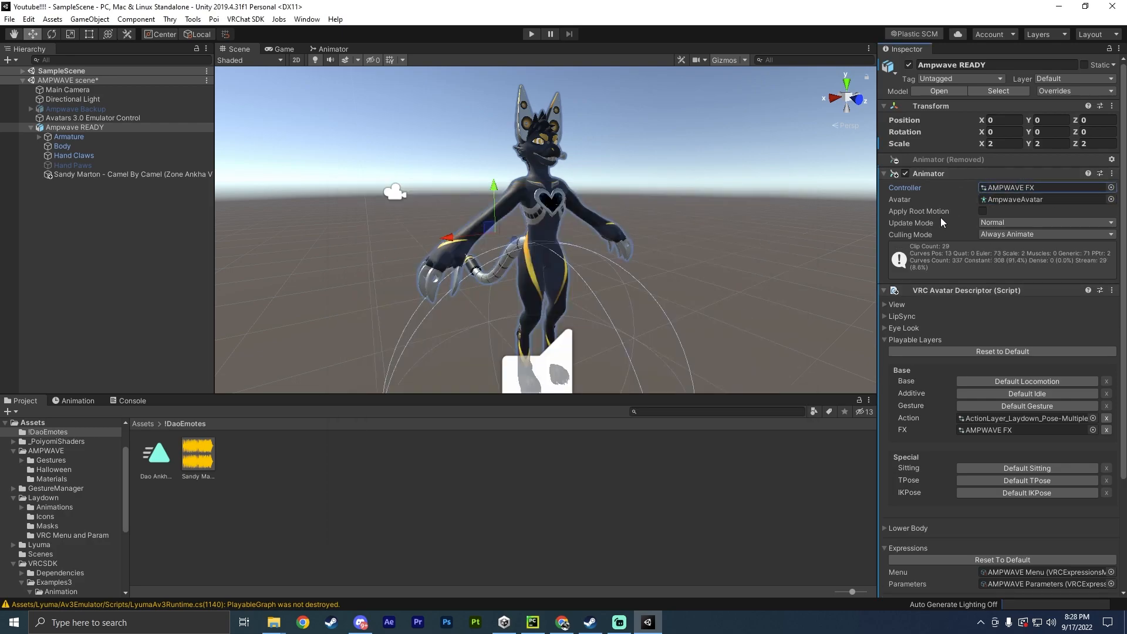
pyautogui.click(77, 400)
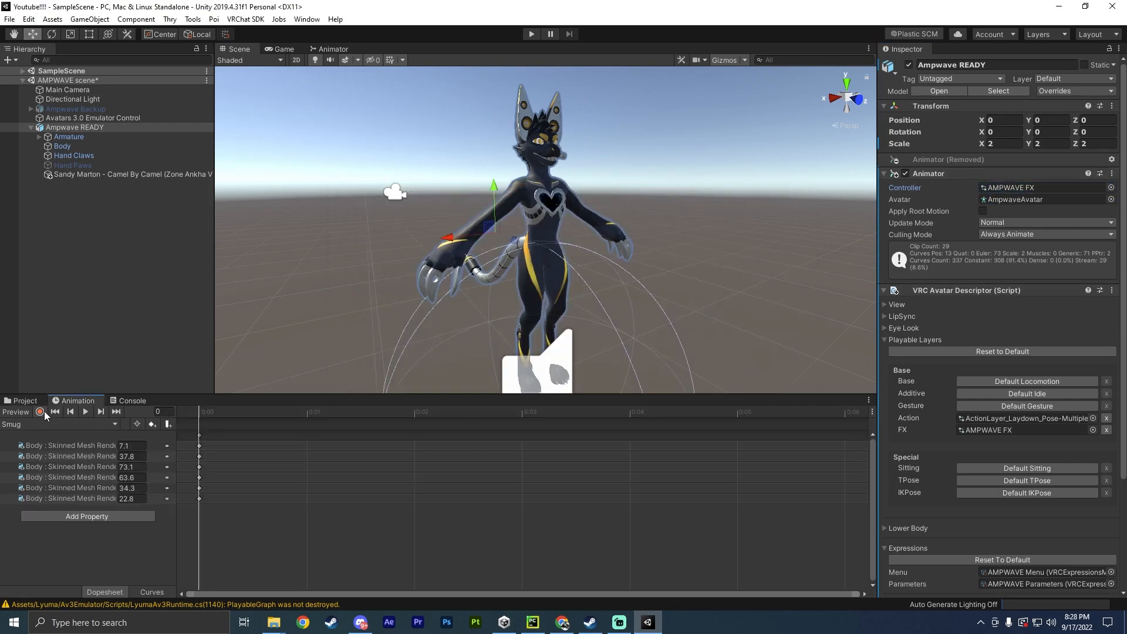
# Create a new animation clip named DanceOn in !DaoEmotes.
pyautogui.click(40, 411)
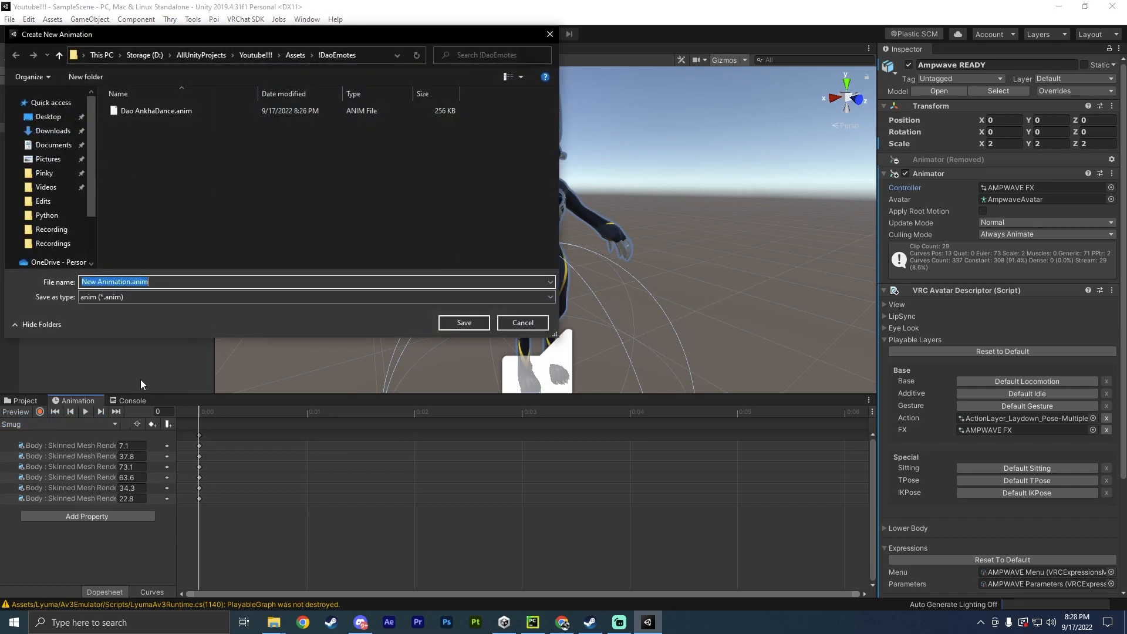
pyautogui.write('Danc')
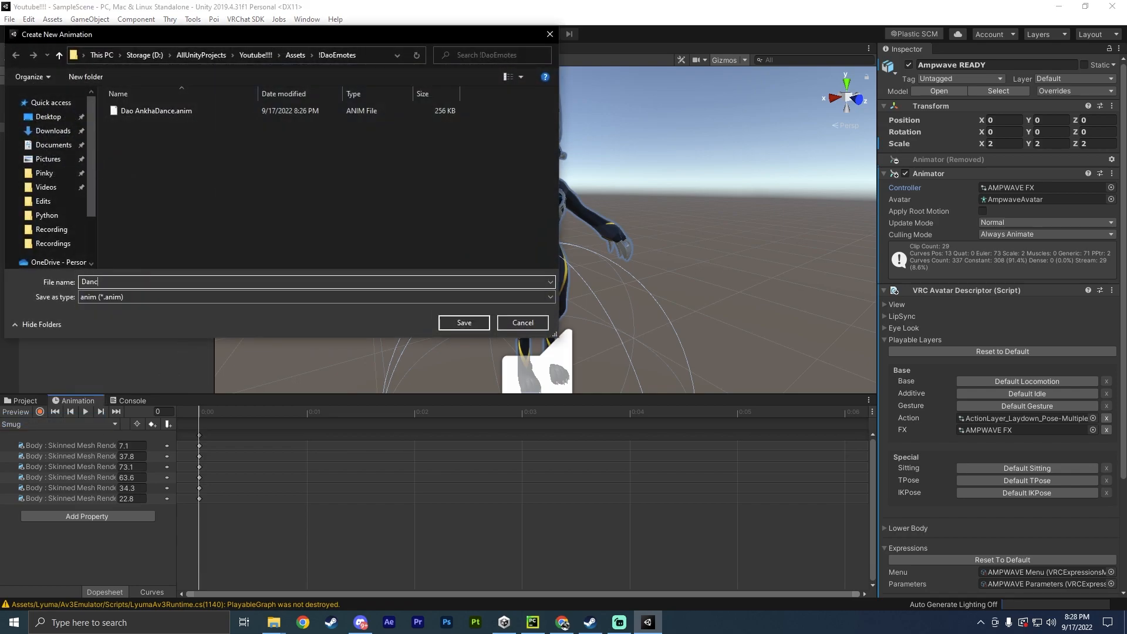
pyautogui.click(463, 322)
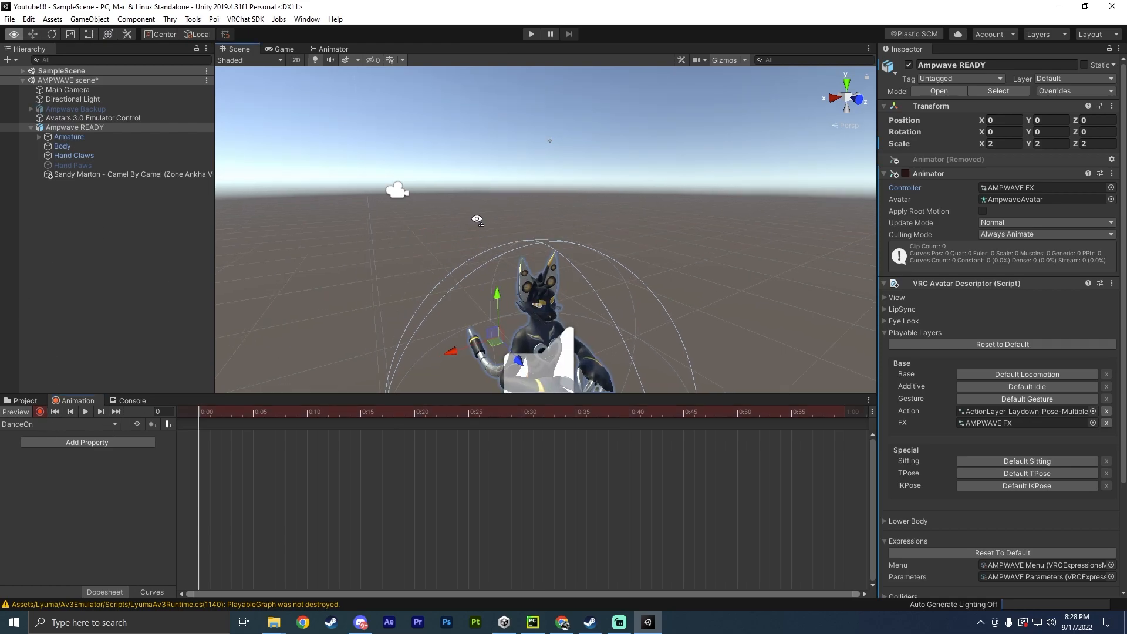
# Key the song object's enabled state, then create a DanceOff clip.
pyautogui.click(133, 174)
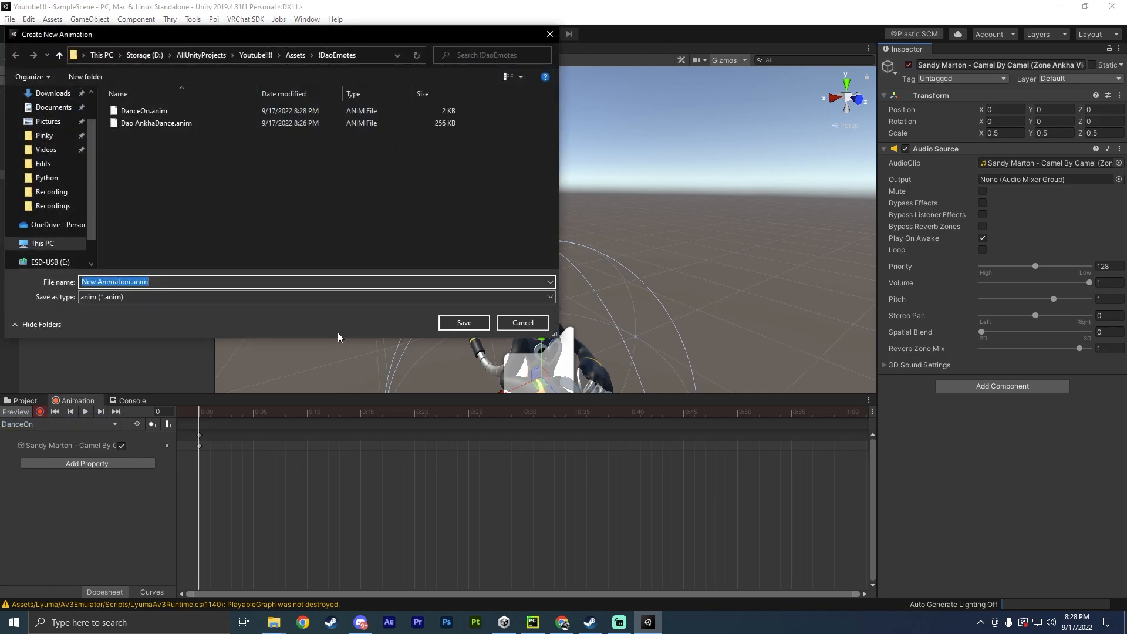
pyautogui.write('DanceOf')
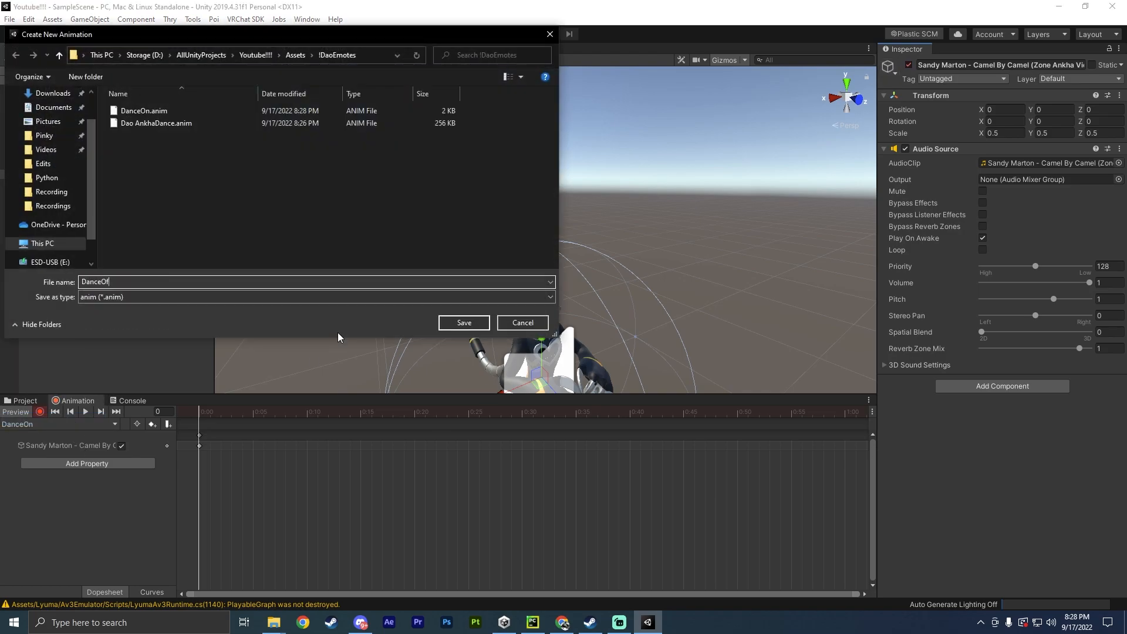
pyautogui.click(463, 322)
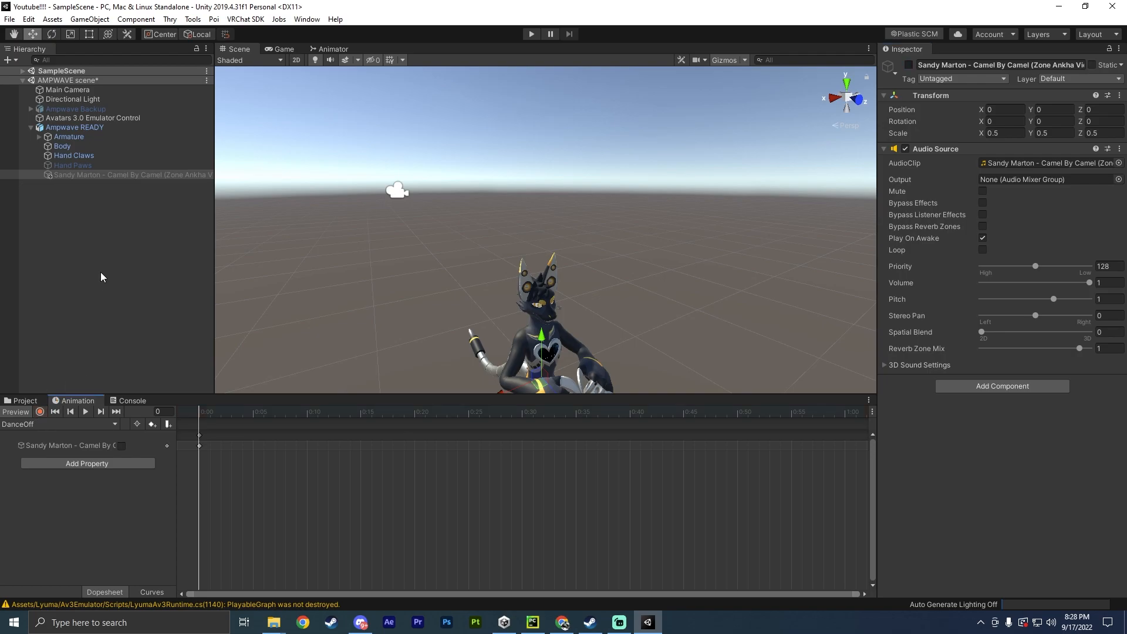
# Set Ampwave READY's Animator controller to None and view the AMPWAVE FX graph.
pyautogui.click(74, 127)
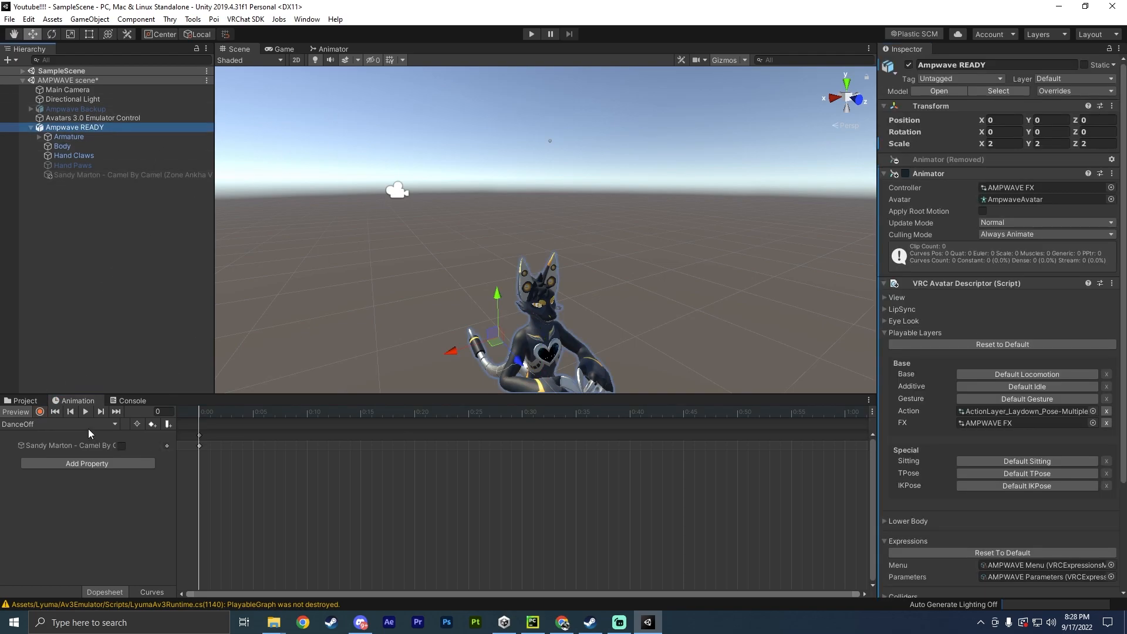
pyautogui.click(61, 424)
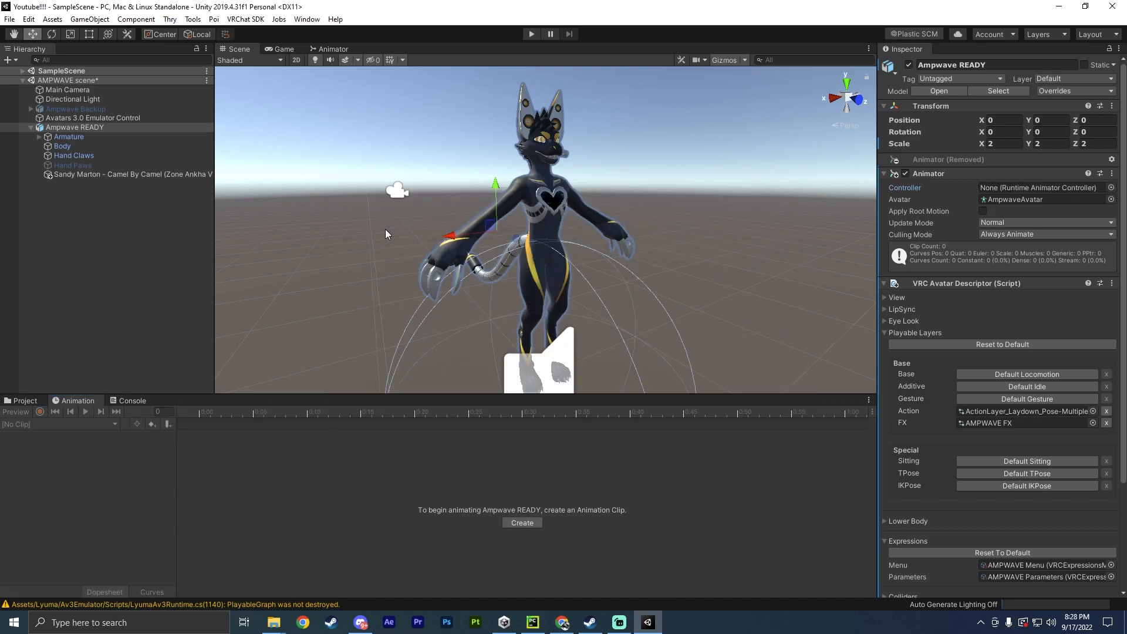
pyautogui.scroll(-3)
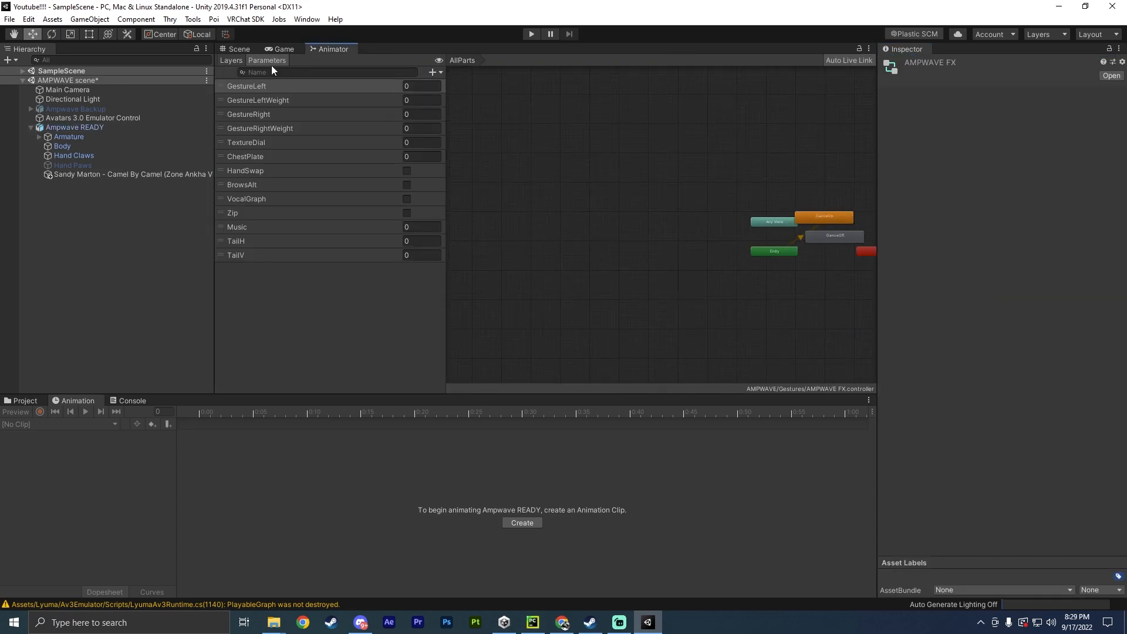
# Add a new animator layer named Dance and switch to the parameter list.
pyautogui.click(231, 60)
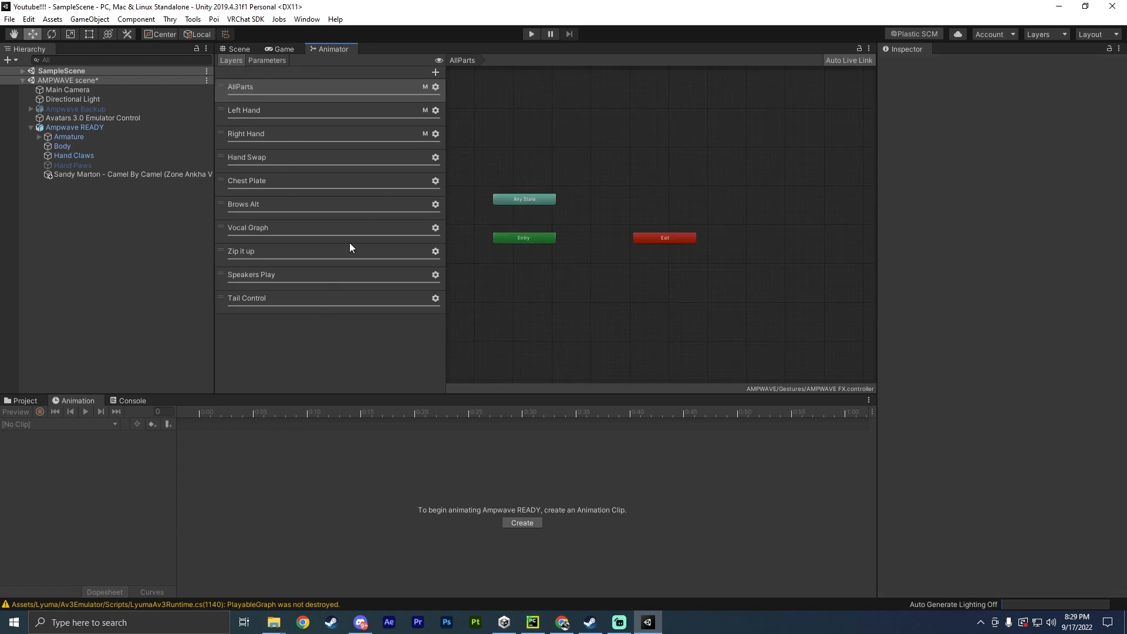
pyautogui.click(434, 72)
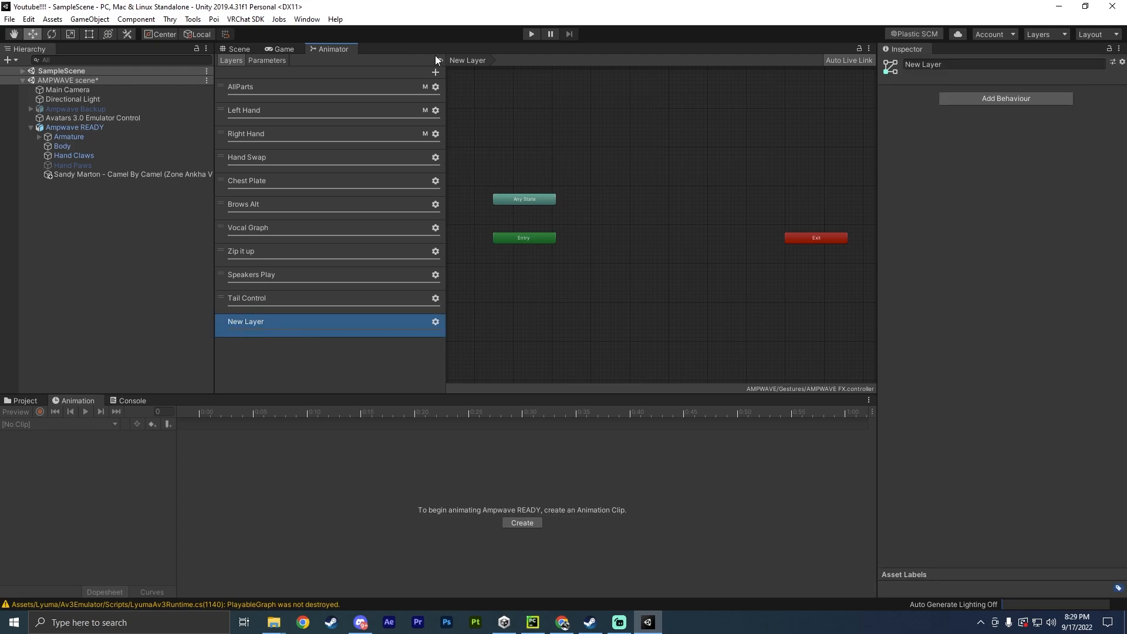
pyautogui.click(435, 71)
pyautogui.write('Dance')
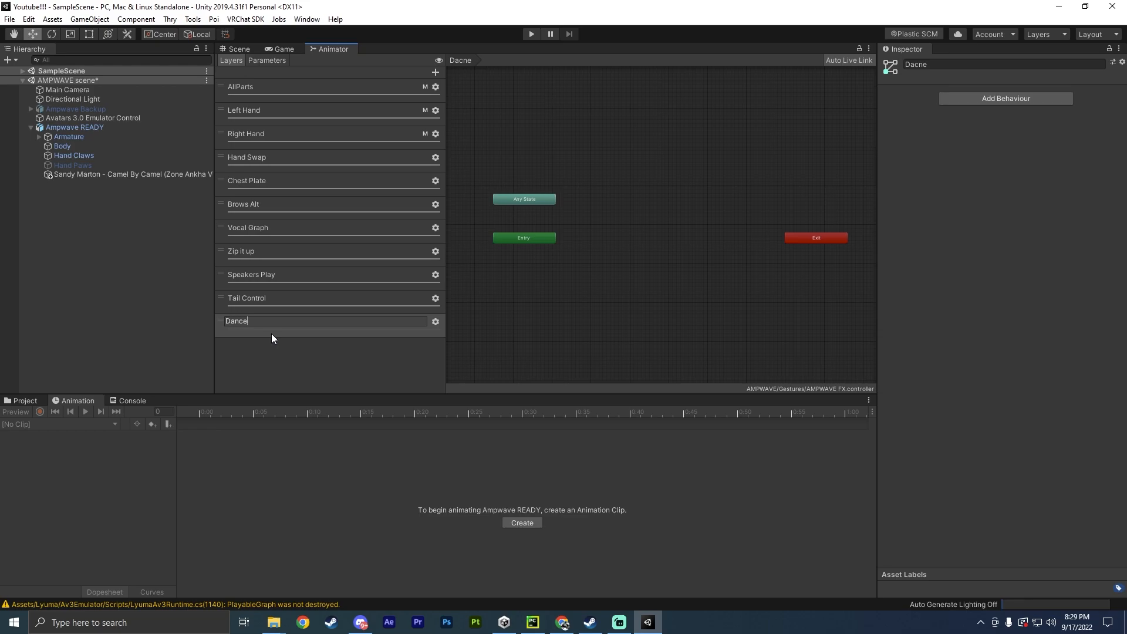
pyautogui.click(267, 59)
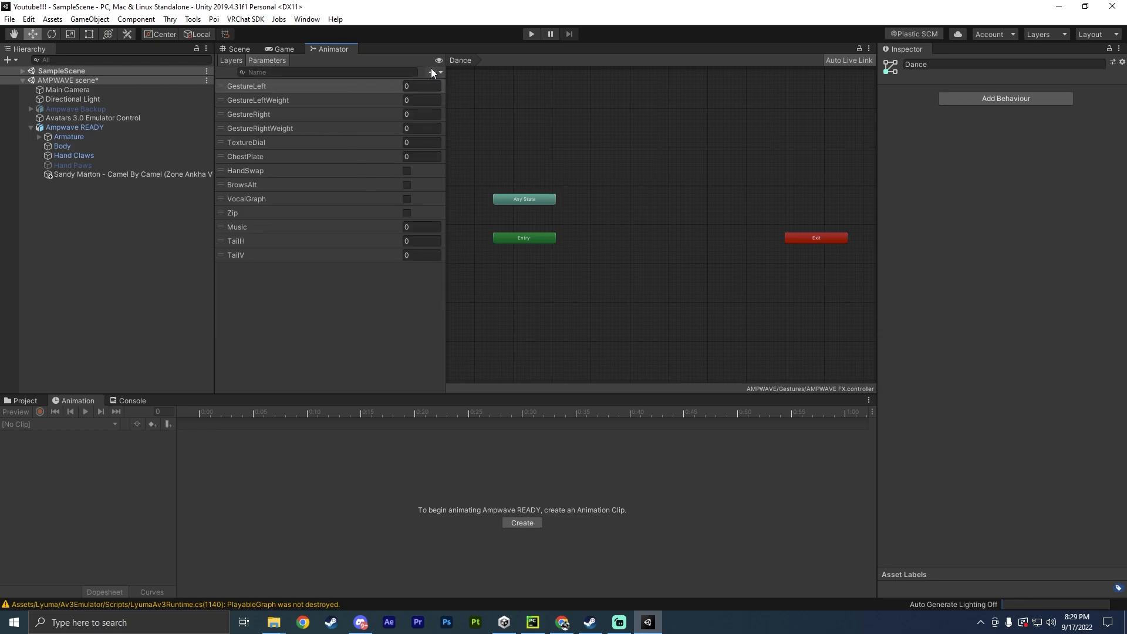
# Add an Int parameter named VRCEmote, then select the Dance layer.
pyautogui.click(430, 72)
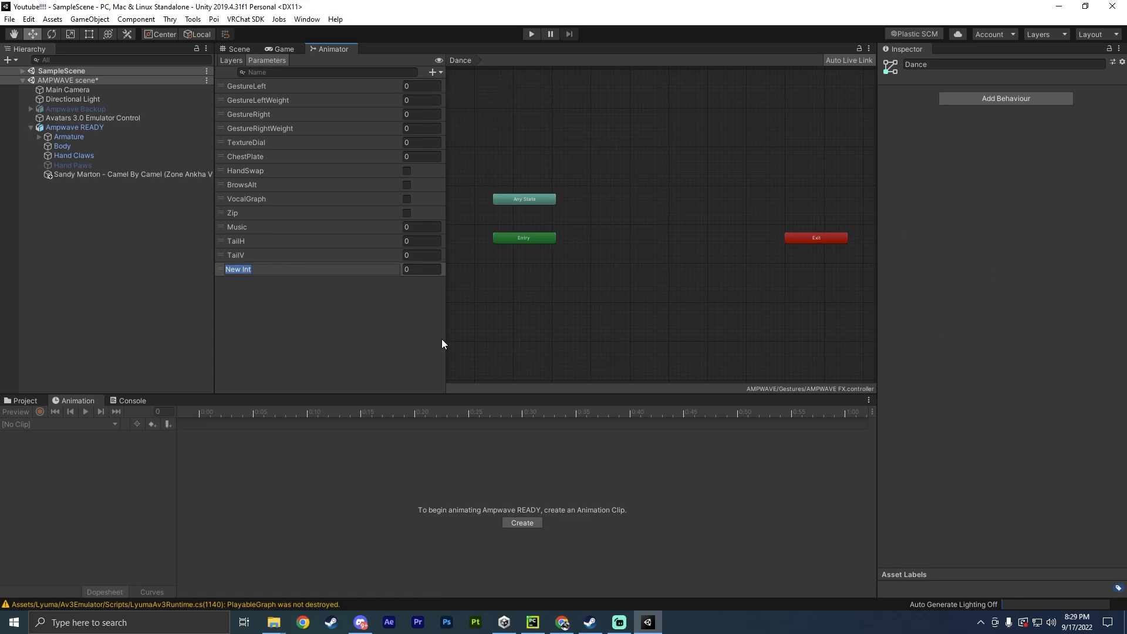
pyautogui.write('VR')
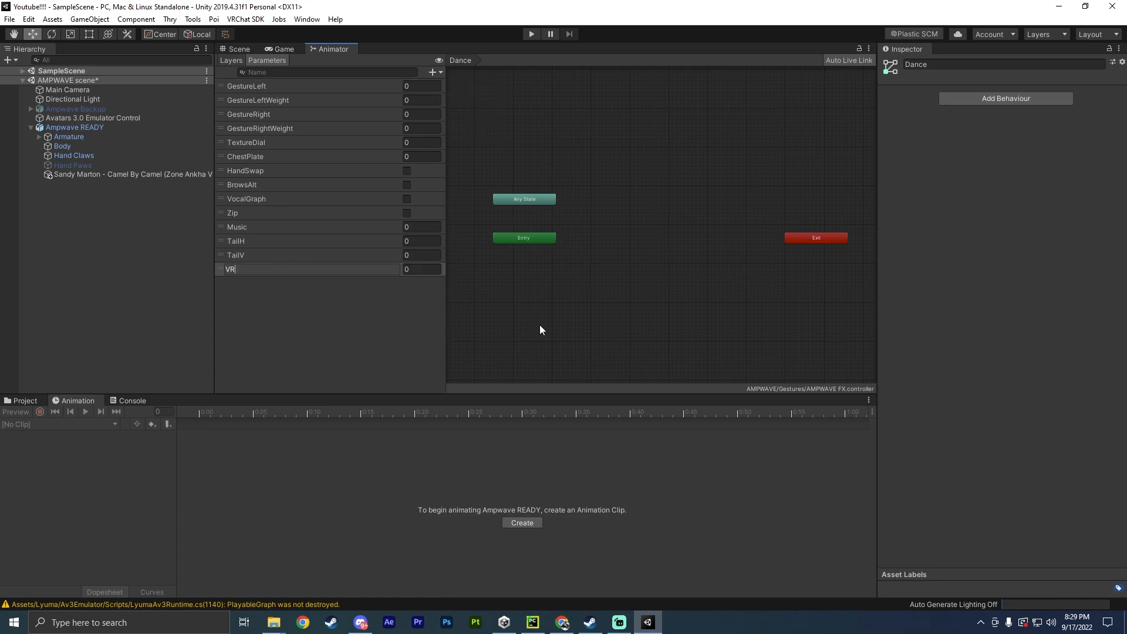
pyautogui.write('CEmote')
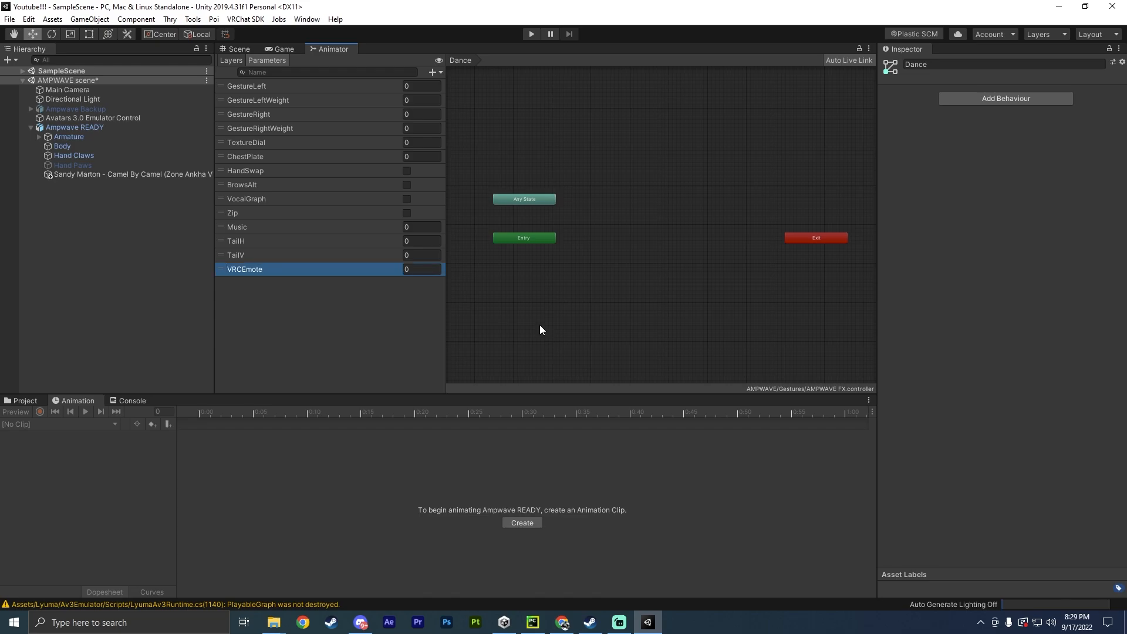
pyautogui.click(231, 59)
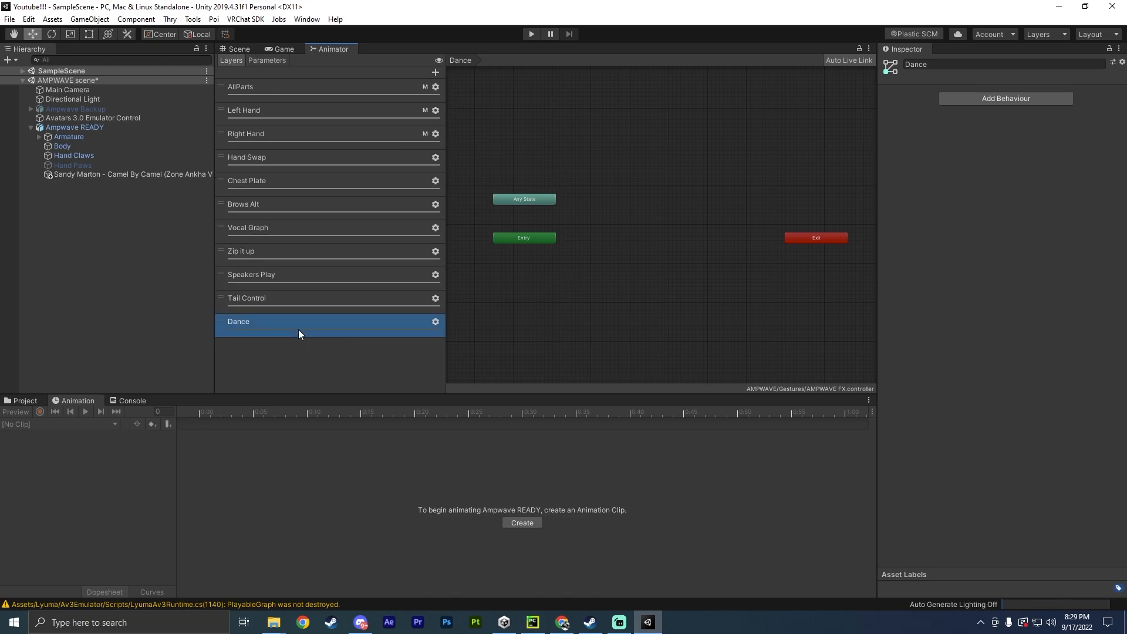
pyautogui.click(434, 321)
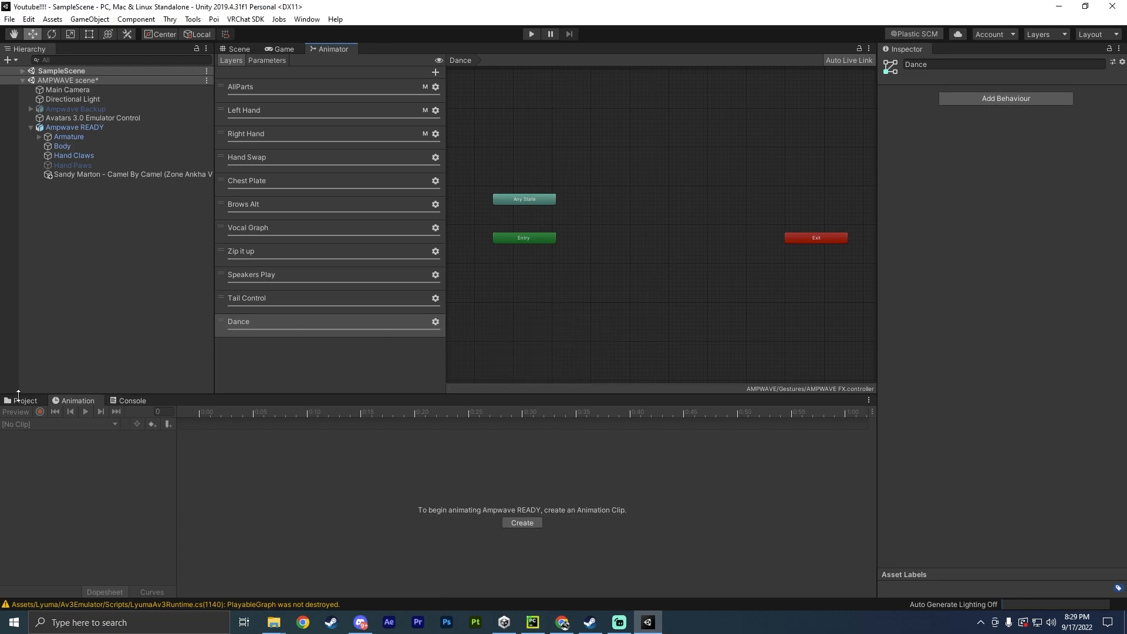
# Browse the Project assets to the !DaoEmotes folder holding the DanceOff and DanceOn clips.
pyautogui.click(25, 400)
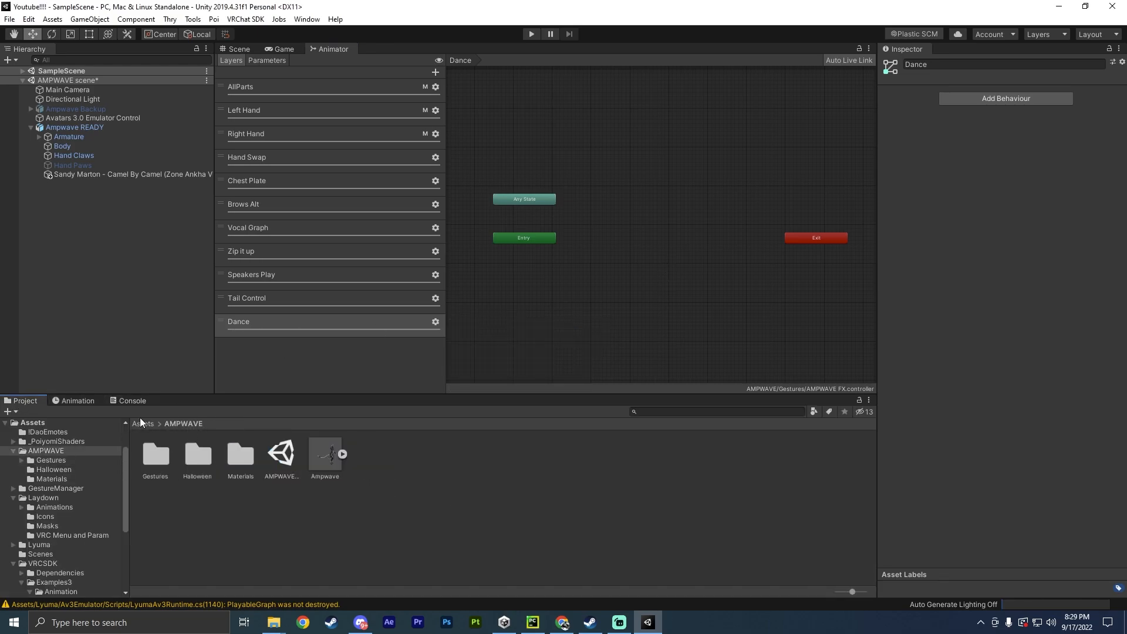
pyautogui.click(143, 423)
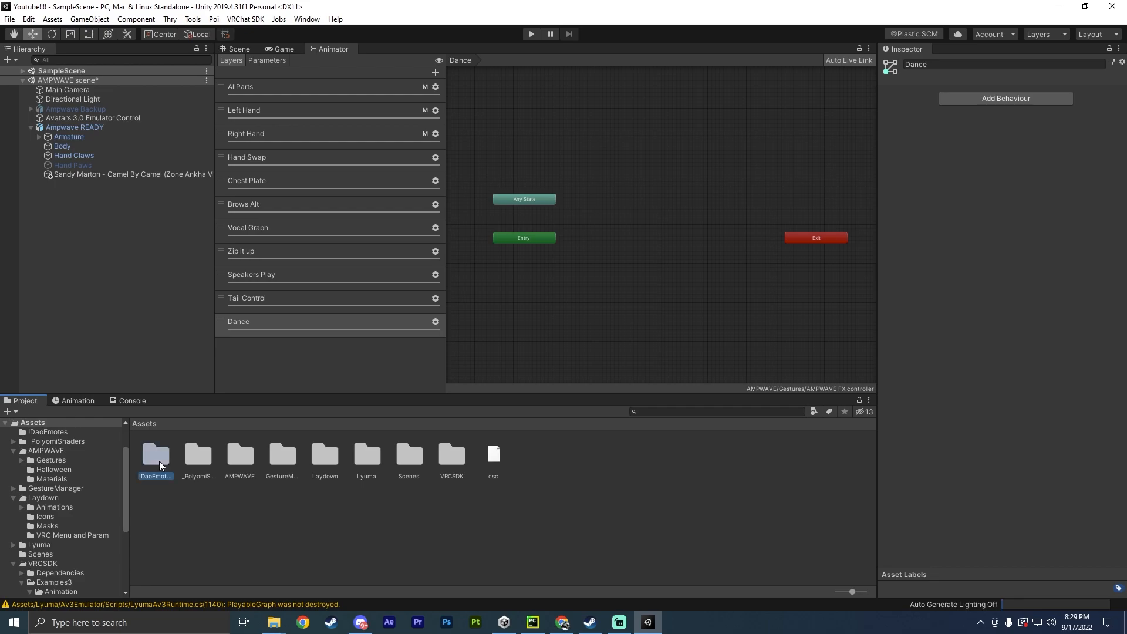
pyautogui.doubleClick(155, 454)
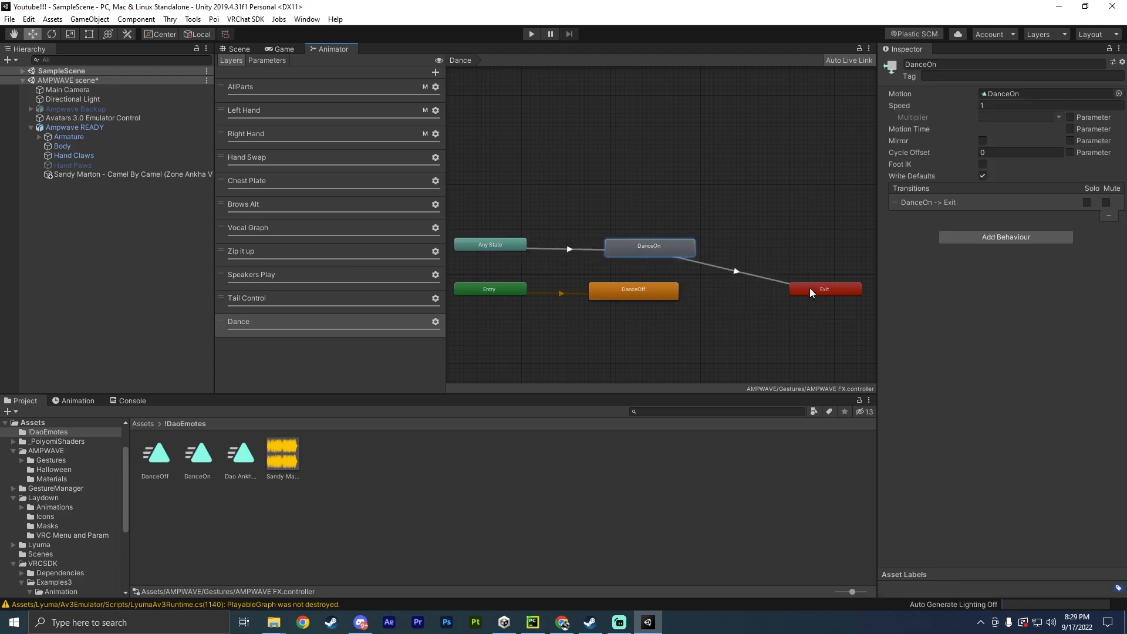
# Give the Any State to DanceOn transition a VRCEmote condition.
pyautogui.click(568, 247)
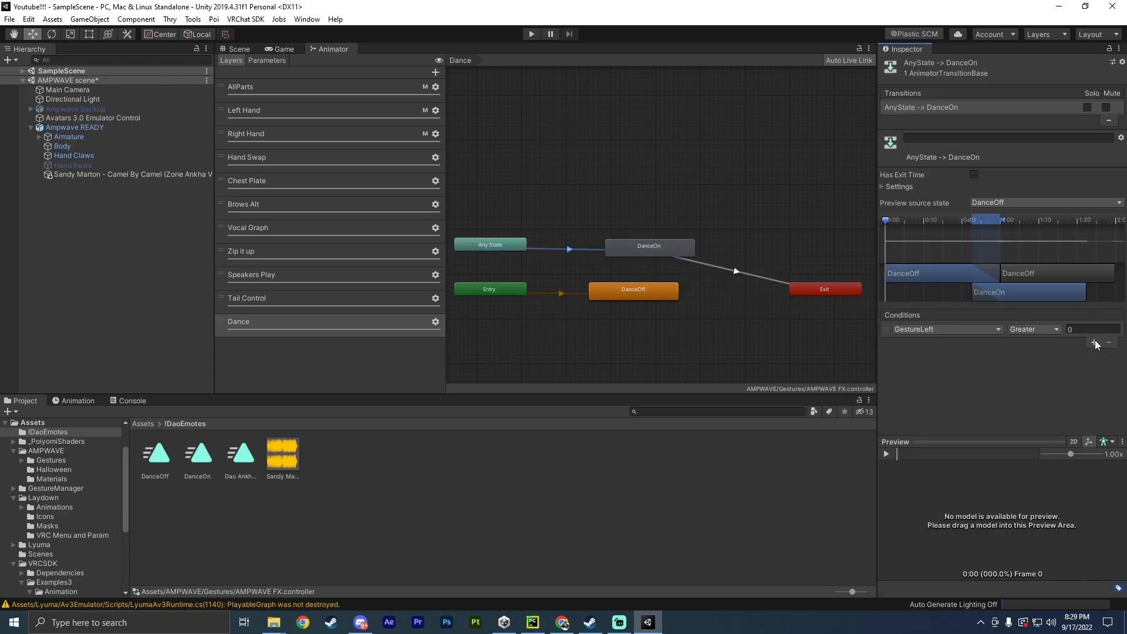
pyautogui.click(945, 329)
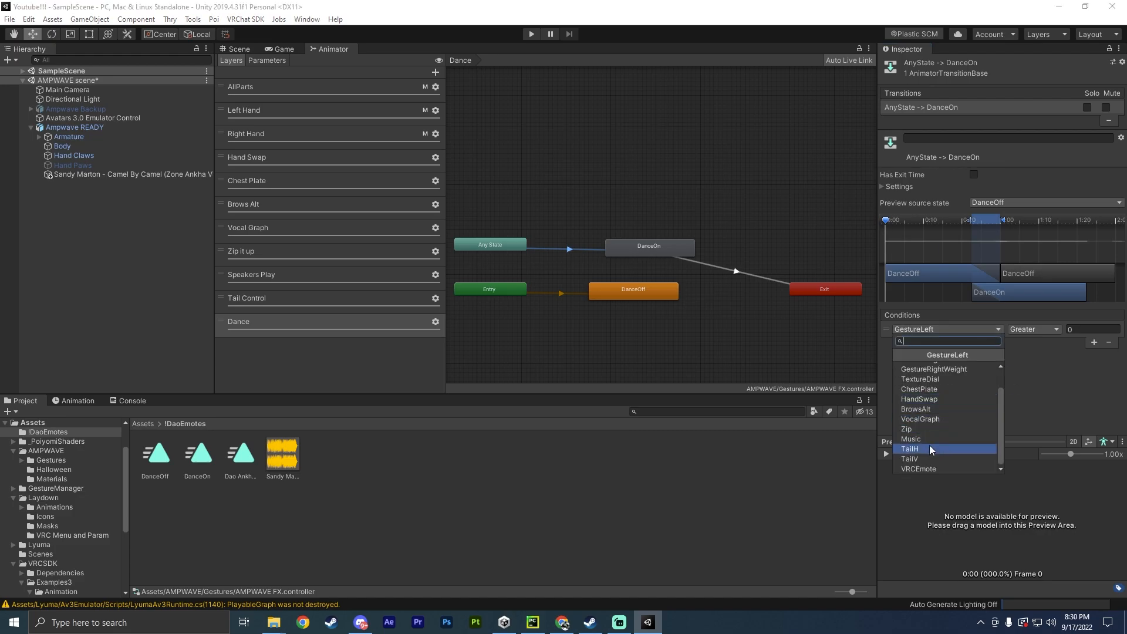
pyautogui.click(918, 468)
pyautogui.write('100')
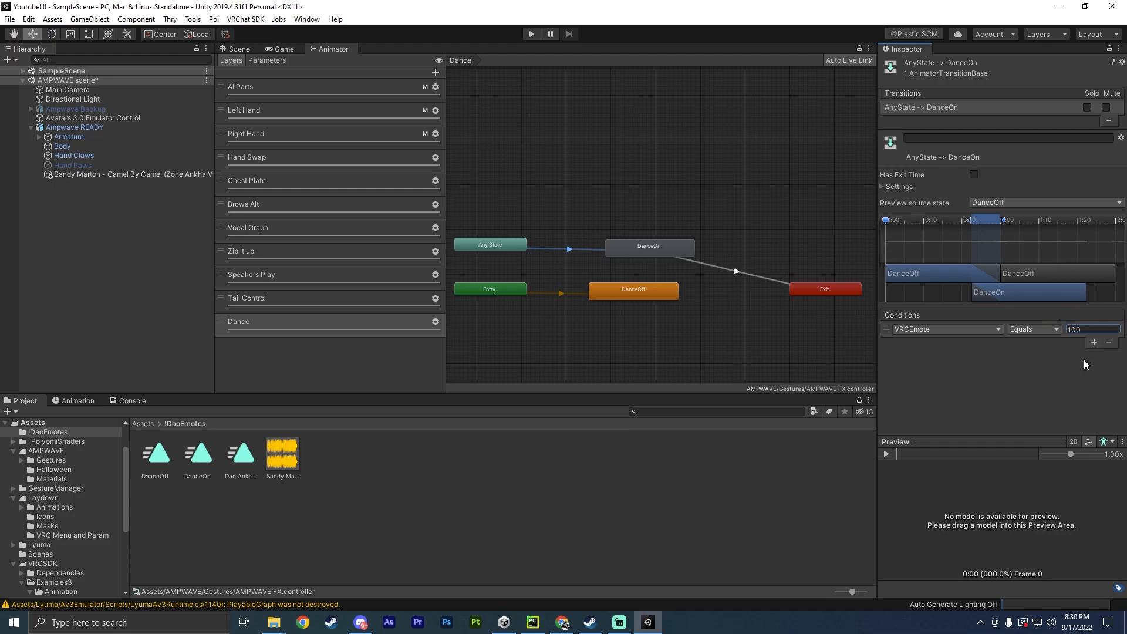
# Give the DanceOn to Exit transition a VRCEmote Equals 100 condition and finish editing.
pyautogui.click(734, 271)
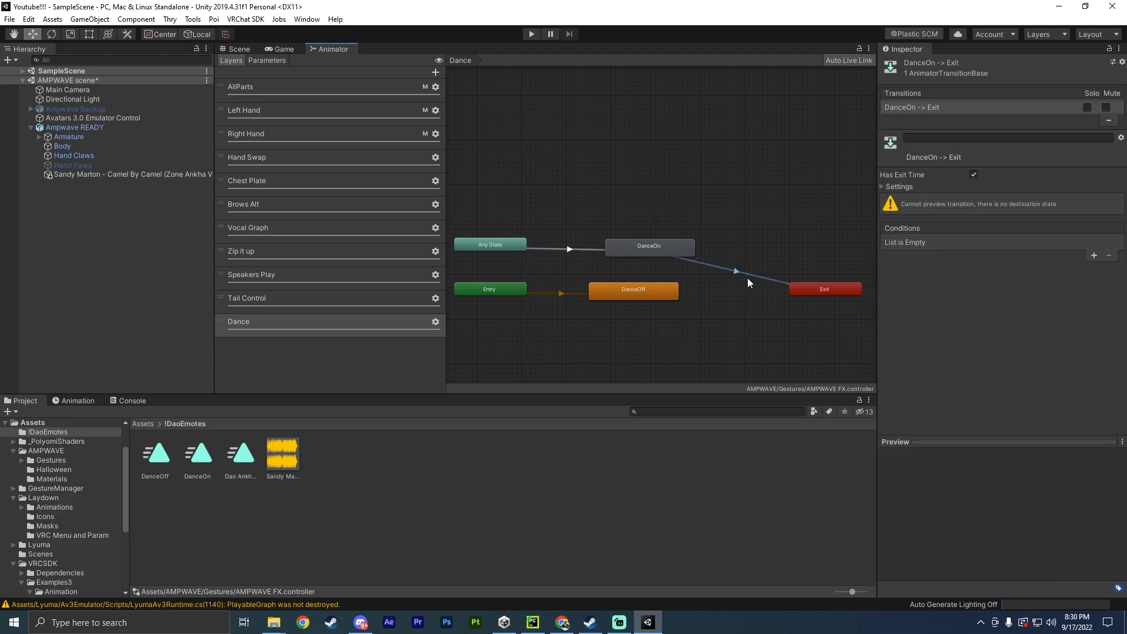
pyautogui.click(1091, 255)
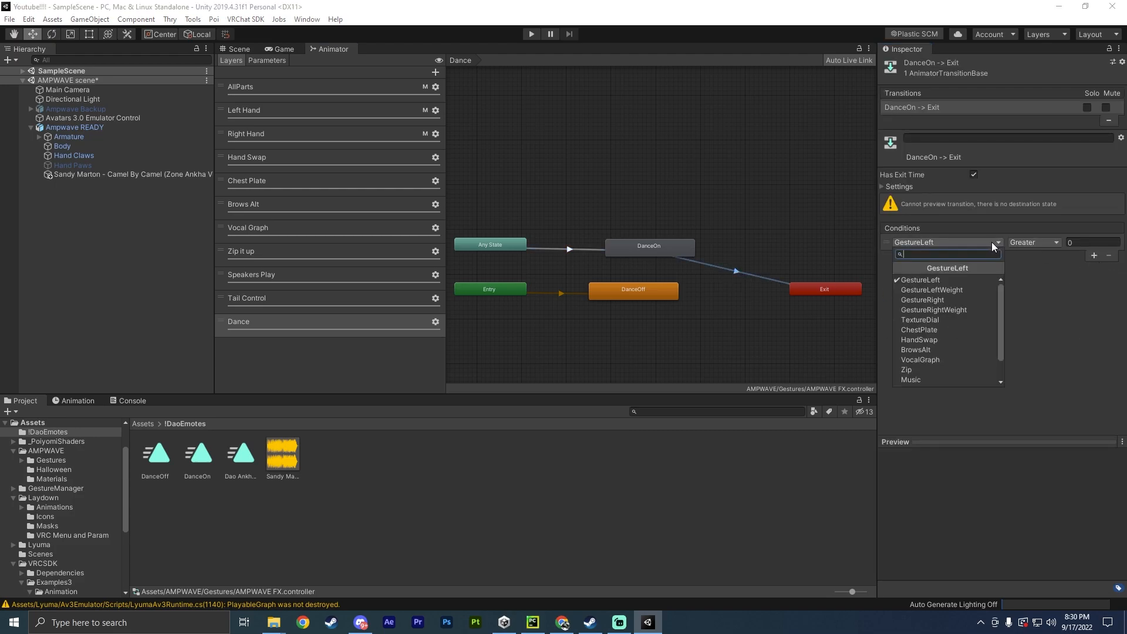
pyautogui.click(1033, 242)
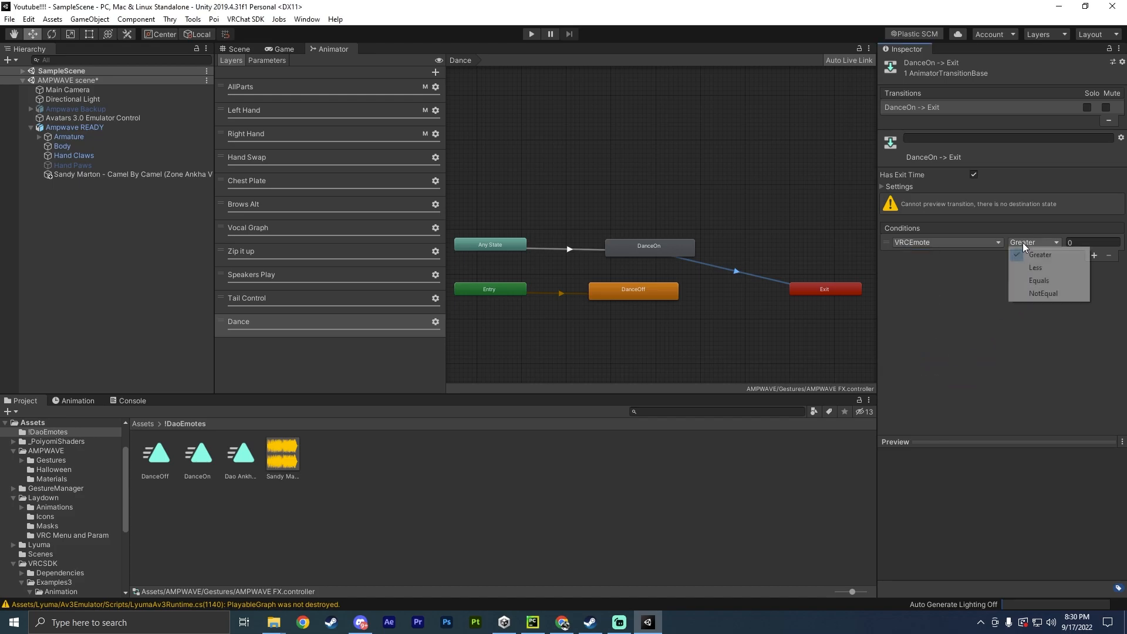
pyautogui.click(1039, 281)
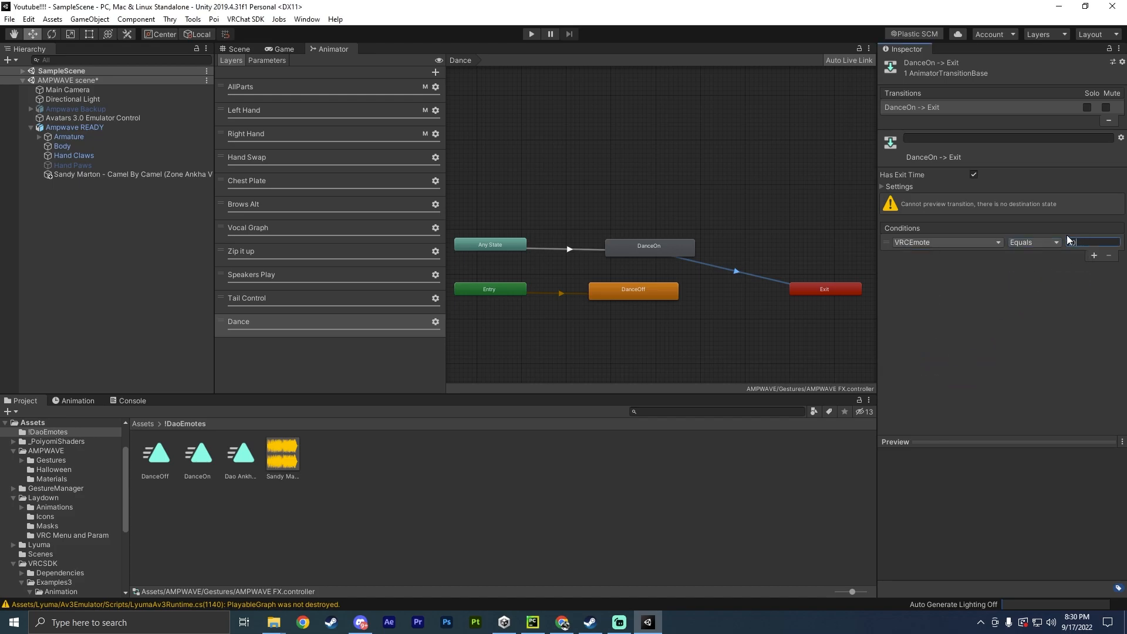
pyautogui.click(568, 248)
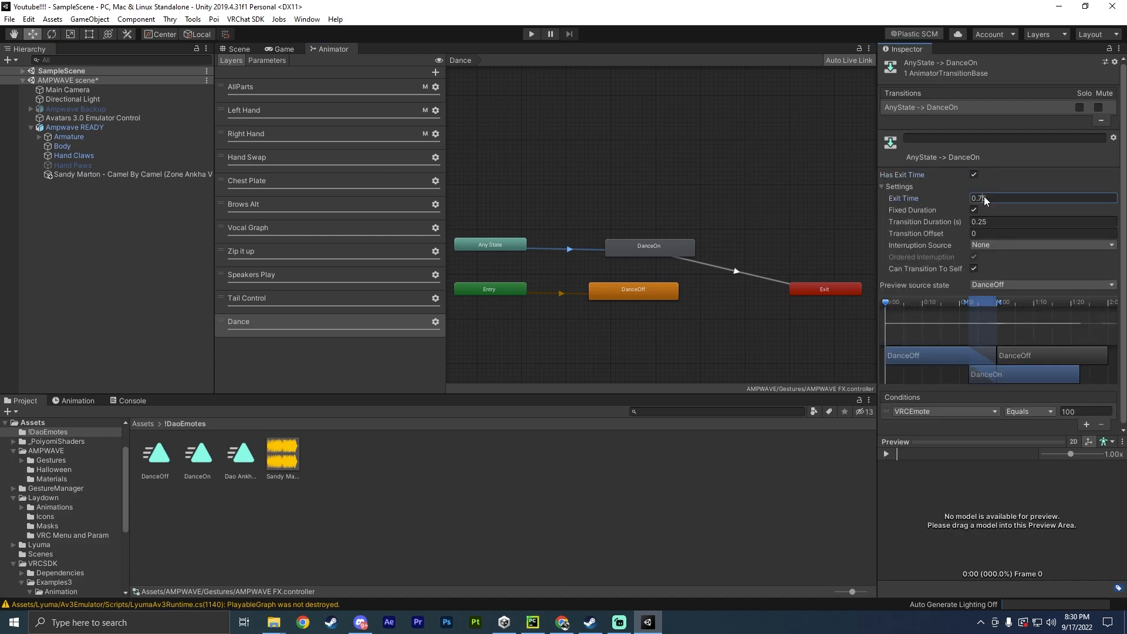
pyautogui.click(735, 271)
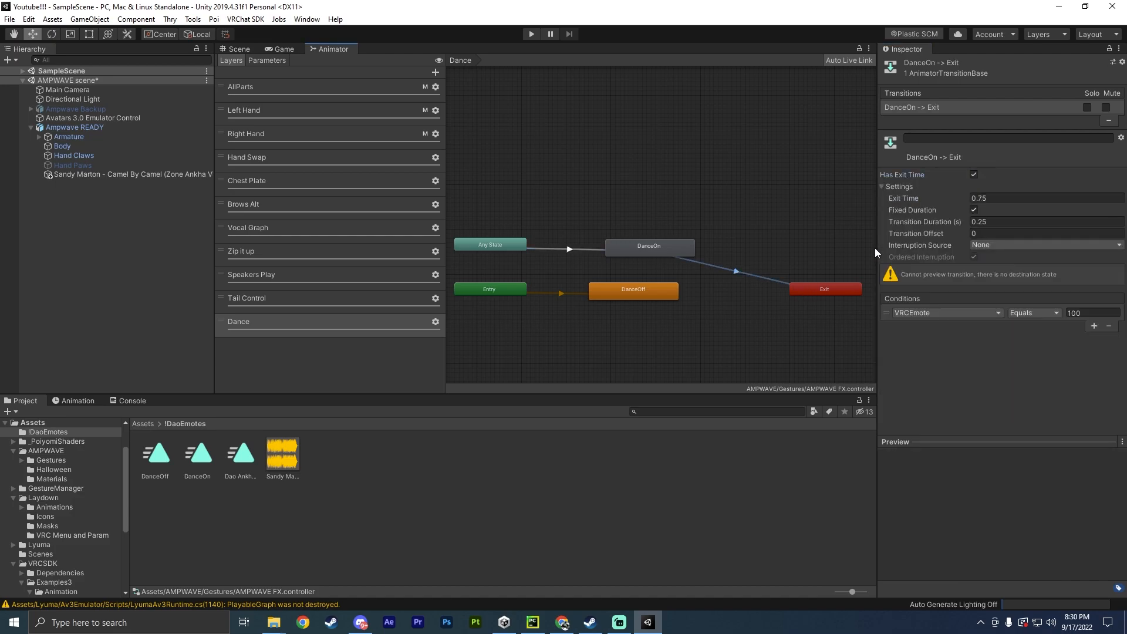
pyautogui.click(817, 192)
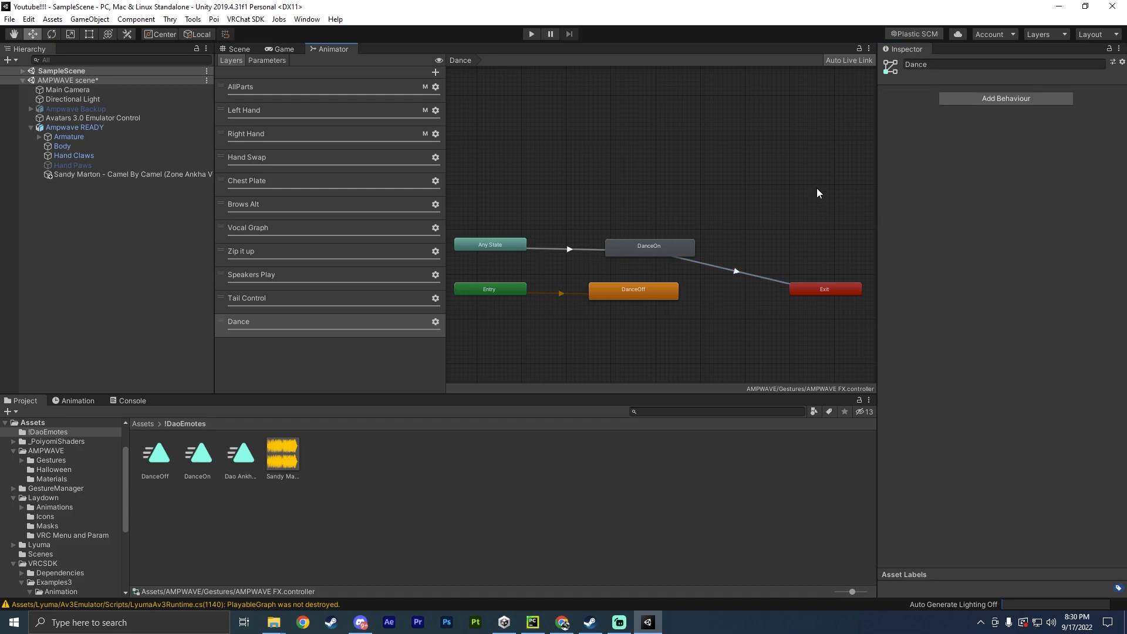
# Enter play mode and select the avatar to reach its Gesture Manager test menu.
pyautogui.click(238, 49)
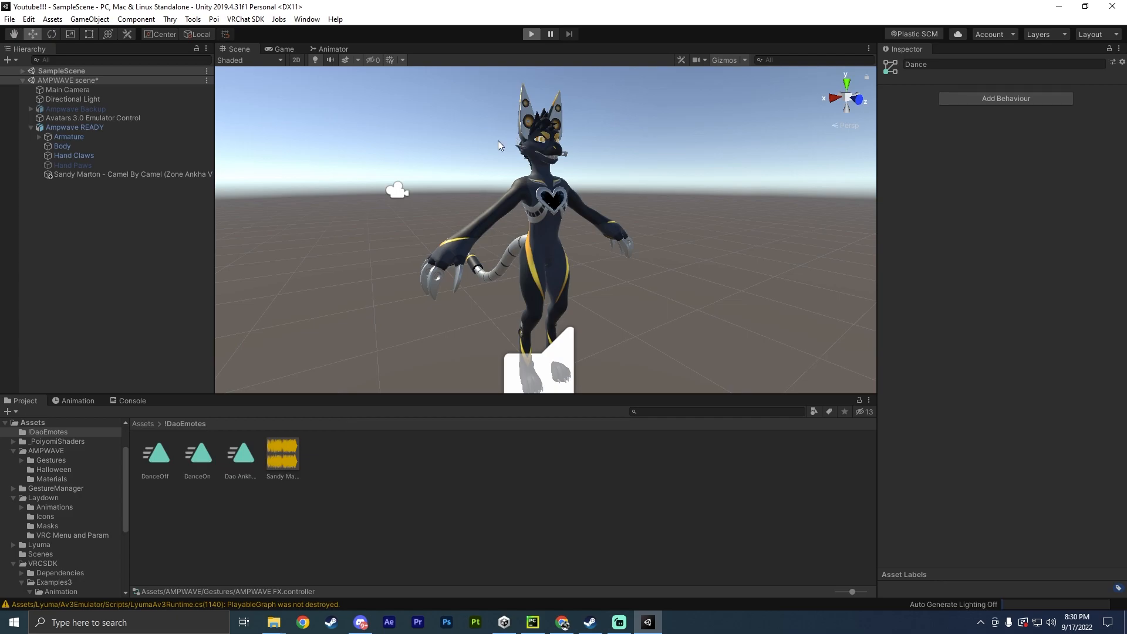
pyautogui.click(530, 34)
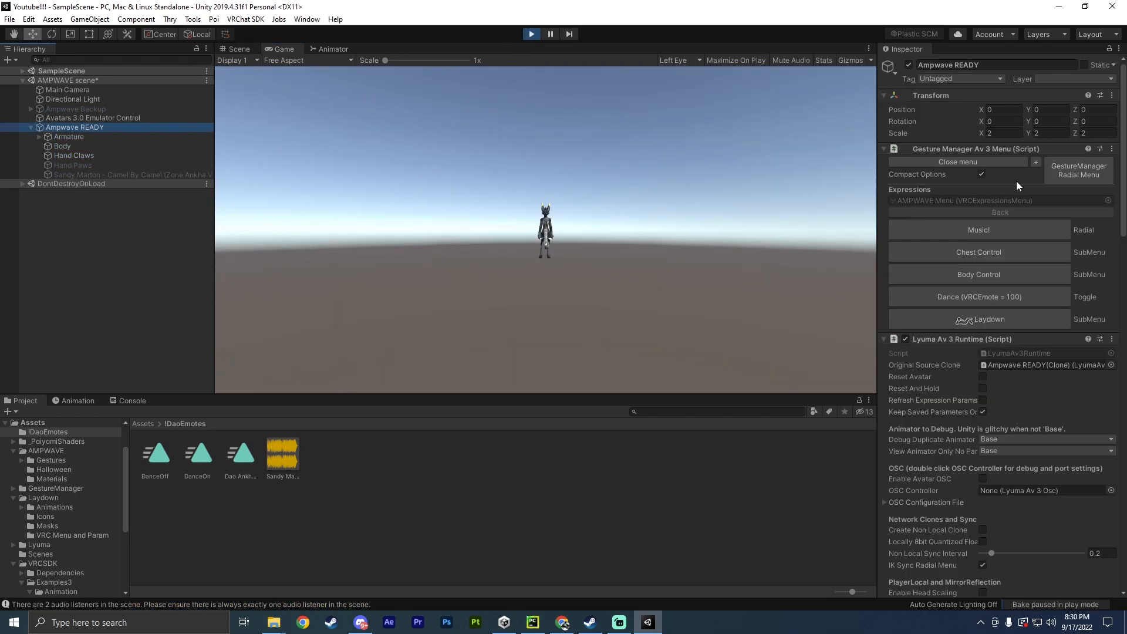